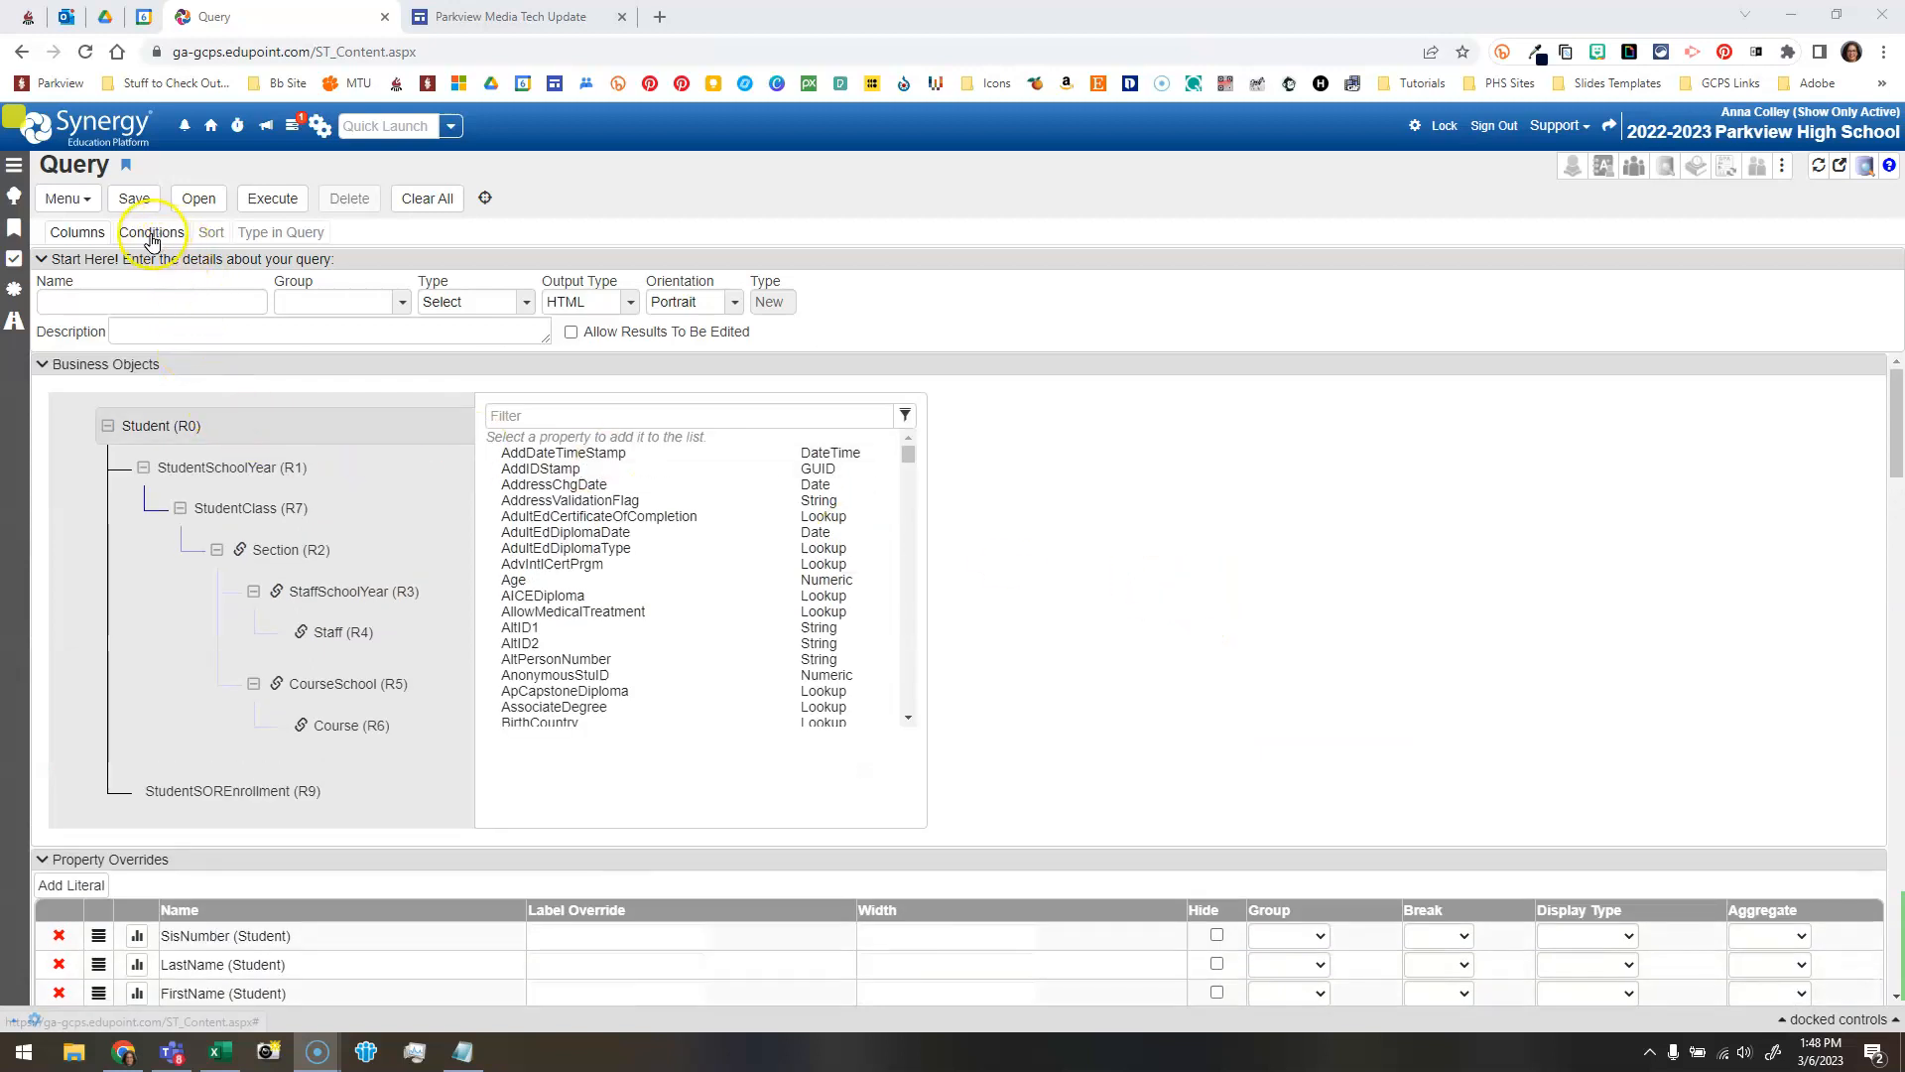
# Show the query's condition hierarchy with the Student.SisNumber In List condition.
pyautogui.click(152, 232)
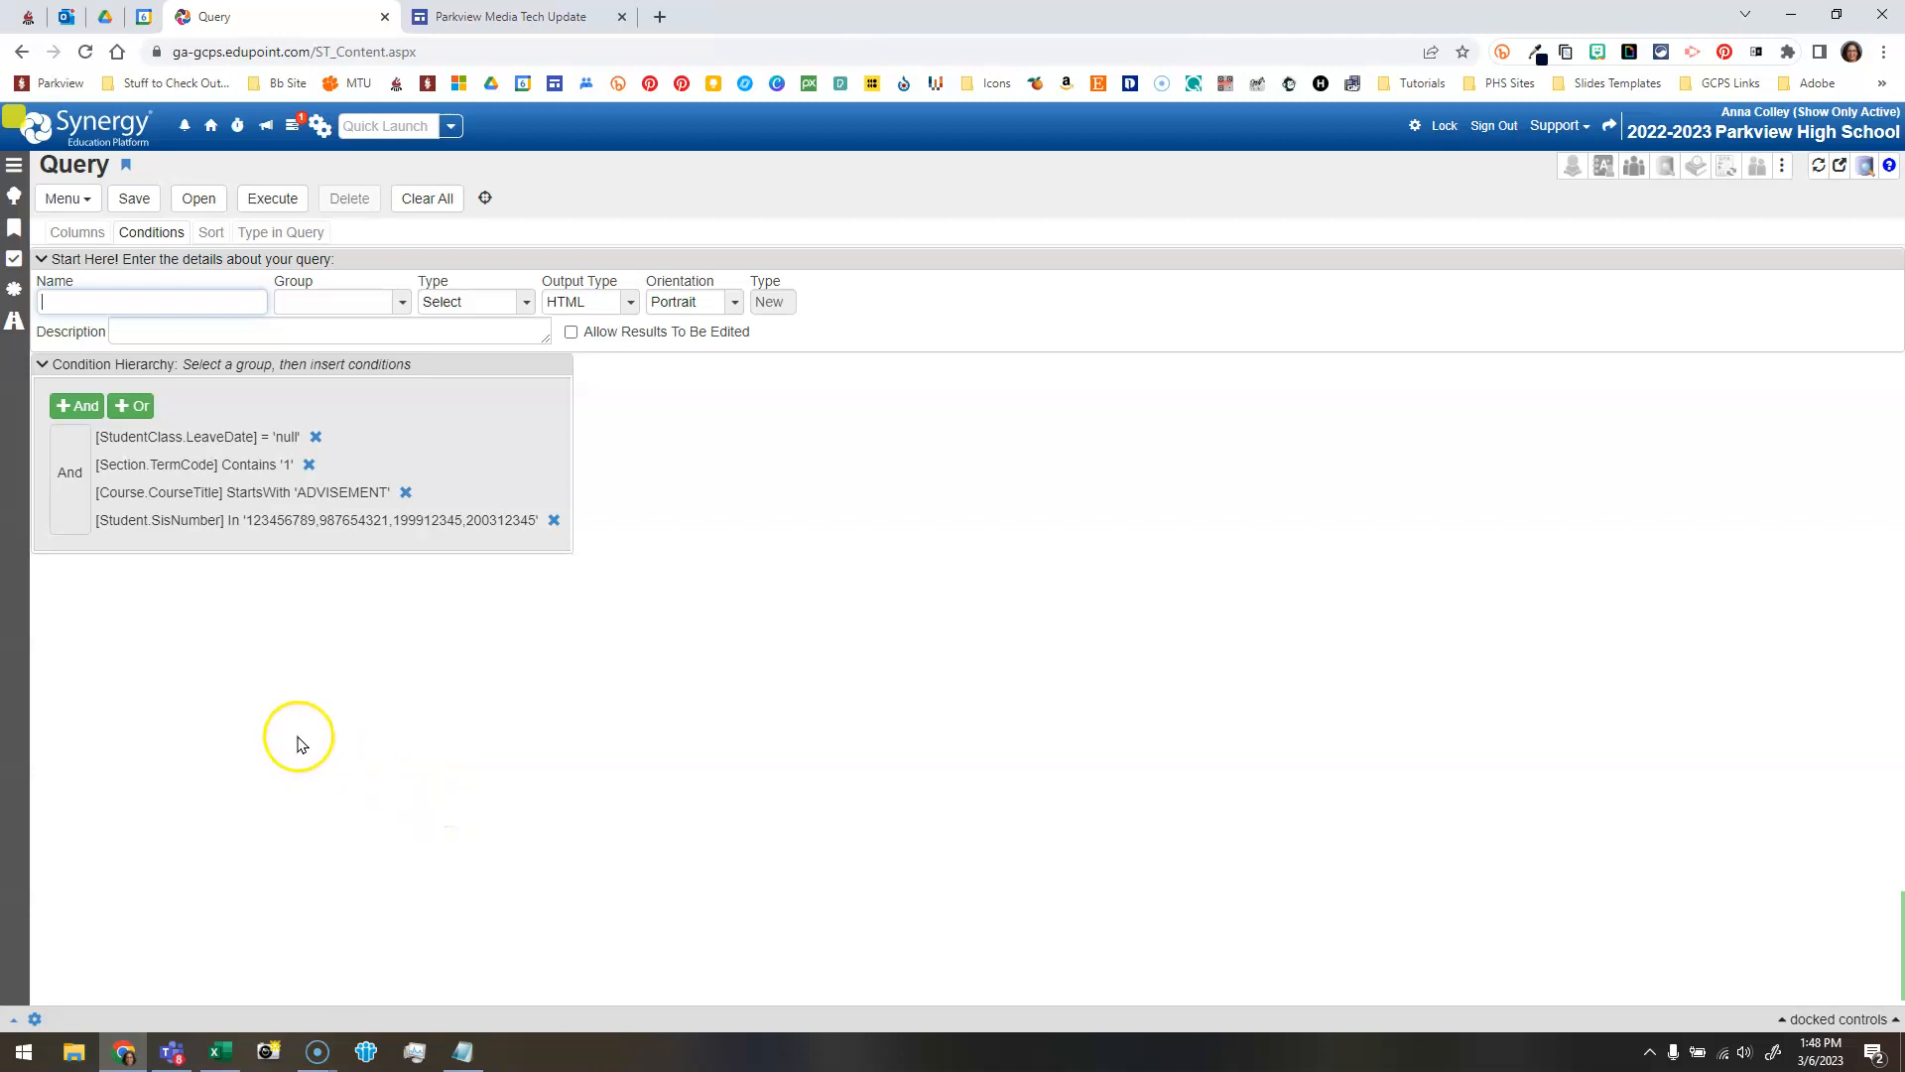
pyautogui.moveTo(274, 589)
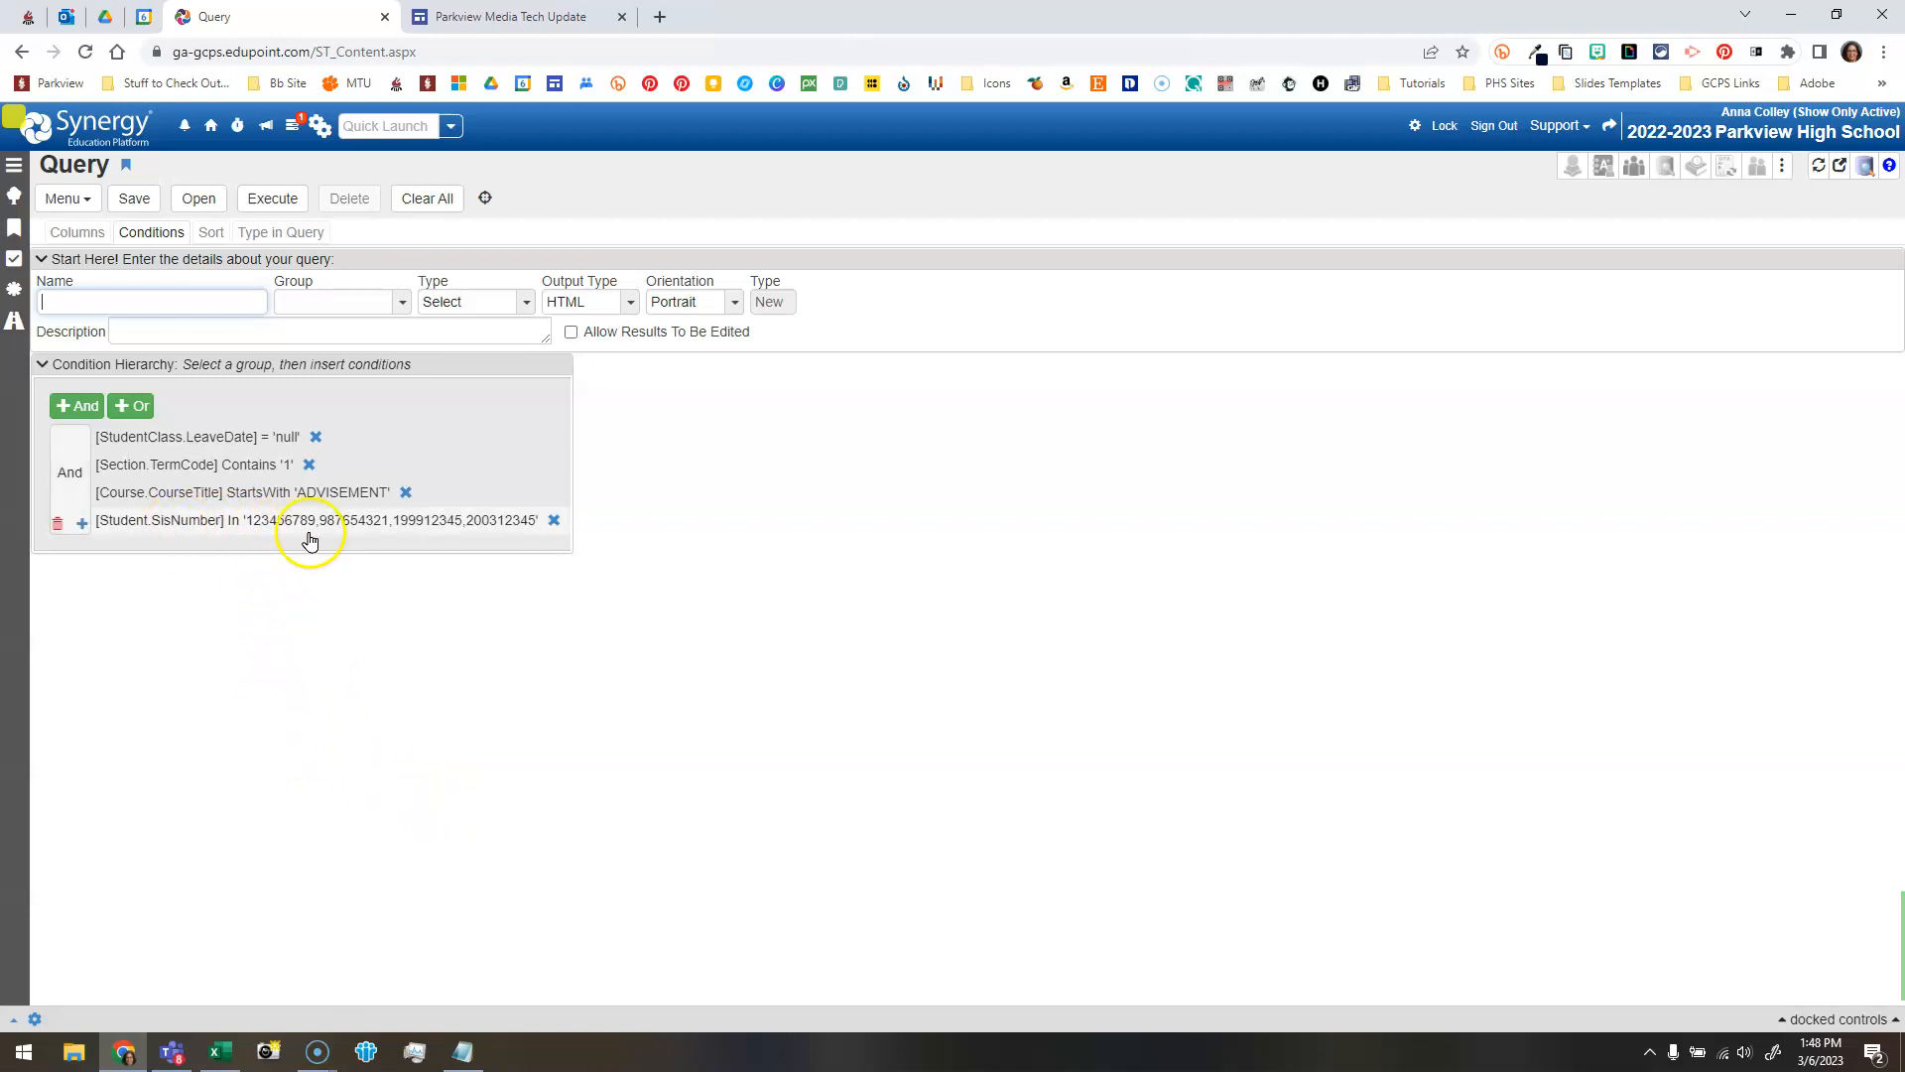
pyautogui.moveTo(170, 523)
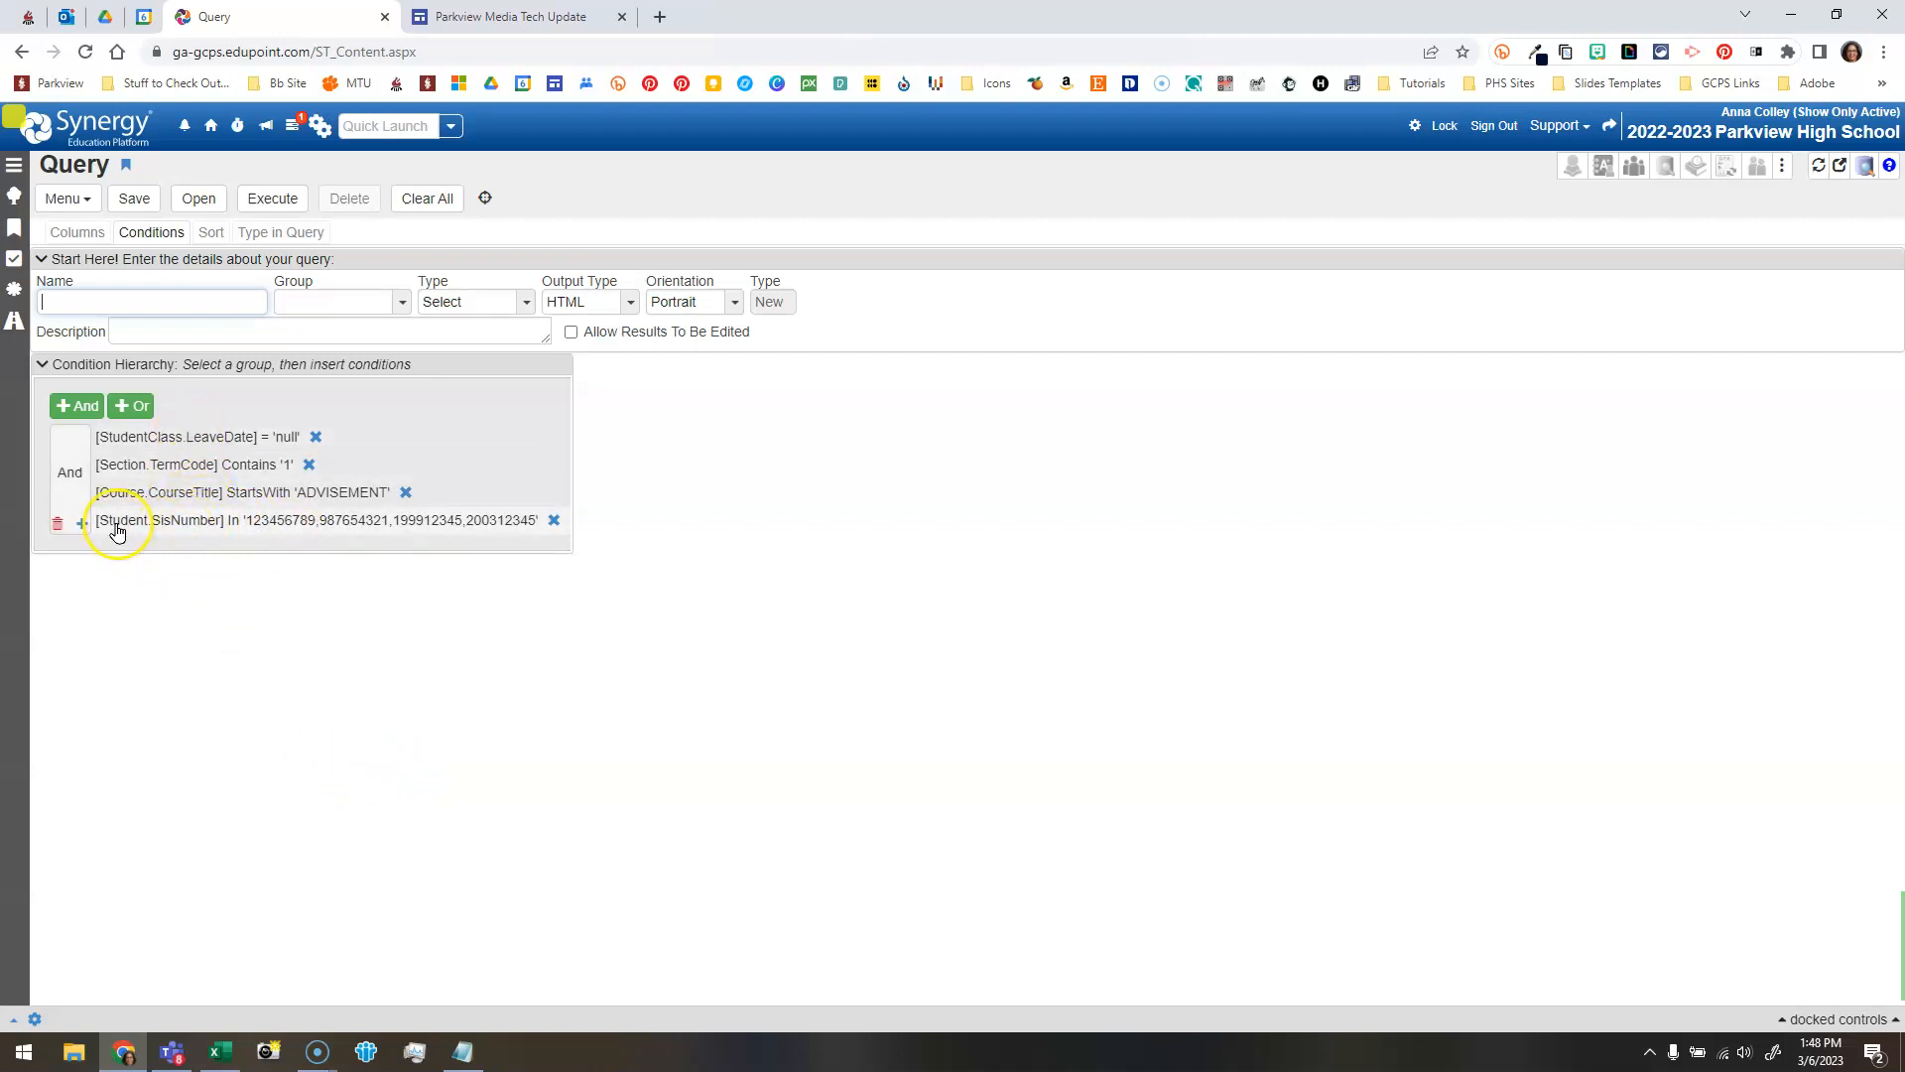
pyautogui.moveTo(131, 520)
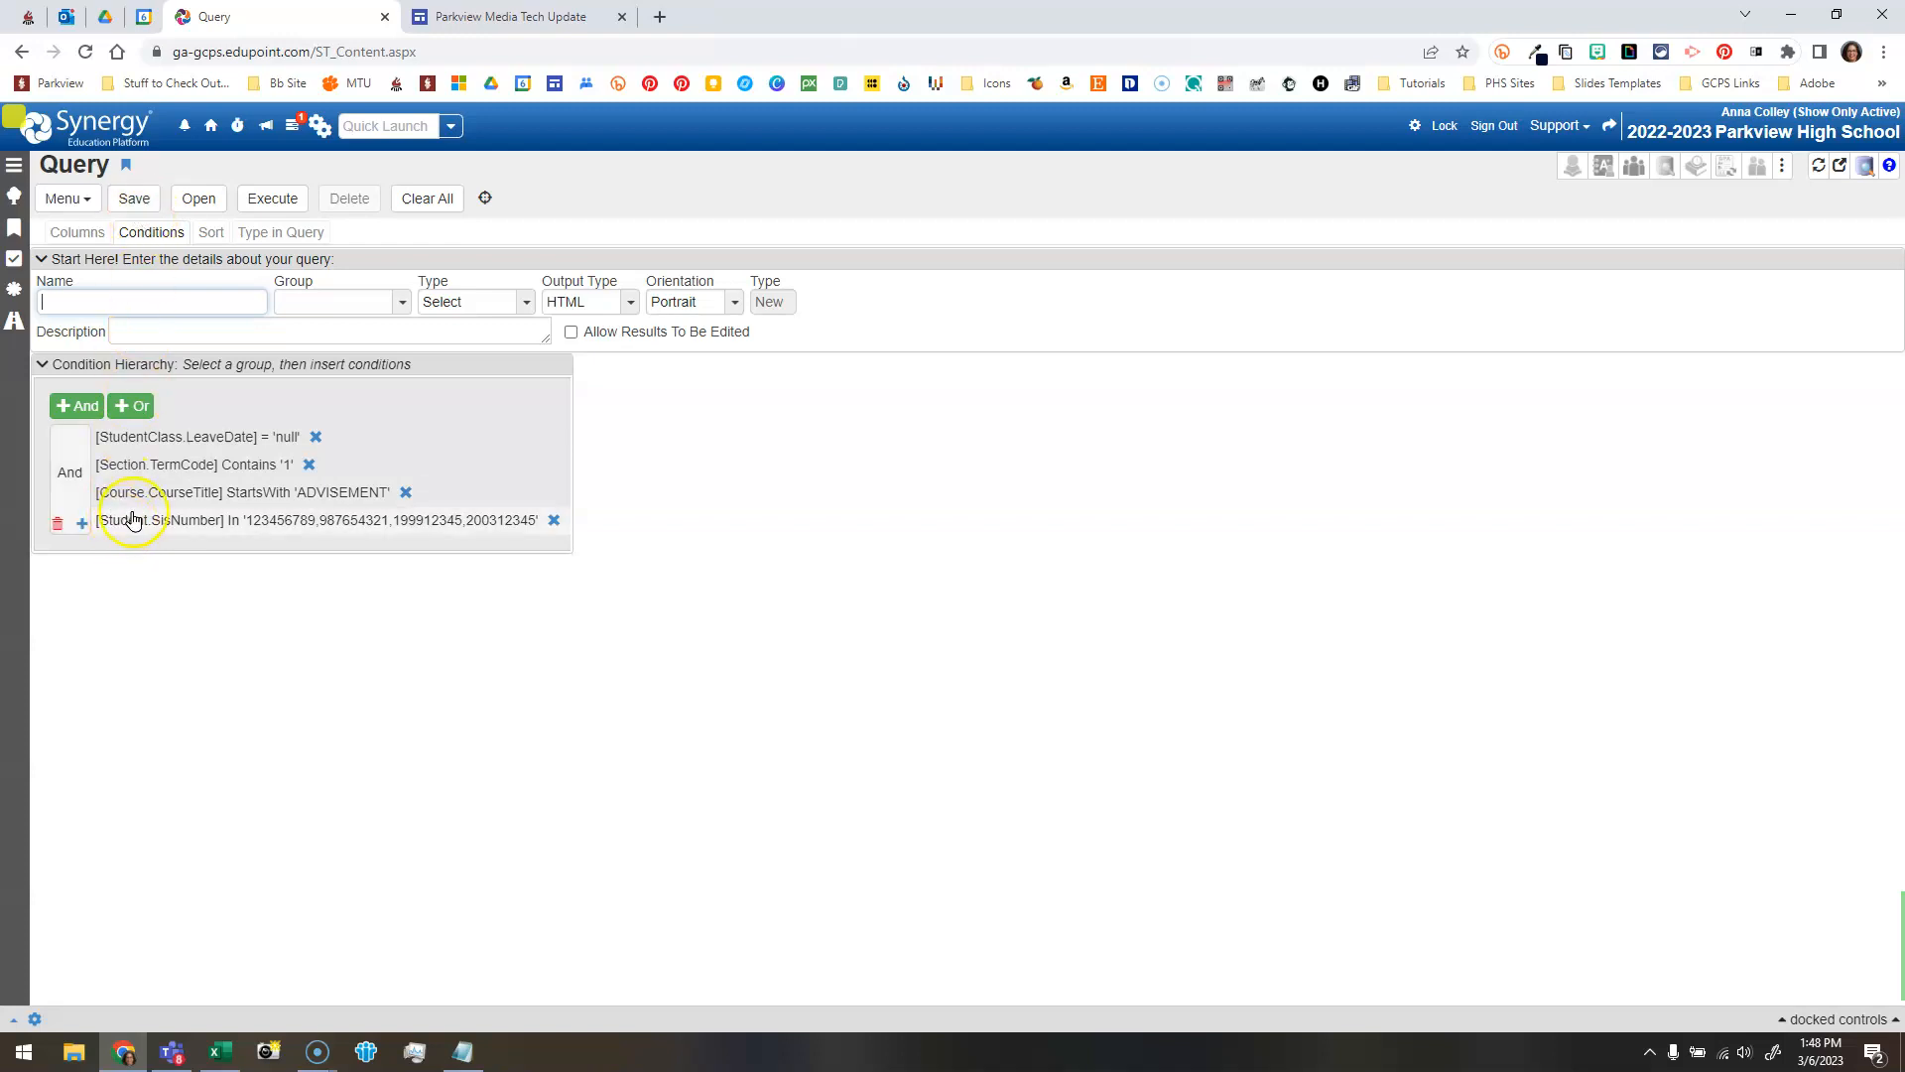
pyautogui.moveTo(371, 538)
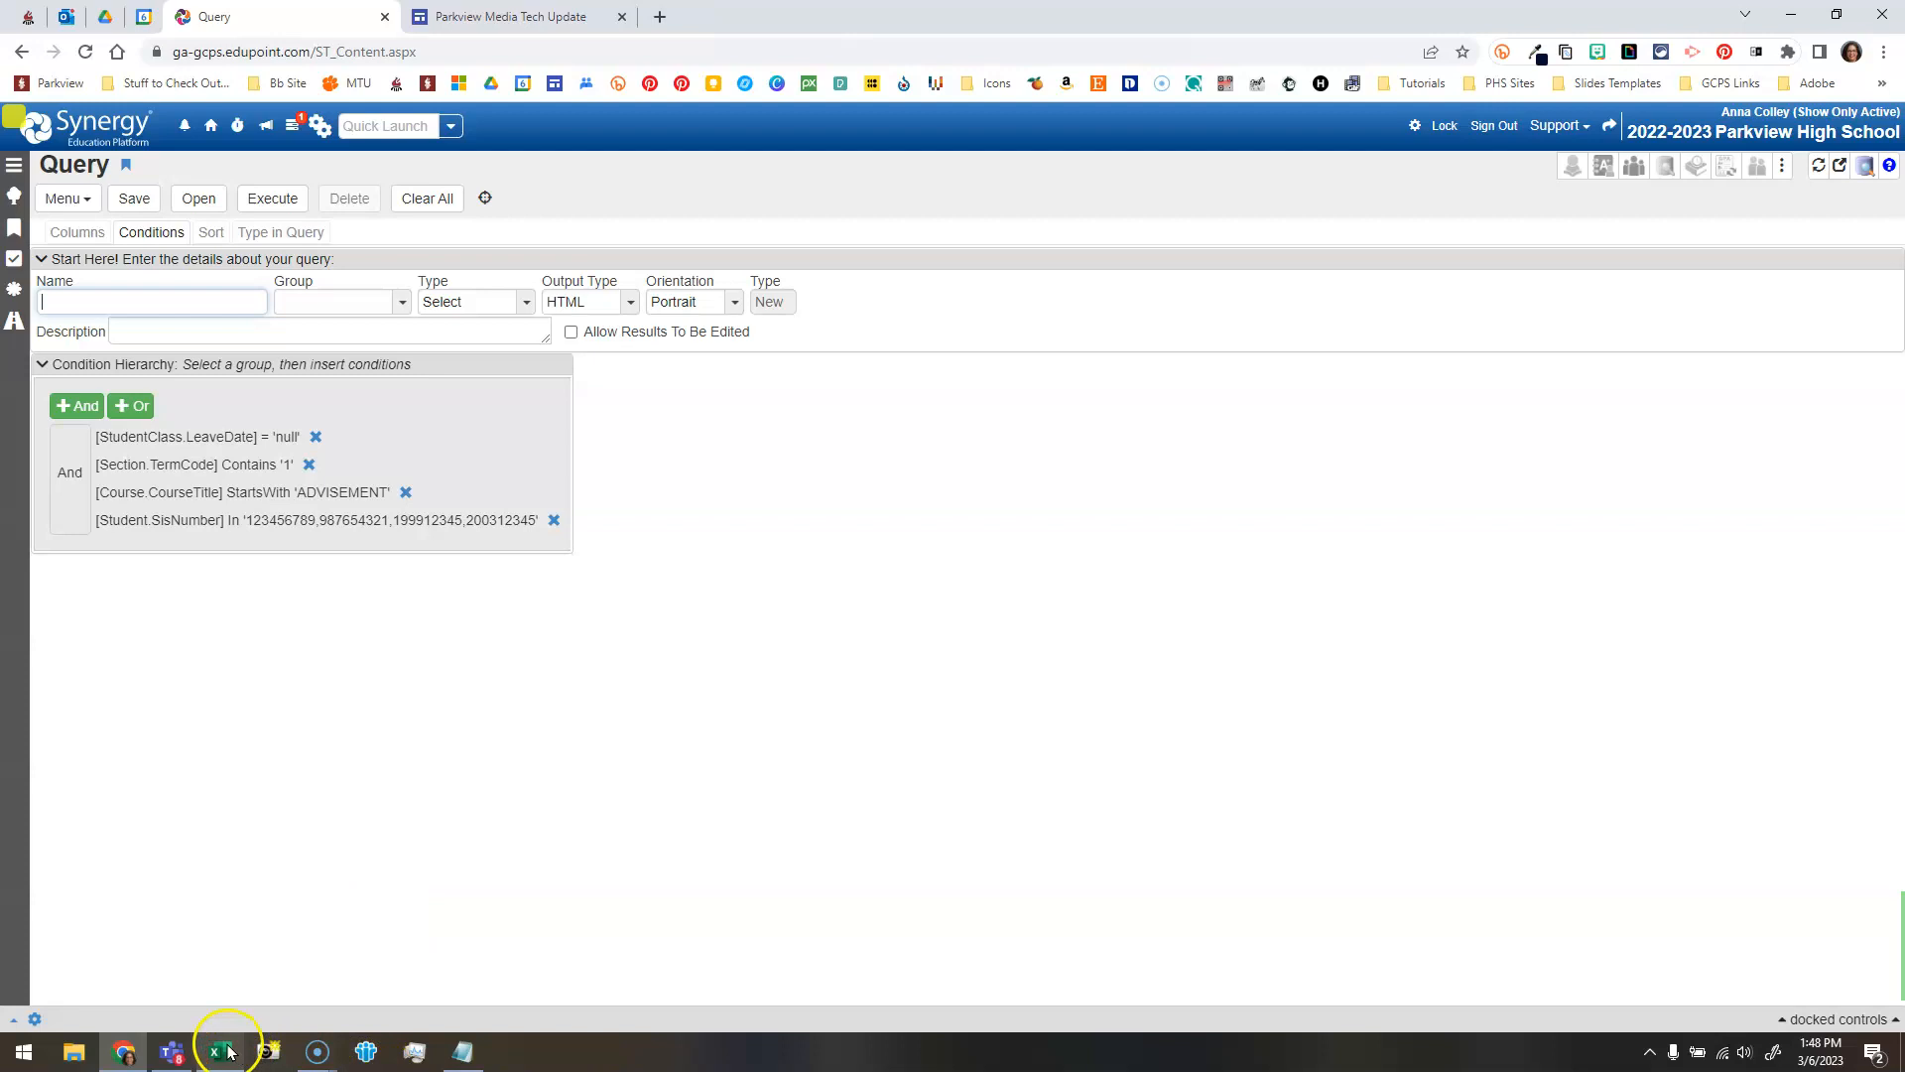
# Copy the 31 student IDs from A2:A32 of the Student List sheet and return to Synergy.
pyautogui.click(216, 1052)
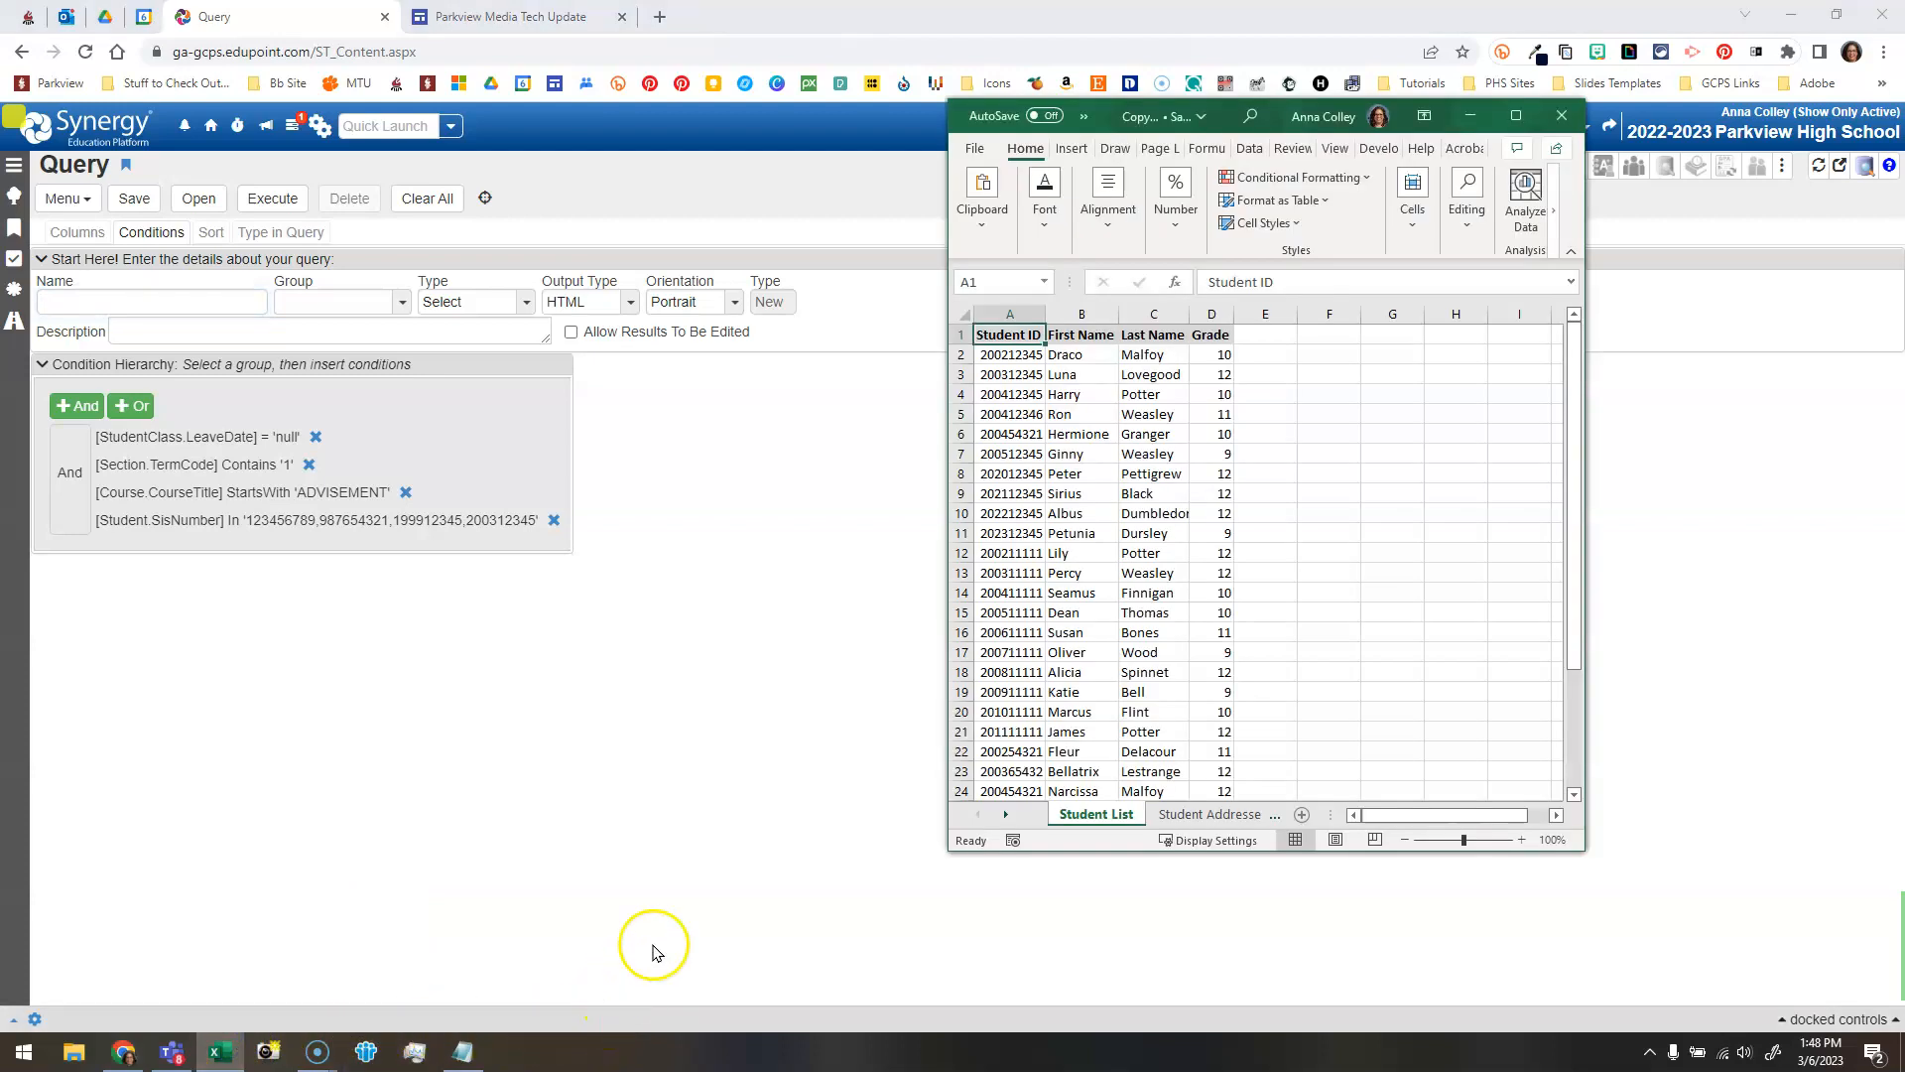
pyautogui.click(1008, 353)
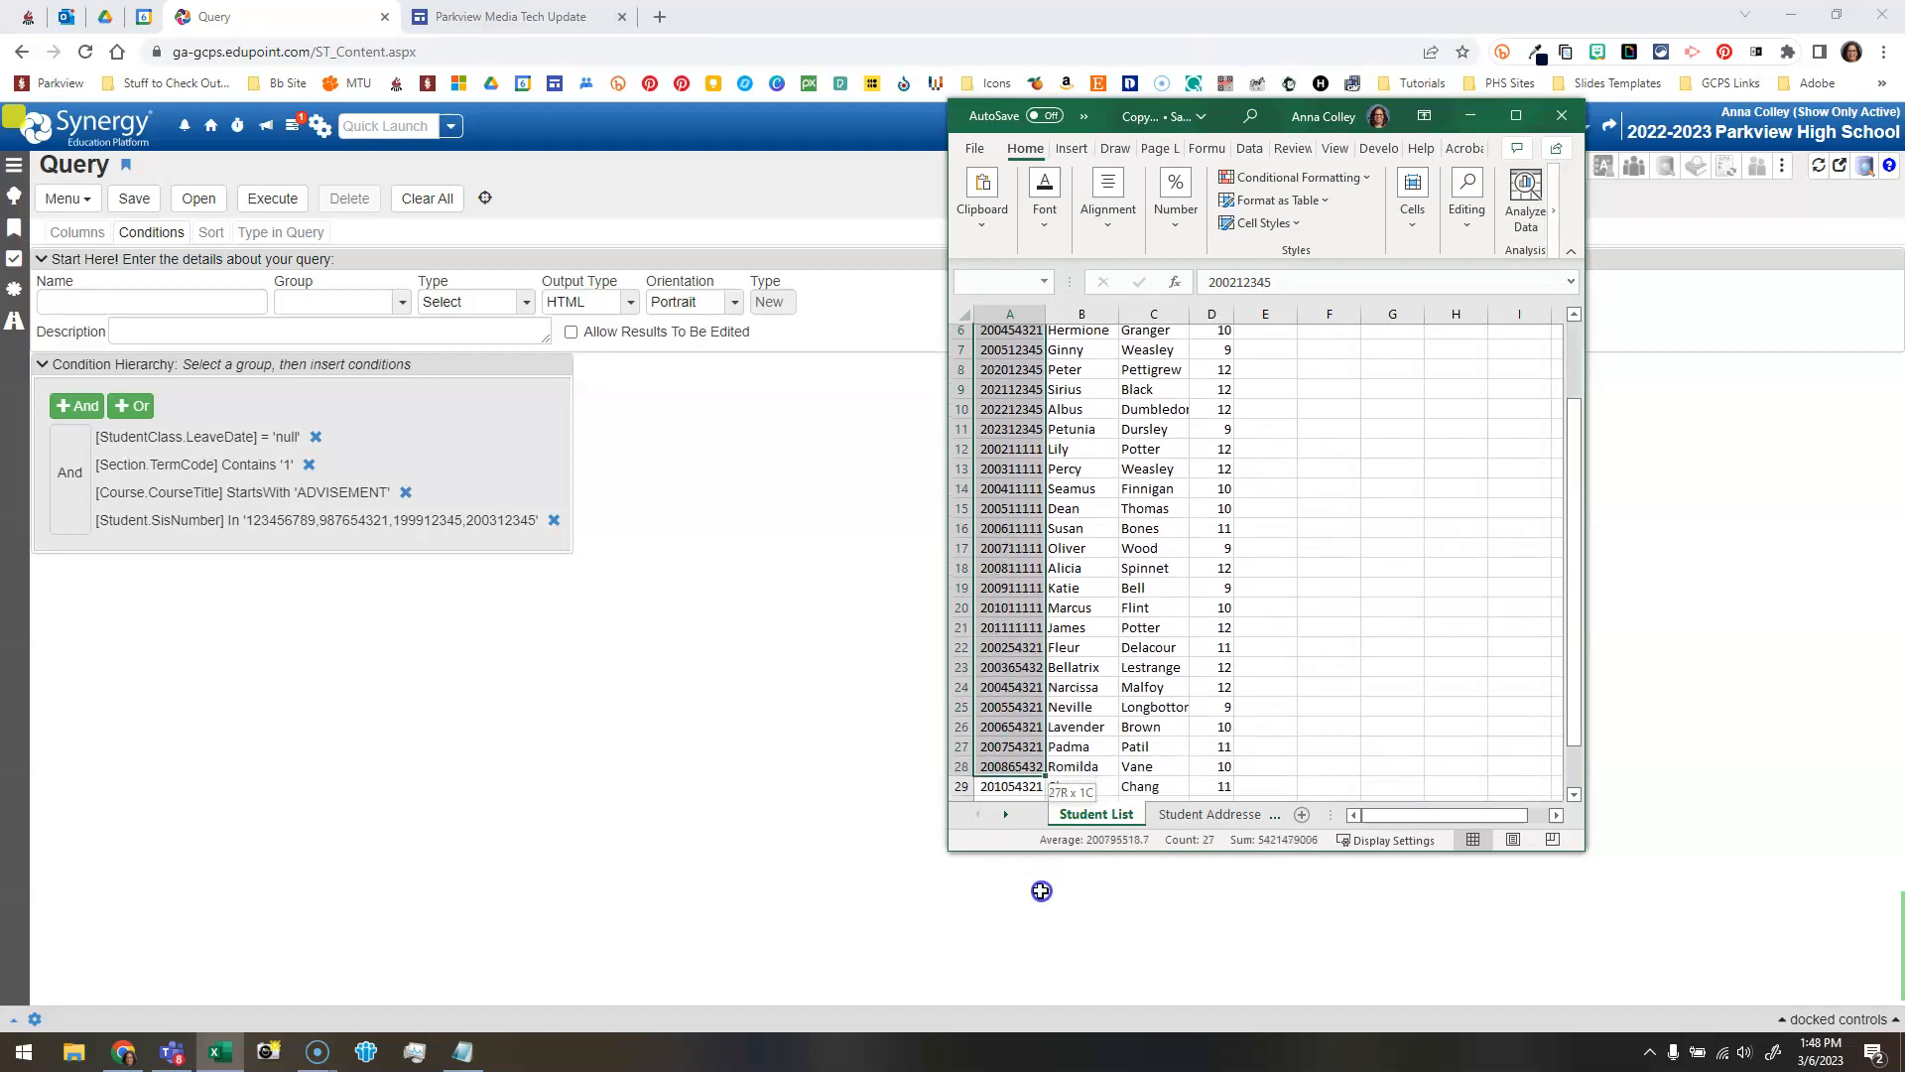
pyautogui.scroll(-3)
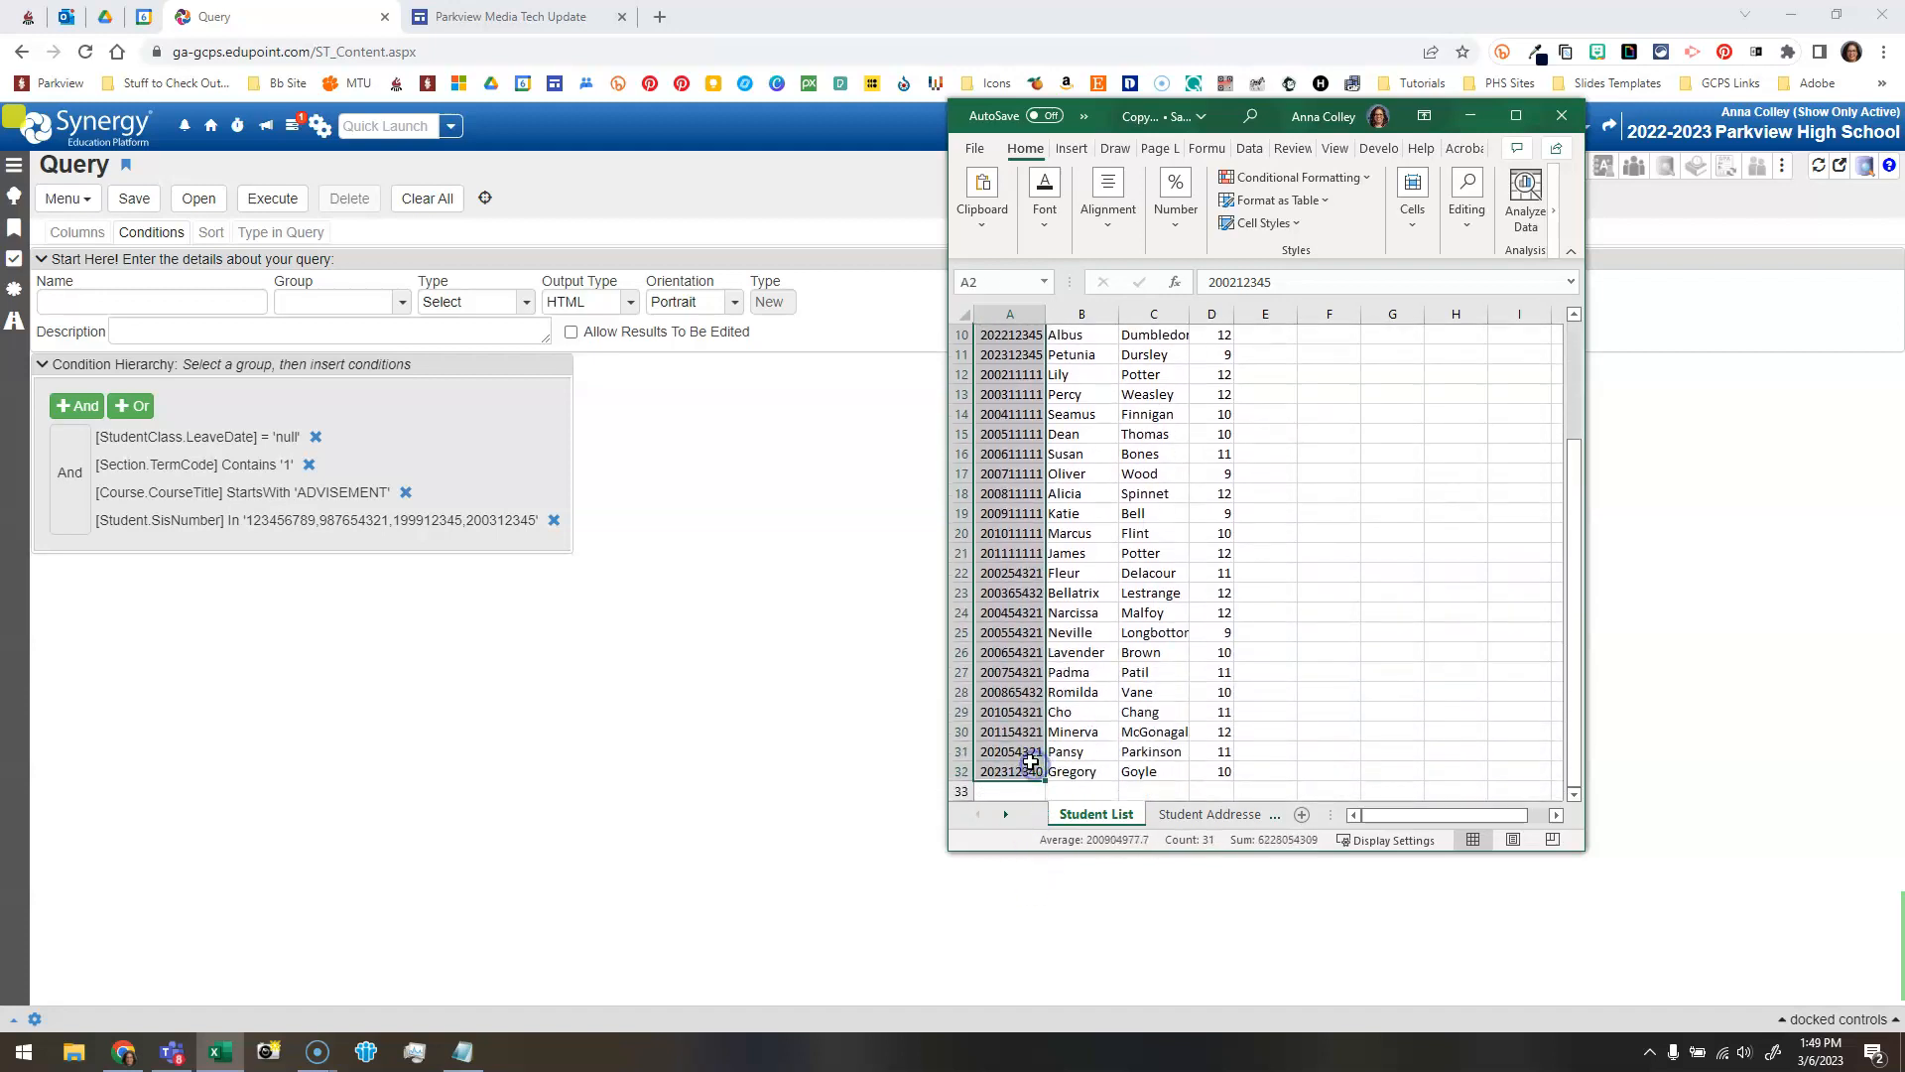
pyautogui.scroll(-3)
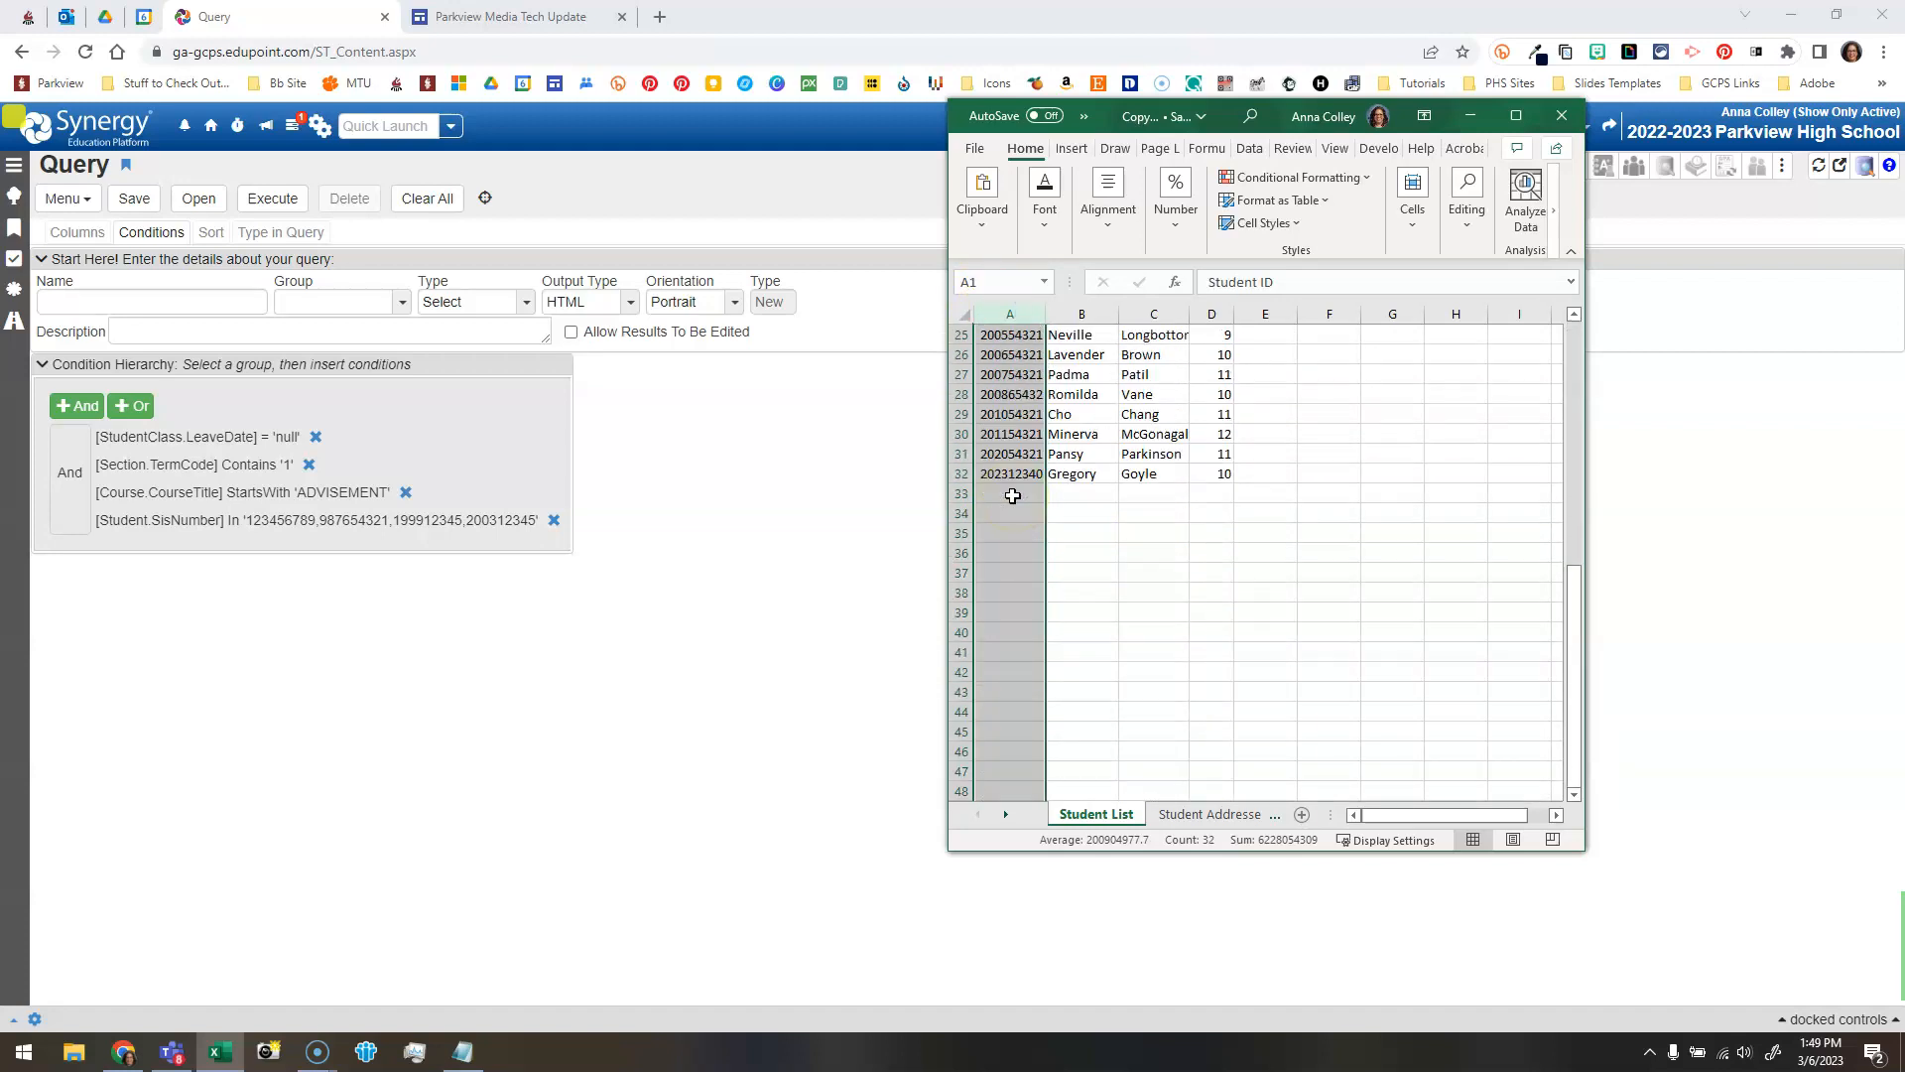
pyautogui.scroll(3)
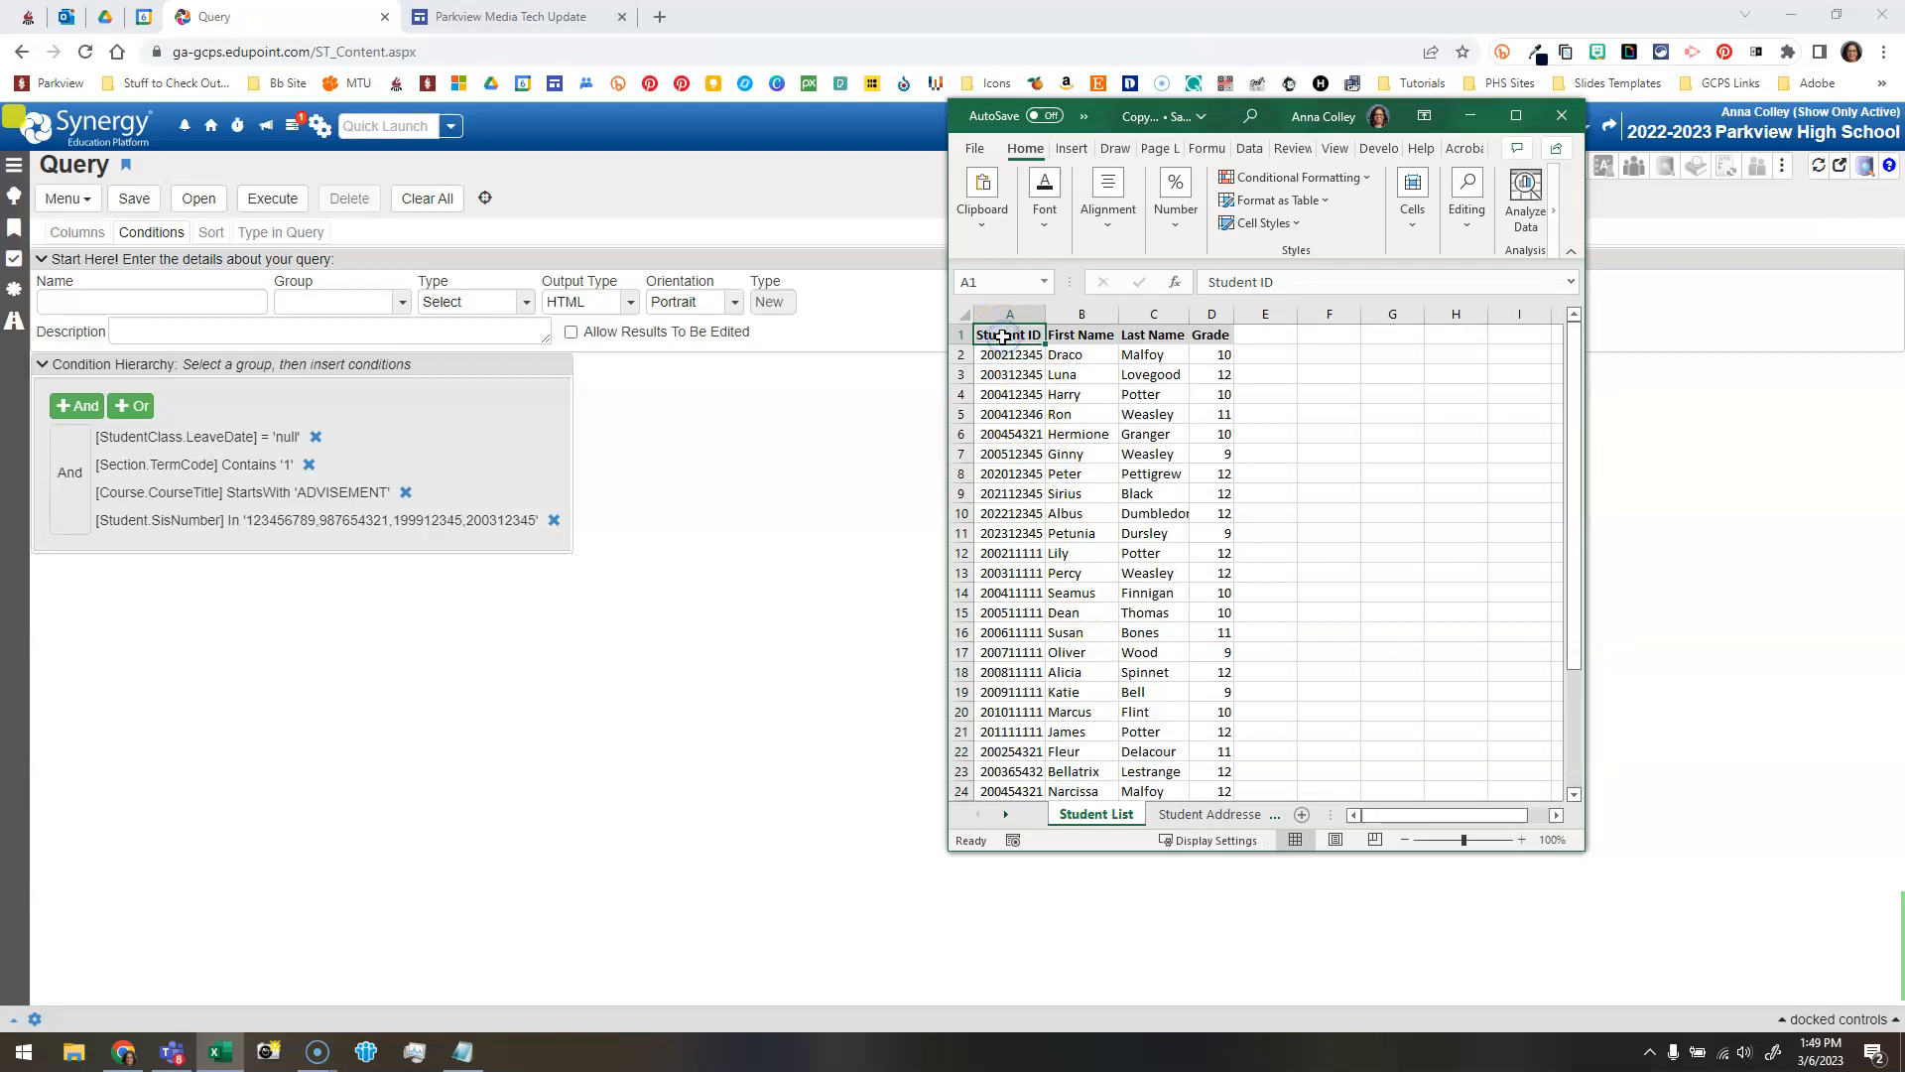
pyautogui.click(1008, 353)
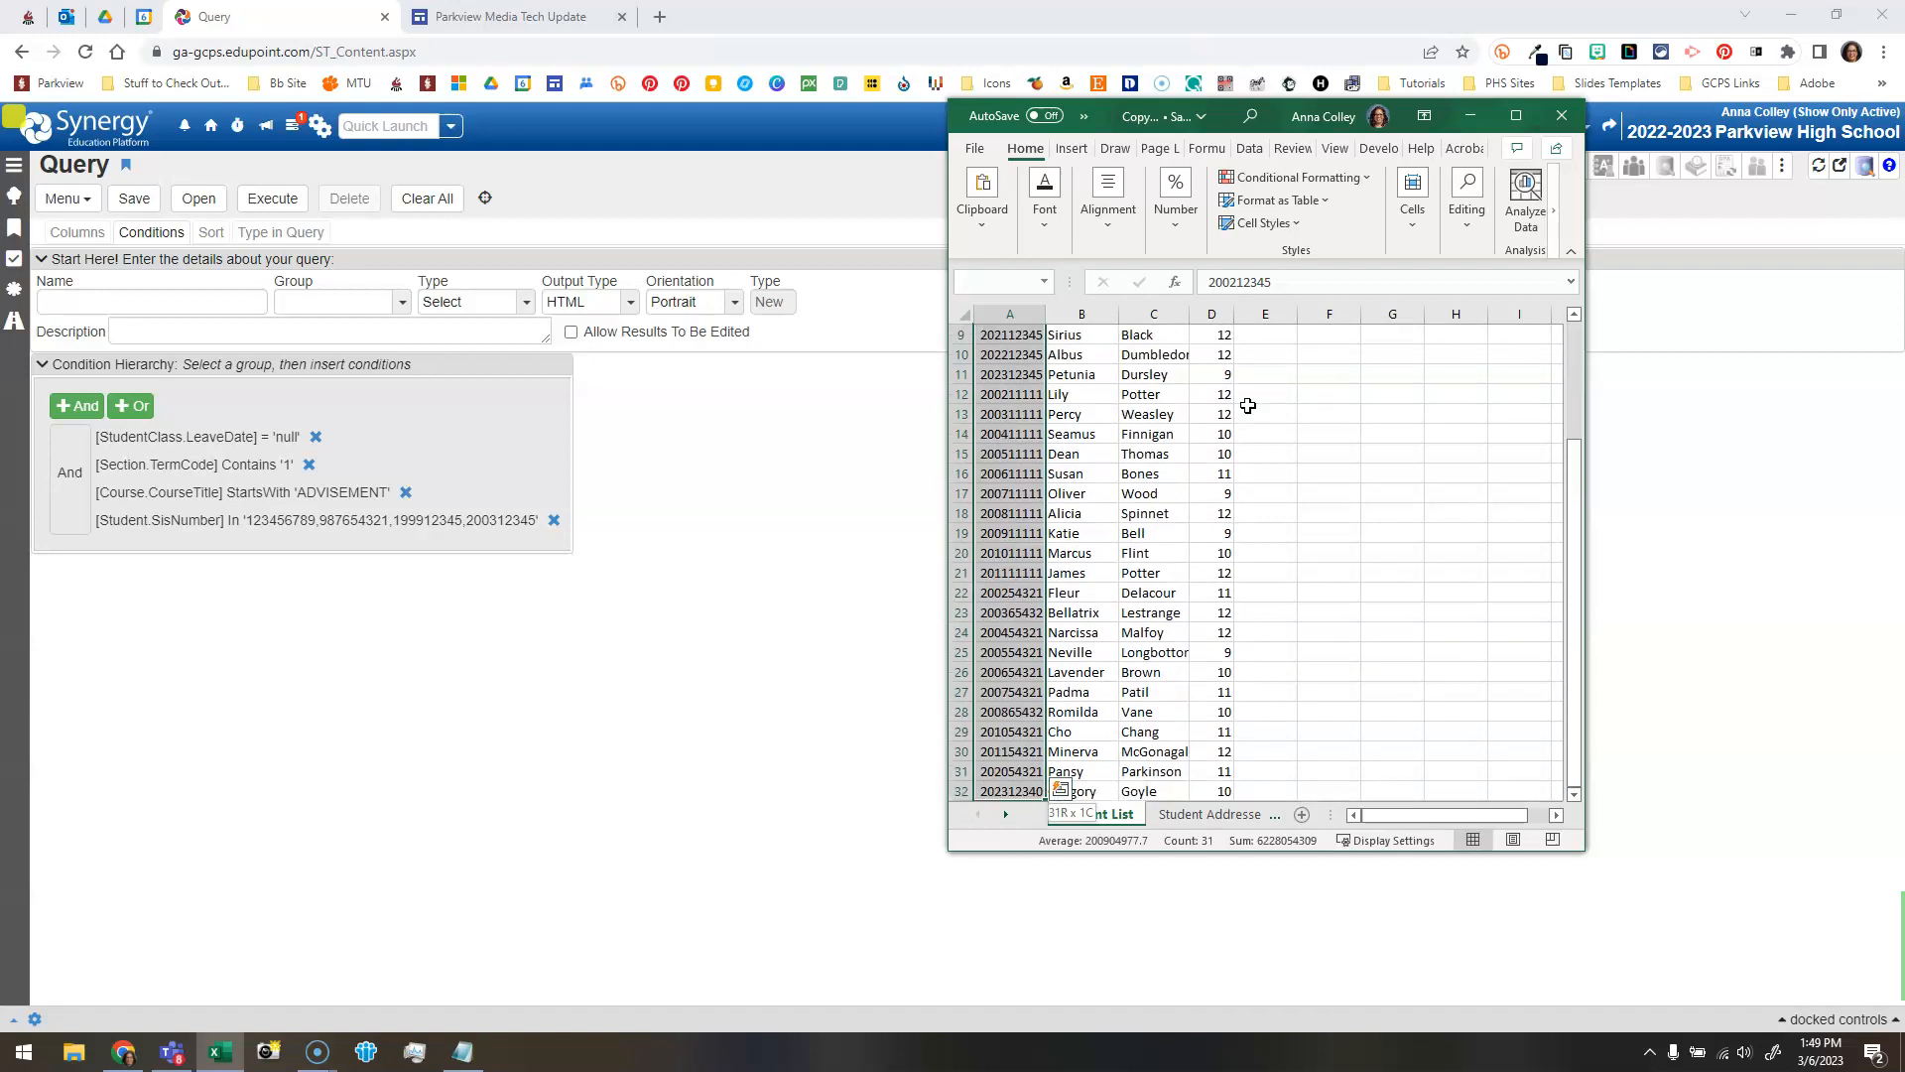
pyautogui.scroll(-3)
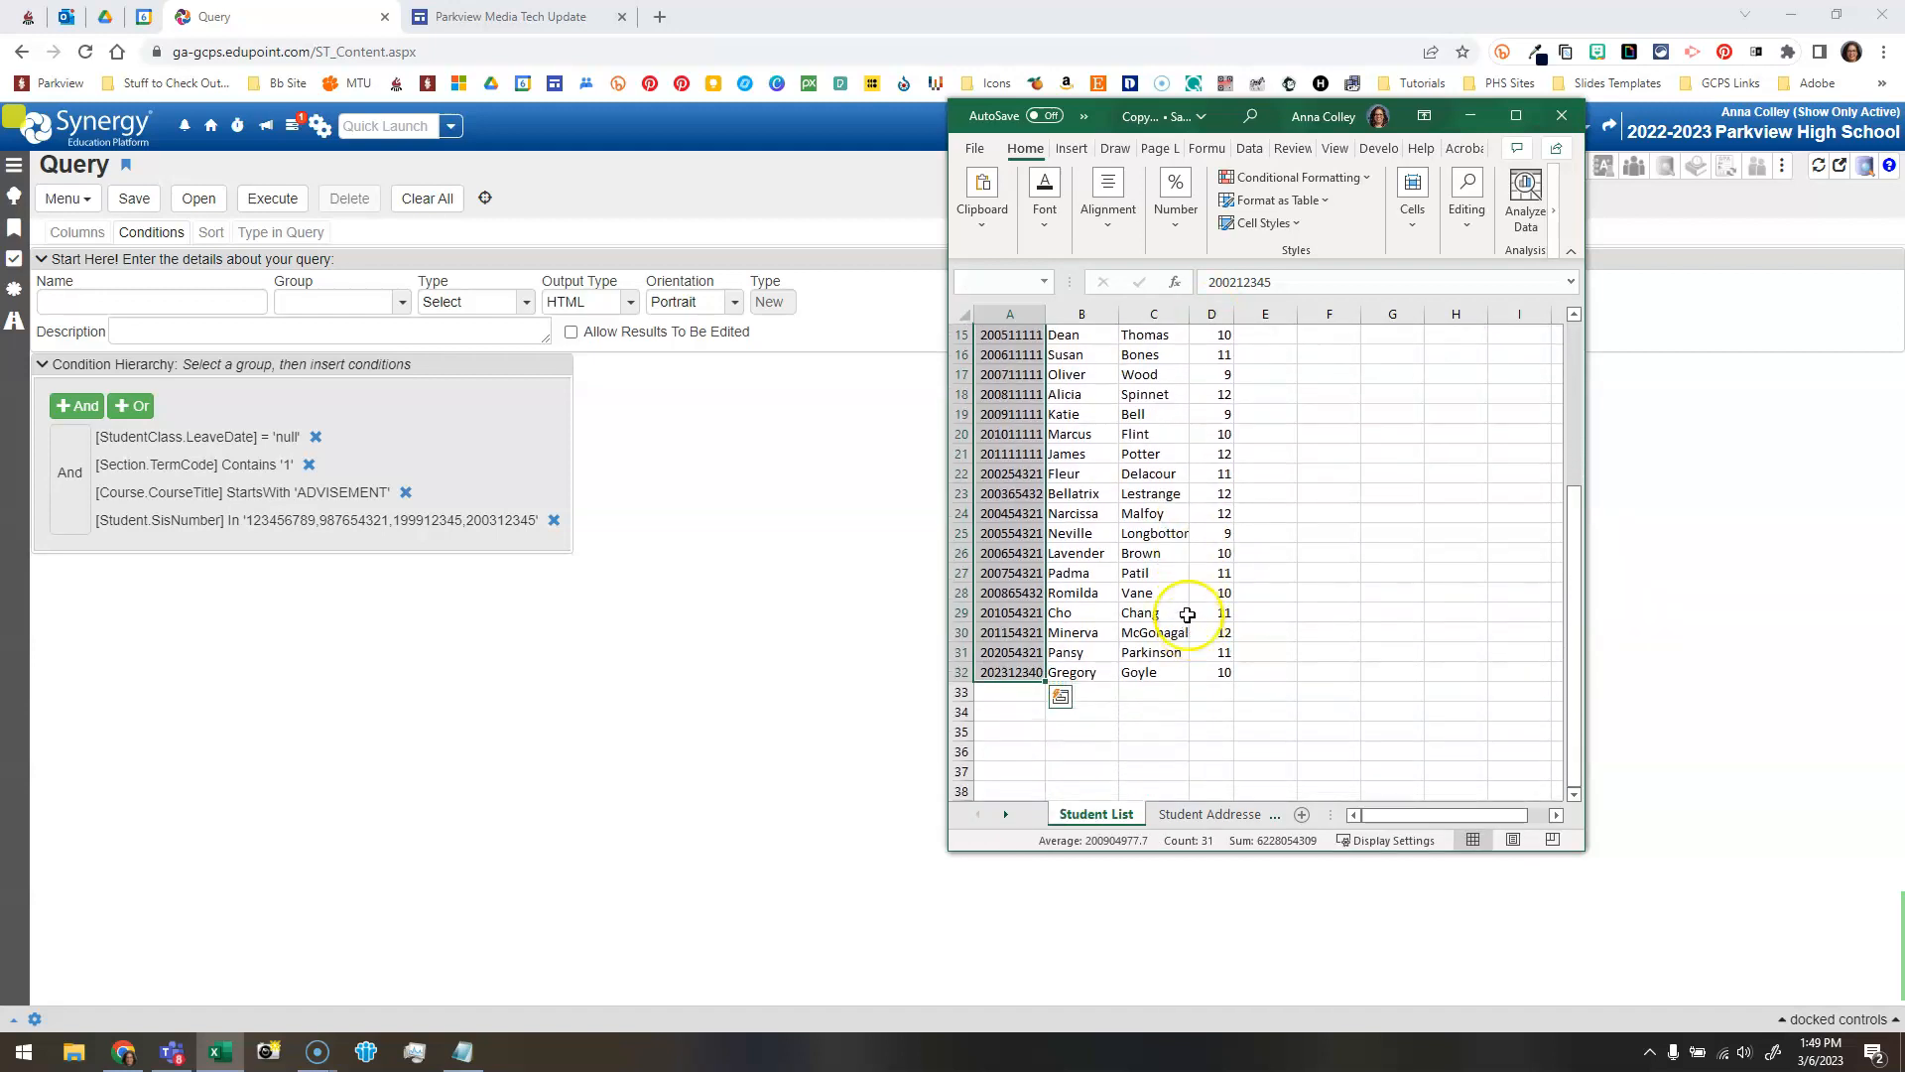
pyautogui.scroll(3)
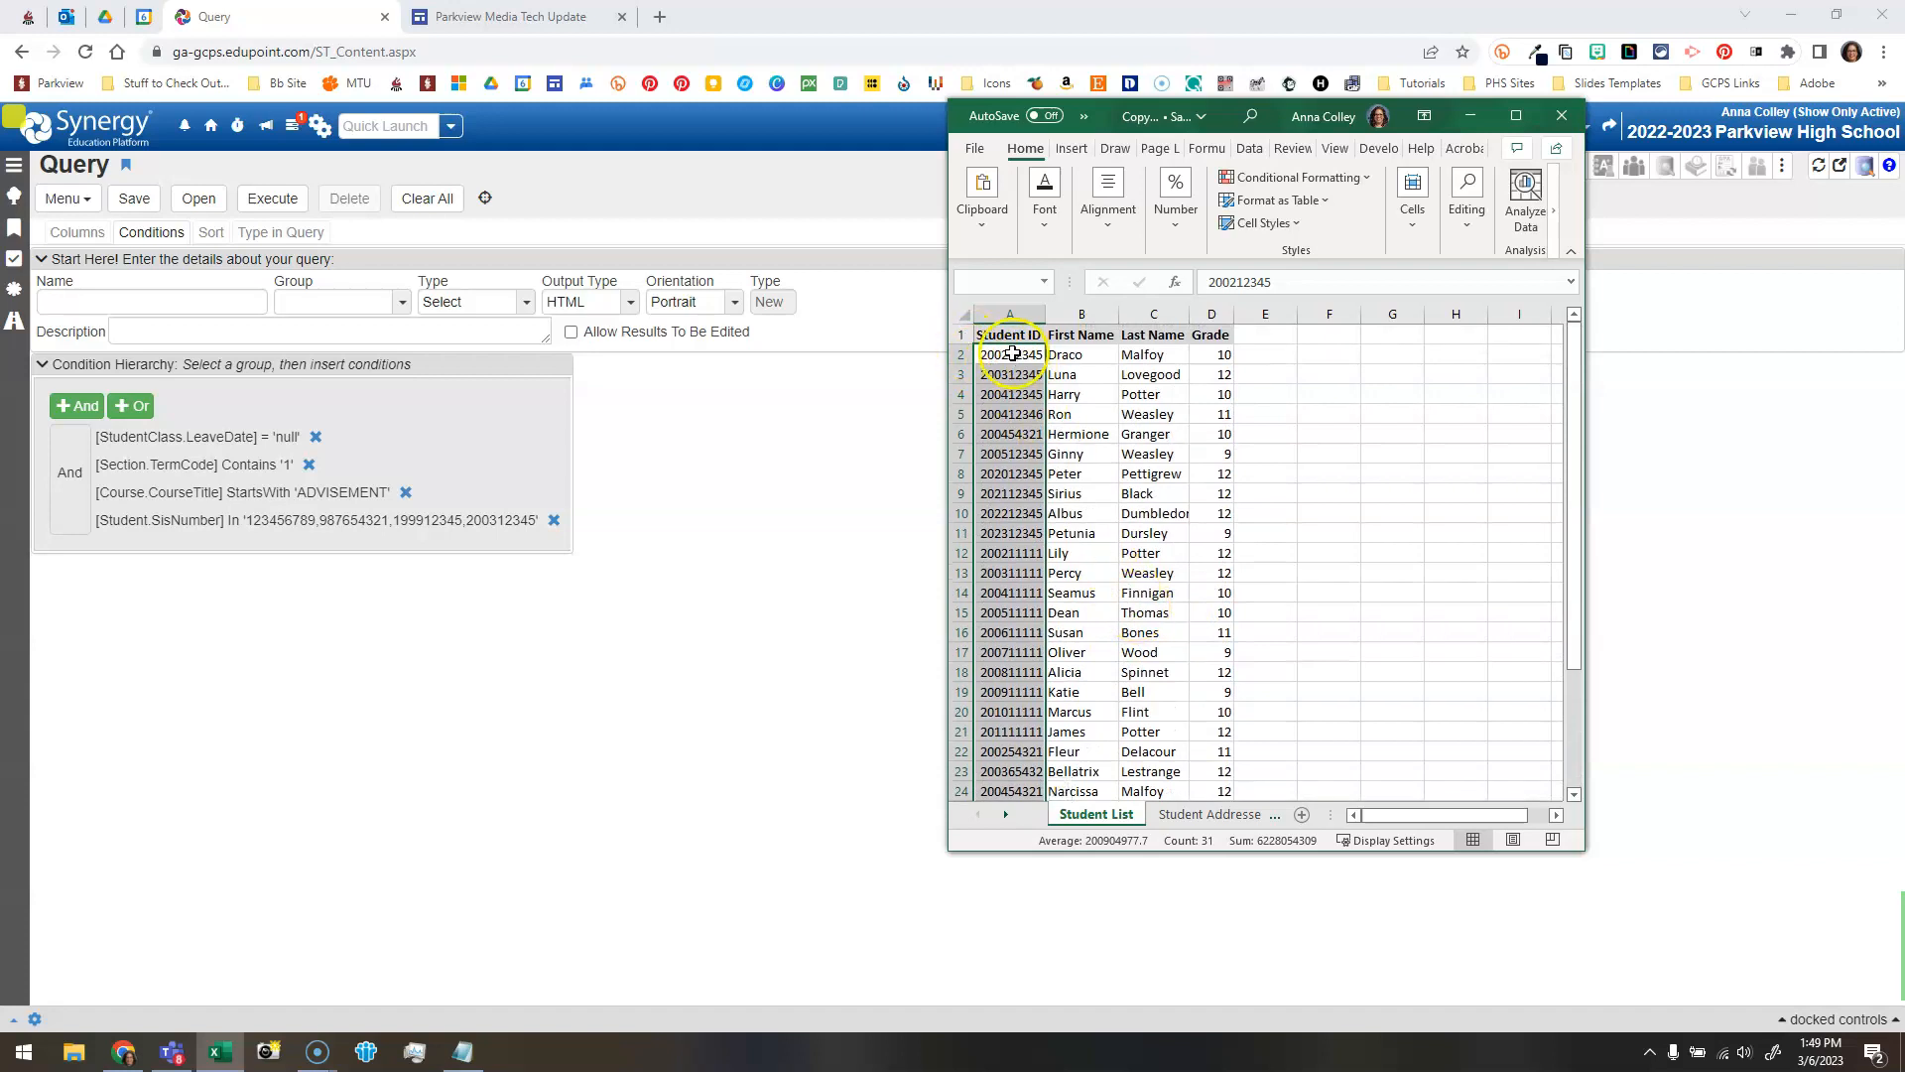
pyautogui.scroll(-3)
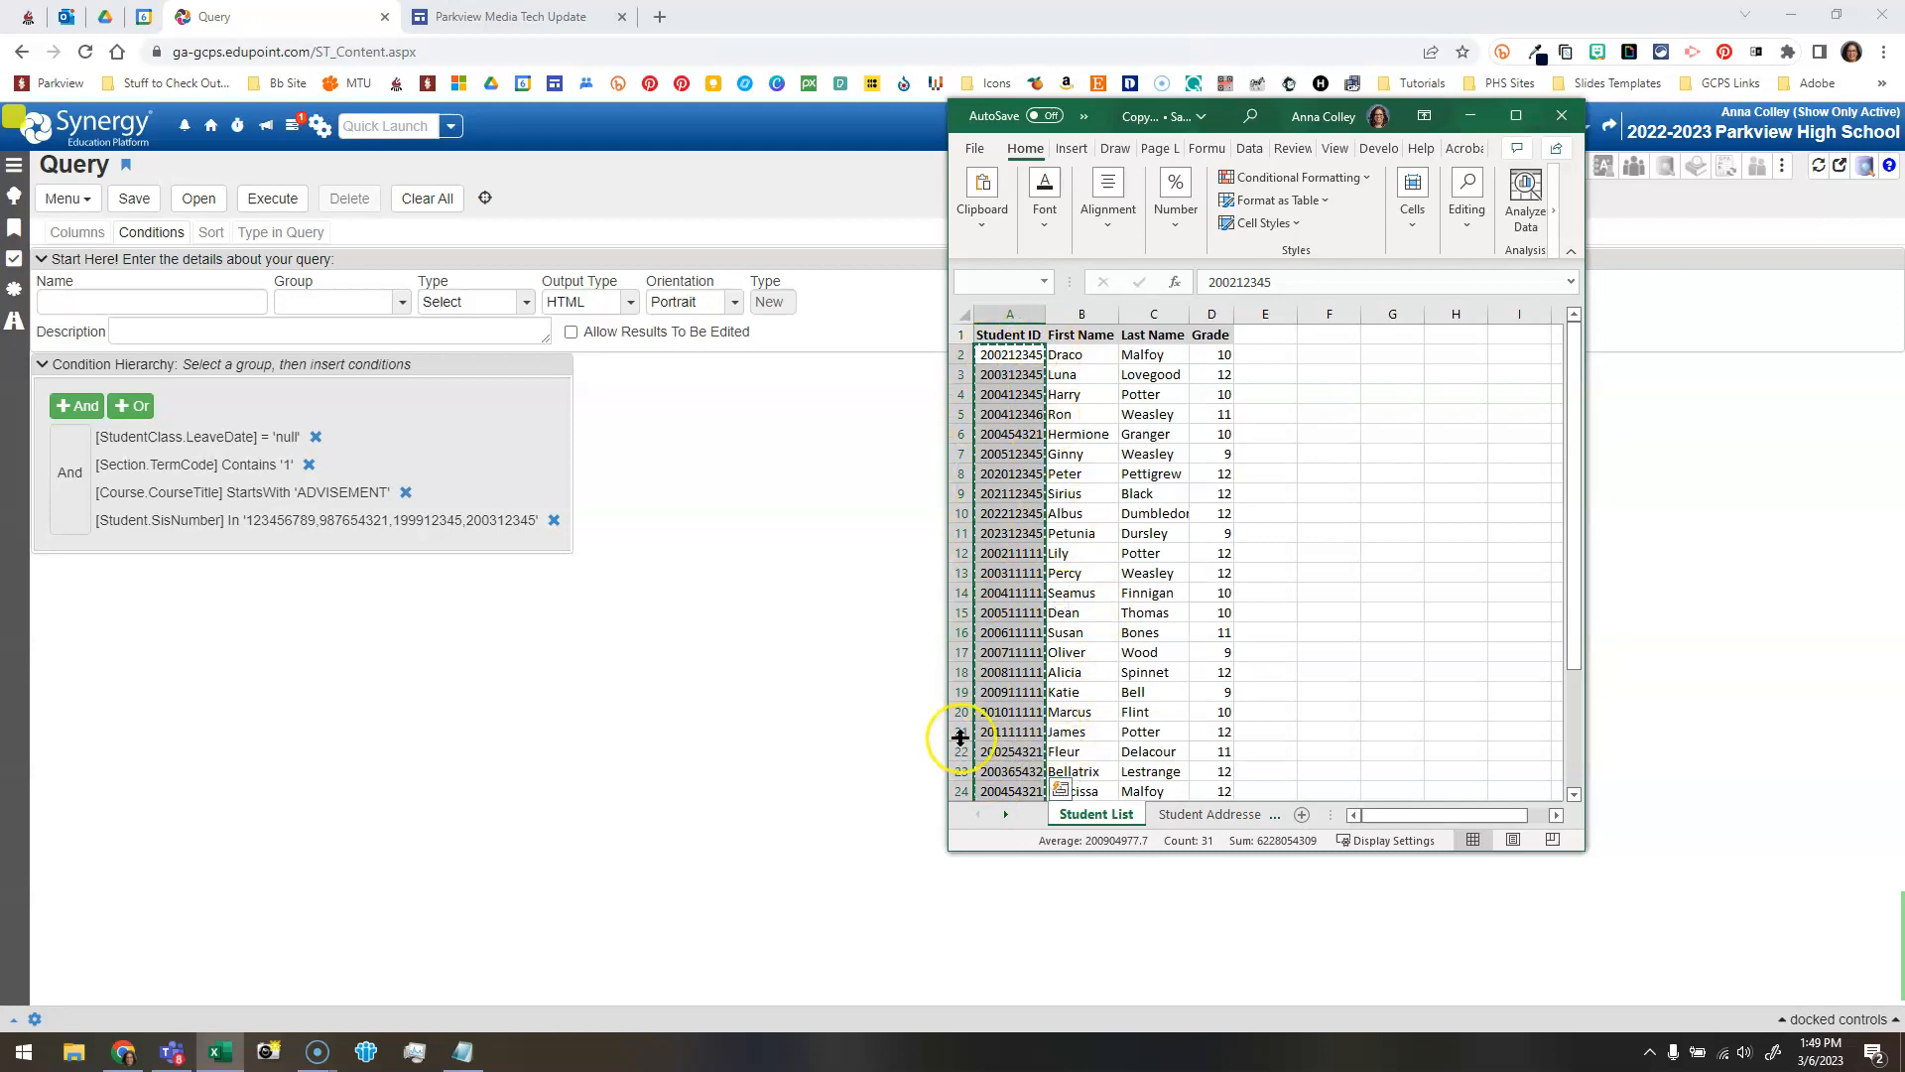
pyautogui.click(1562, 115)
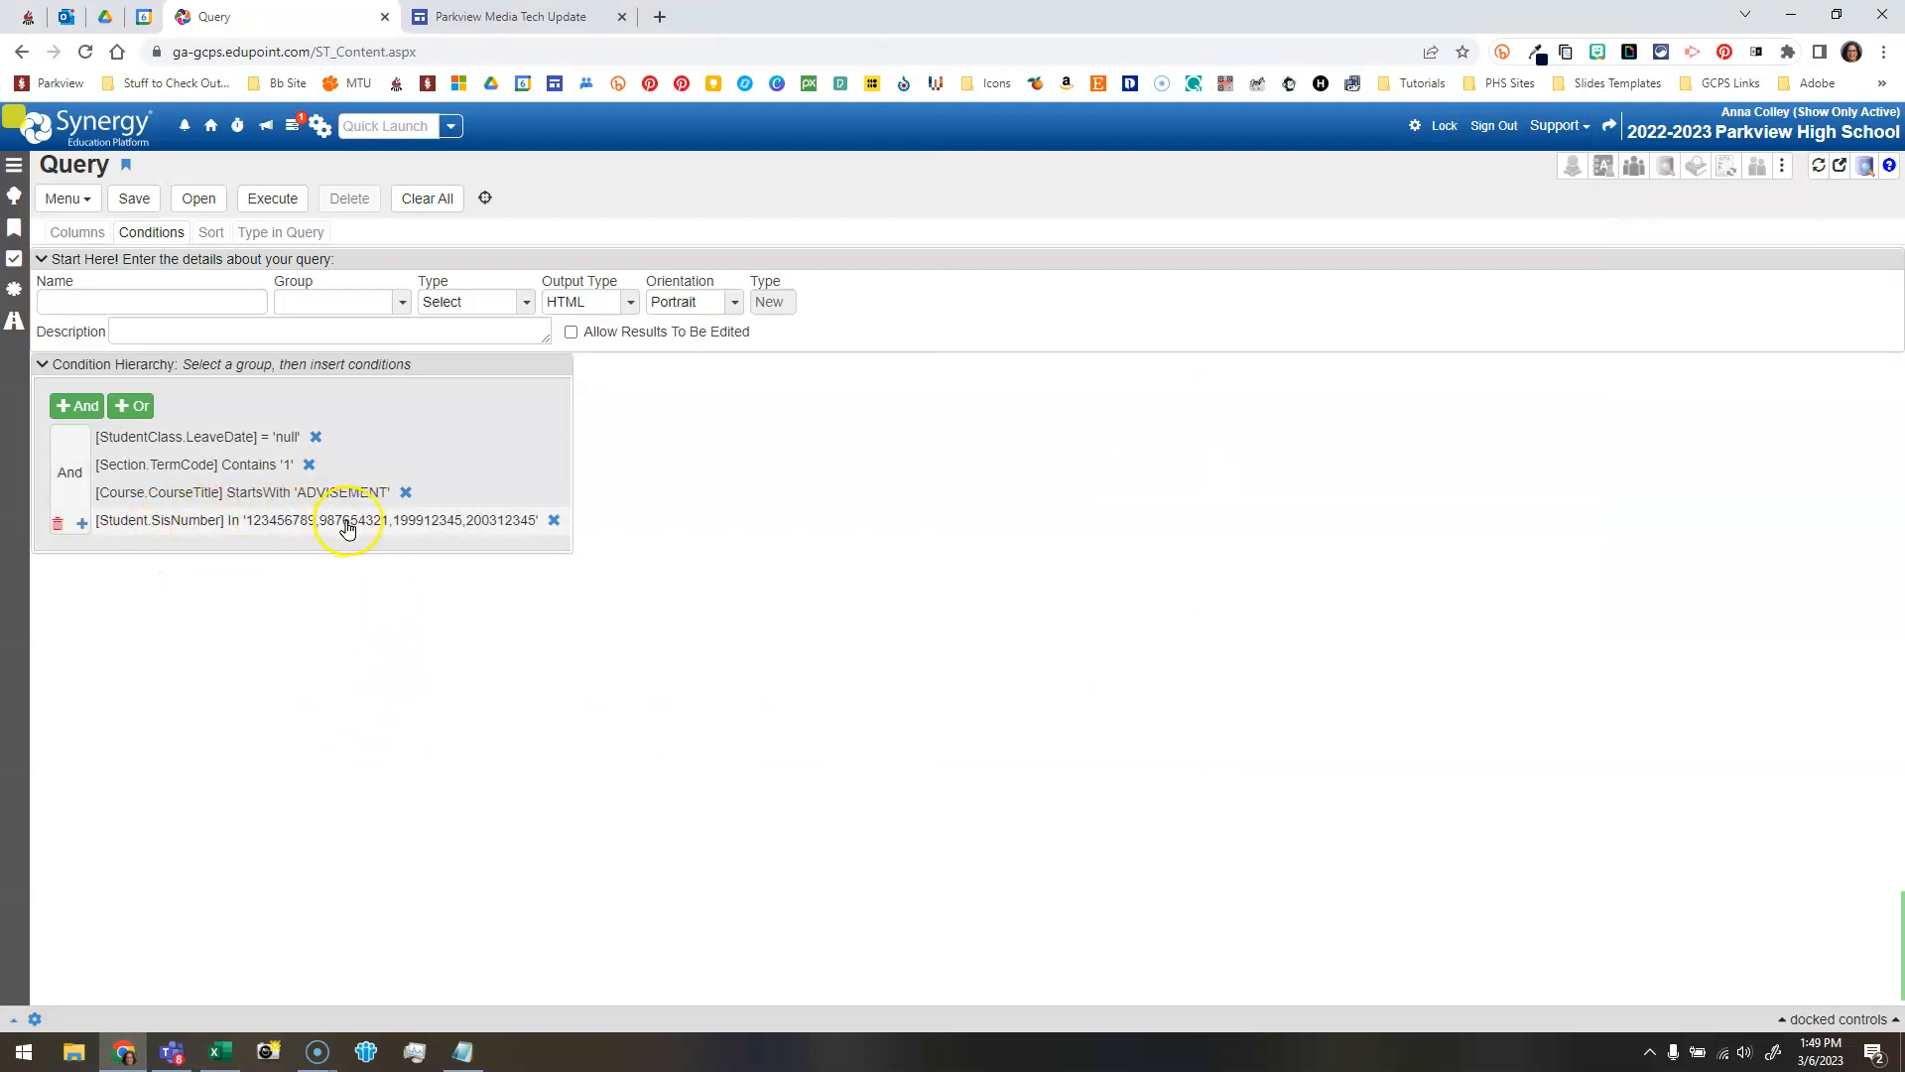
# Fill the SisNumber In List condition's value with the copied student IDs (200212345,200312345,200...).
pyautogui.click(316, 520)
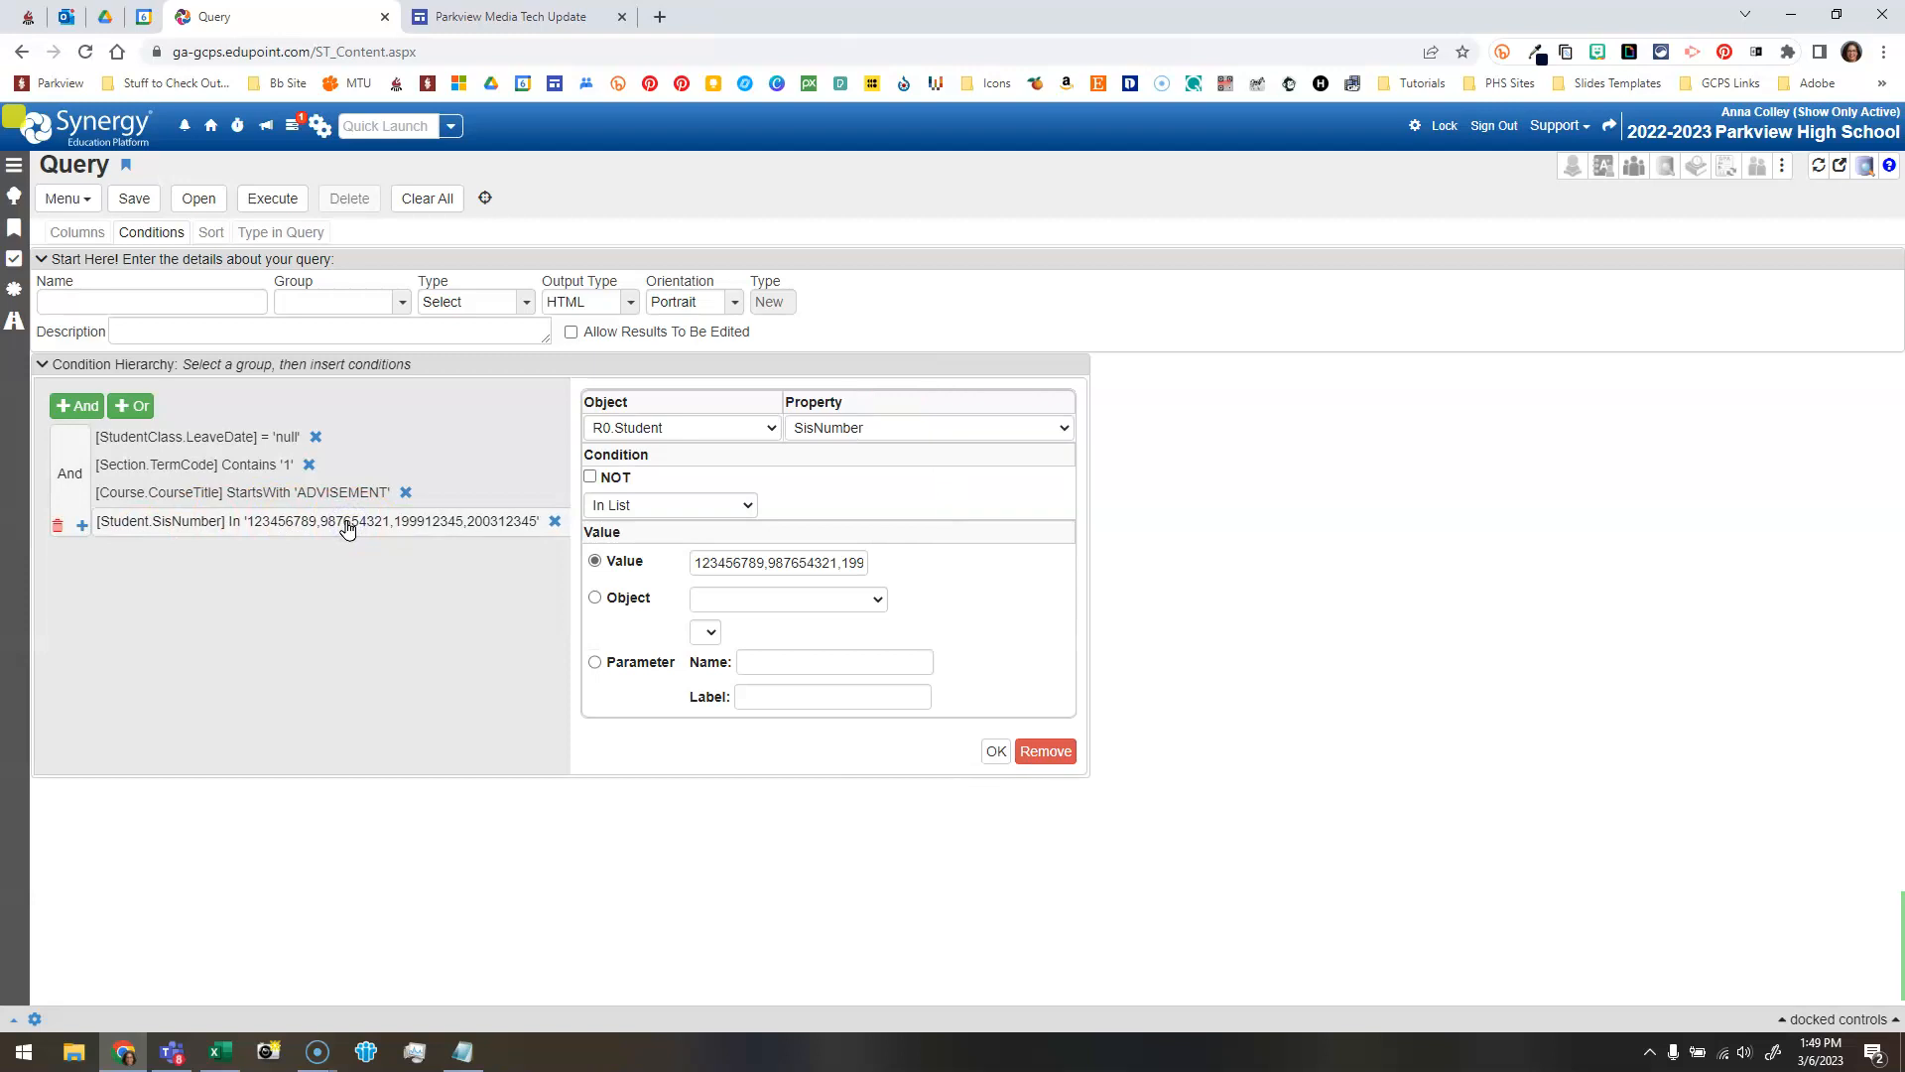
pyautogui.moveTo(819, 762)
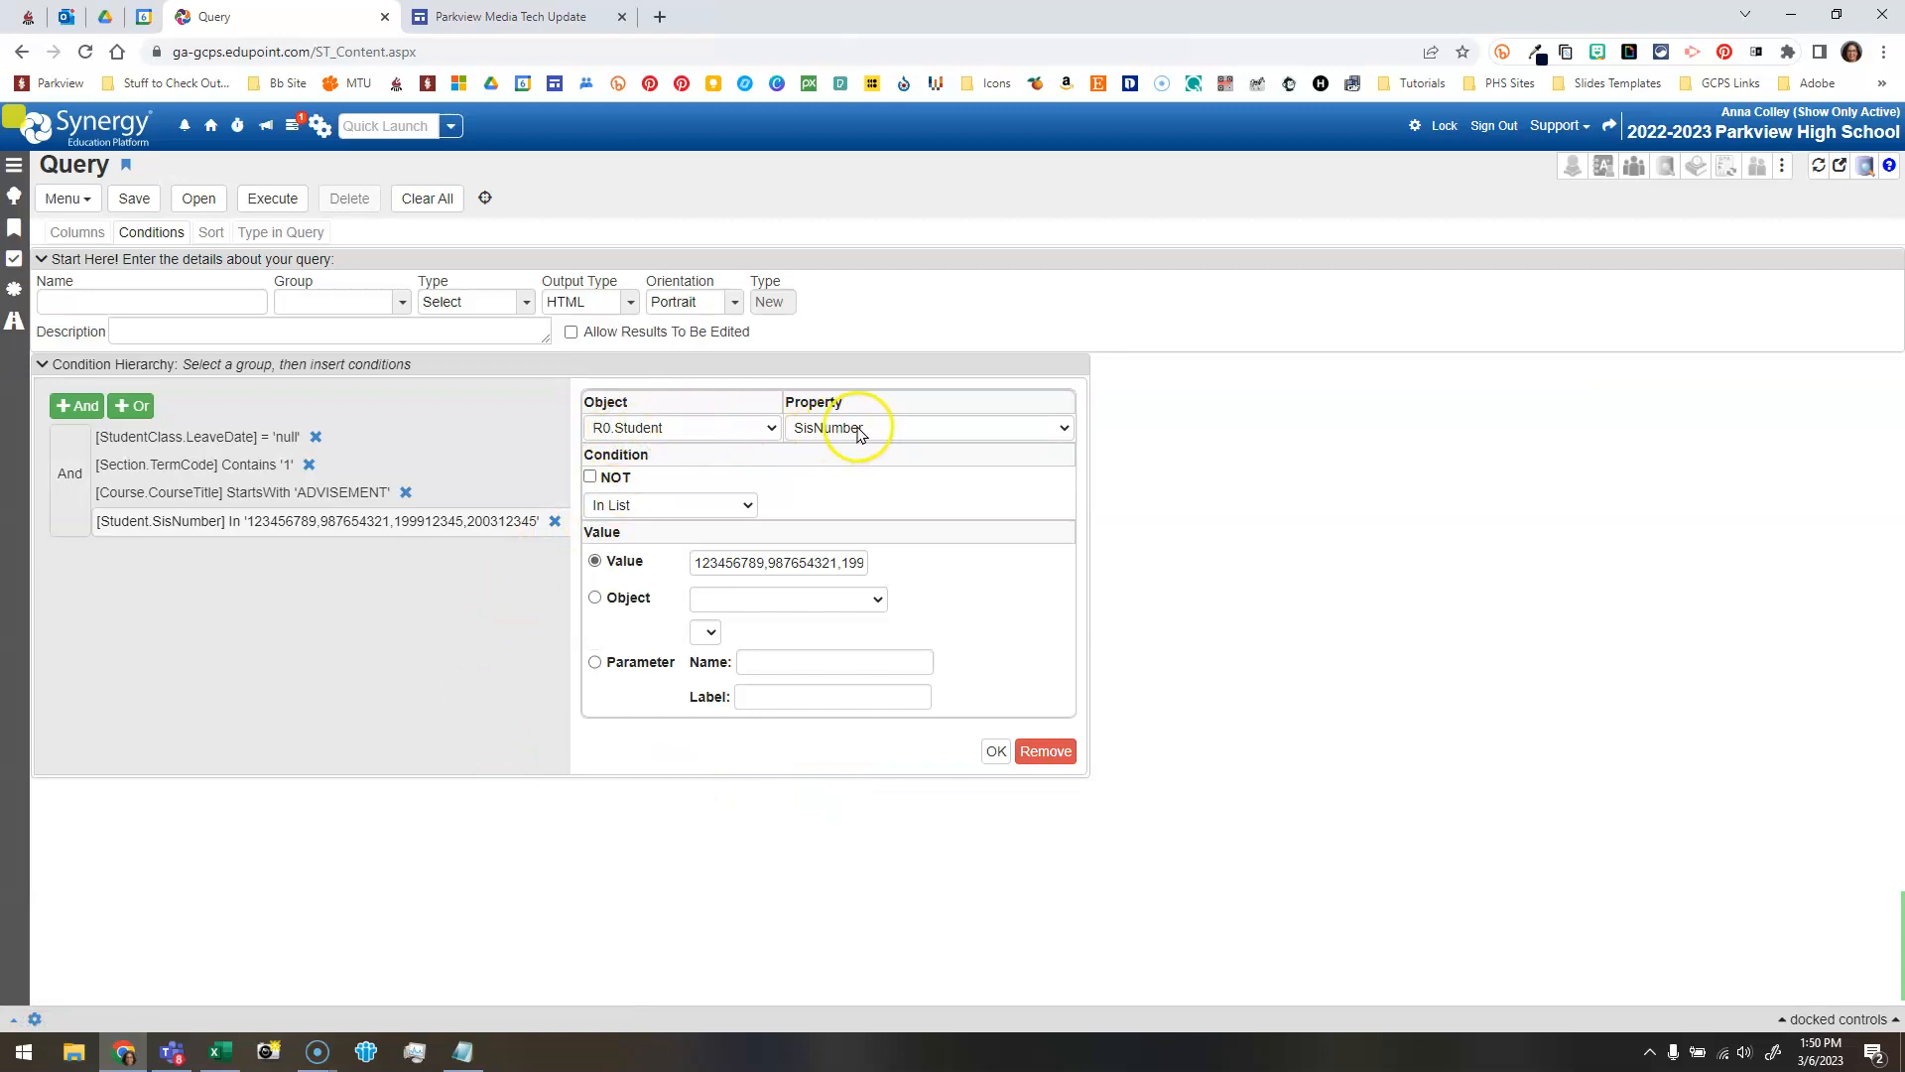
pyautogui.moveTo(784, 468)
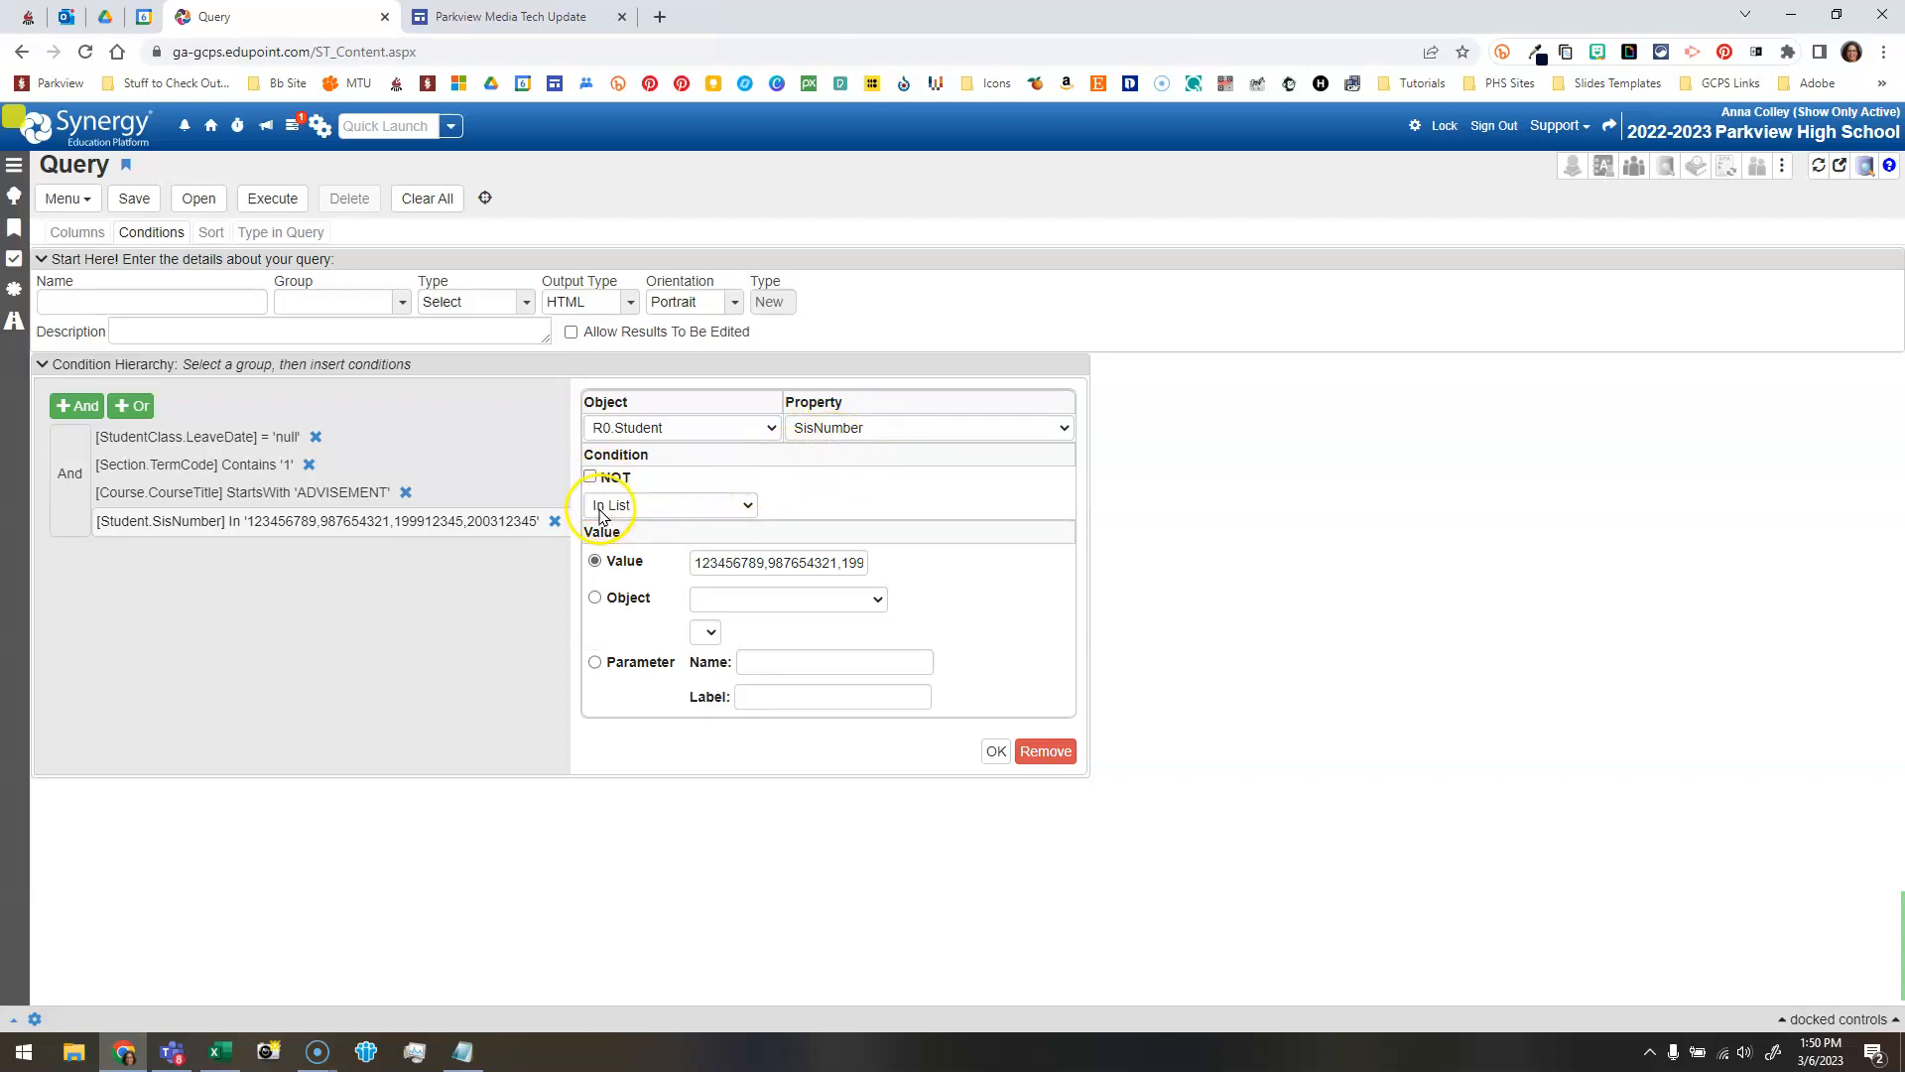
pyautogui.moveTo(619, 559)
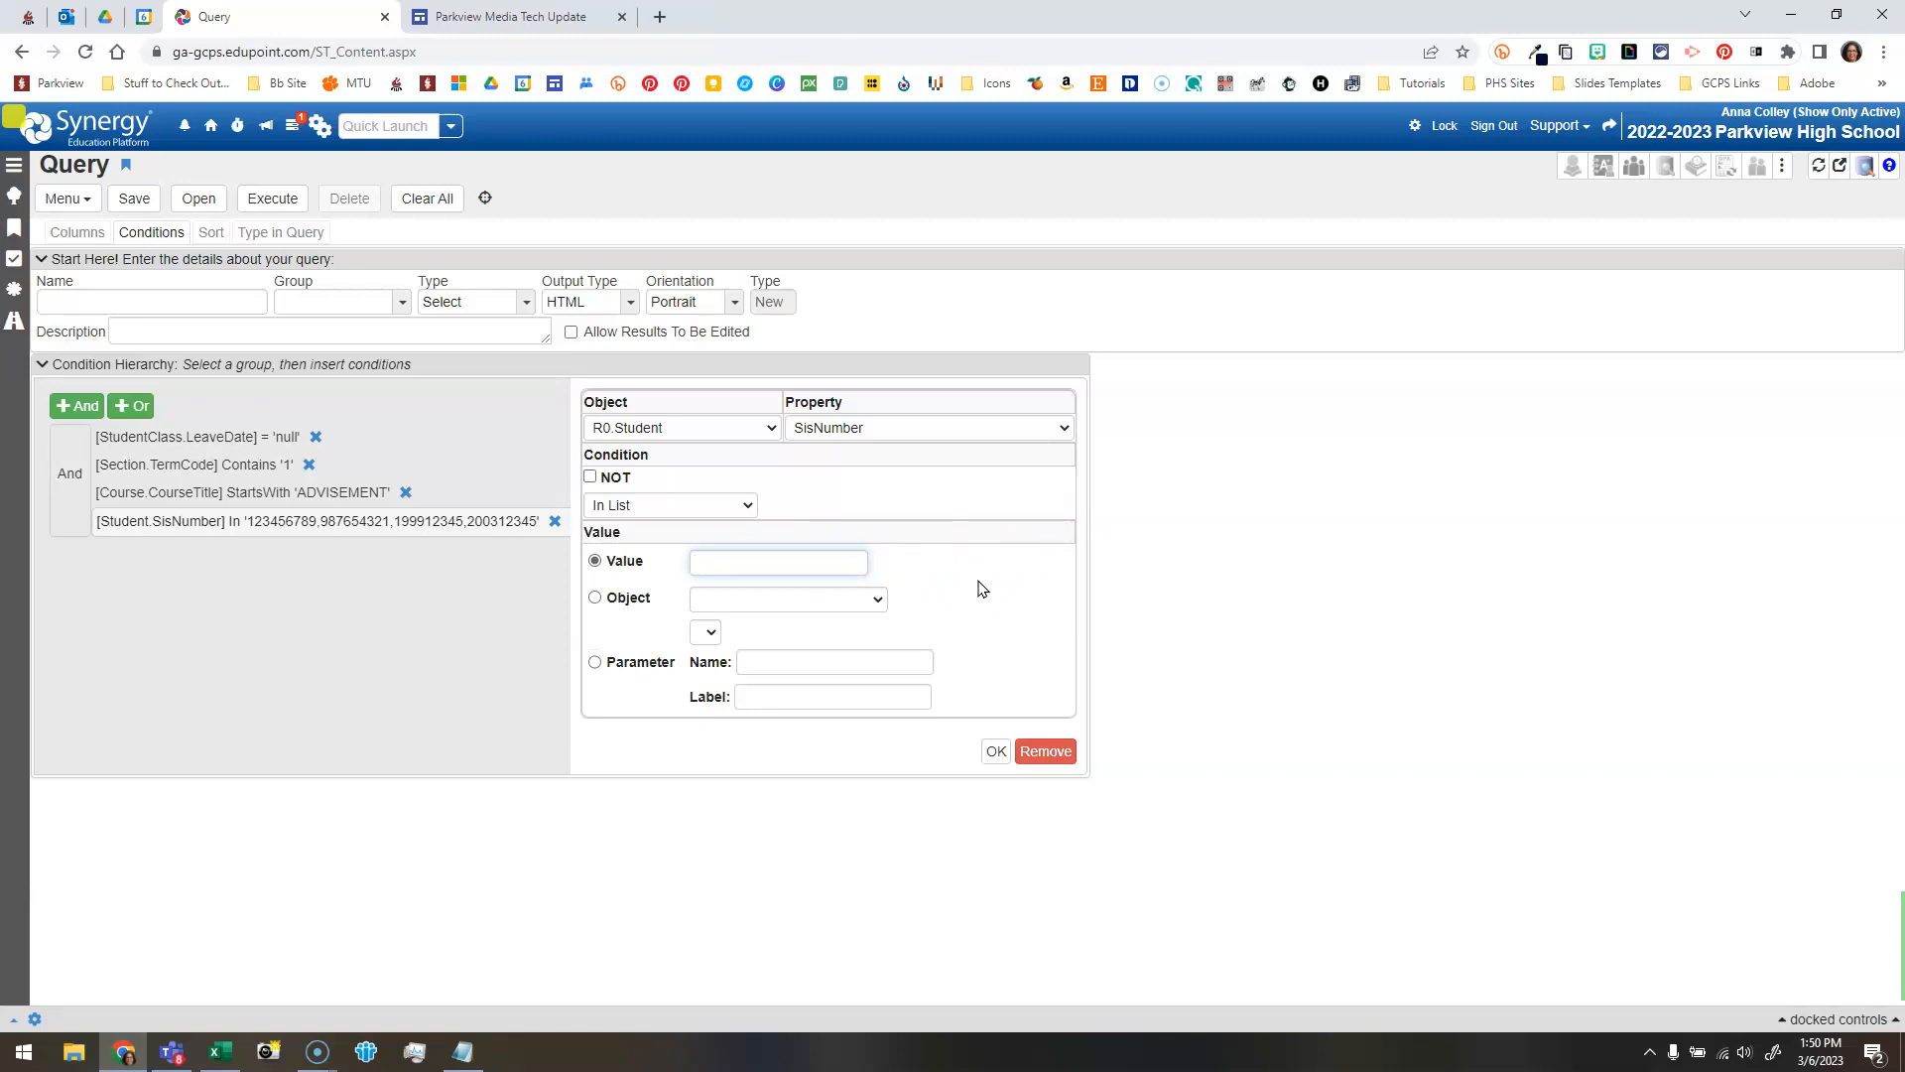
pyautogui.write('200212345,200312345,200')
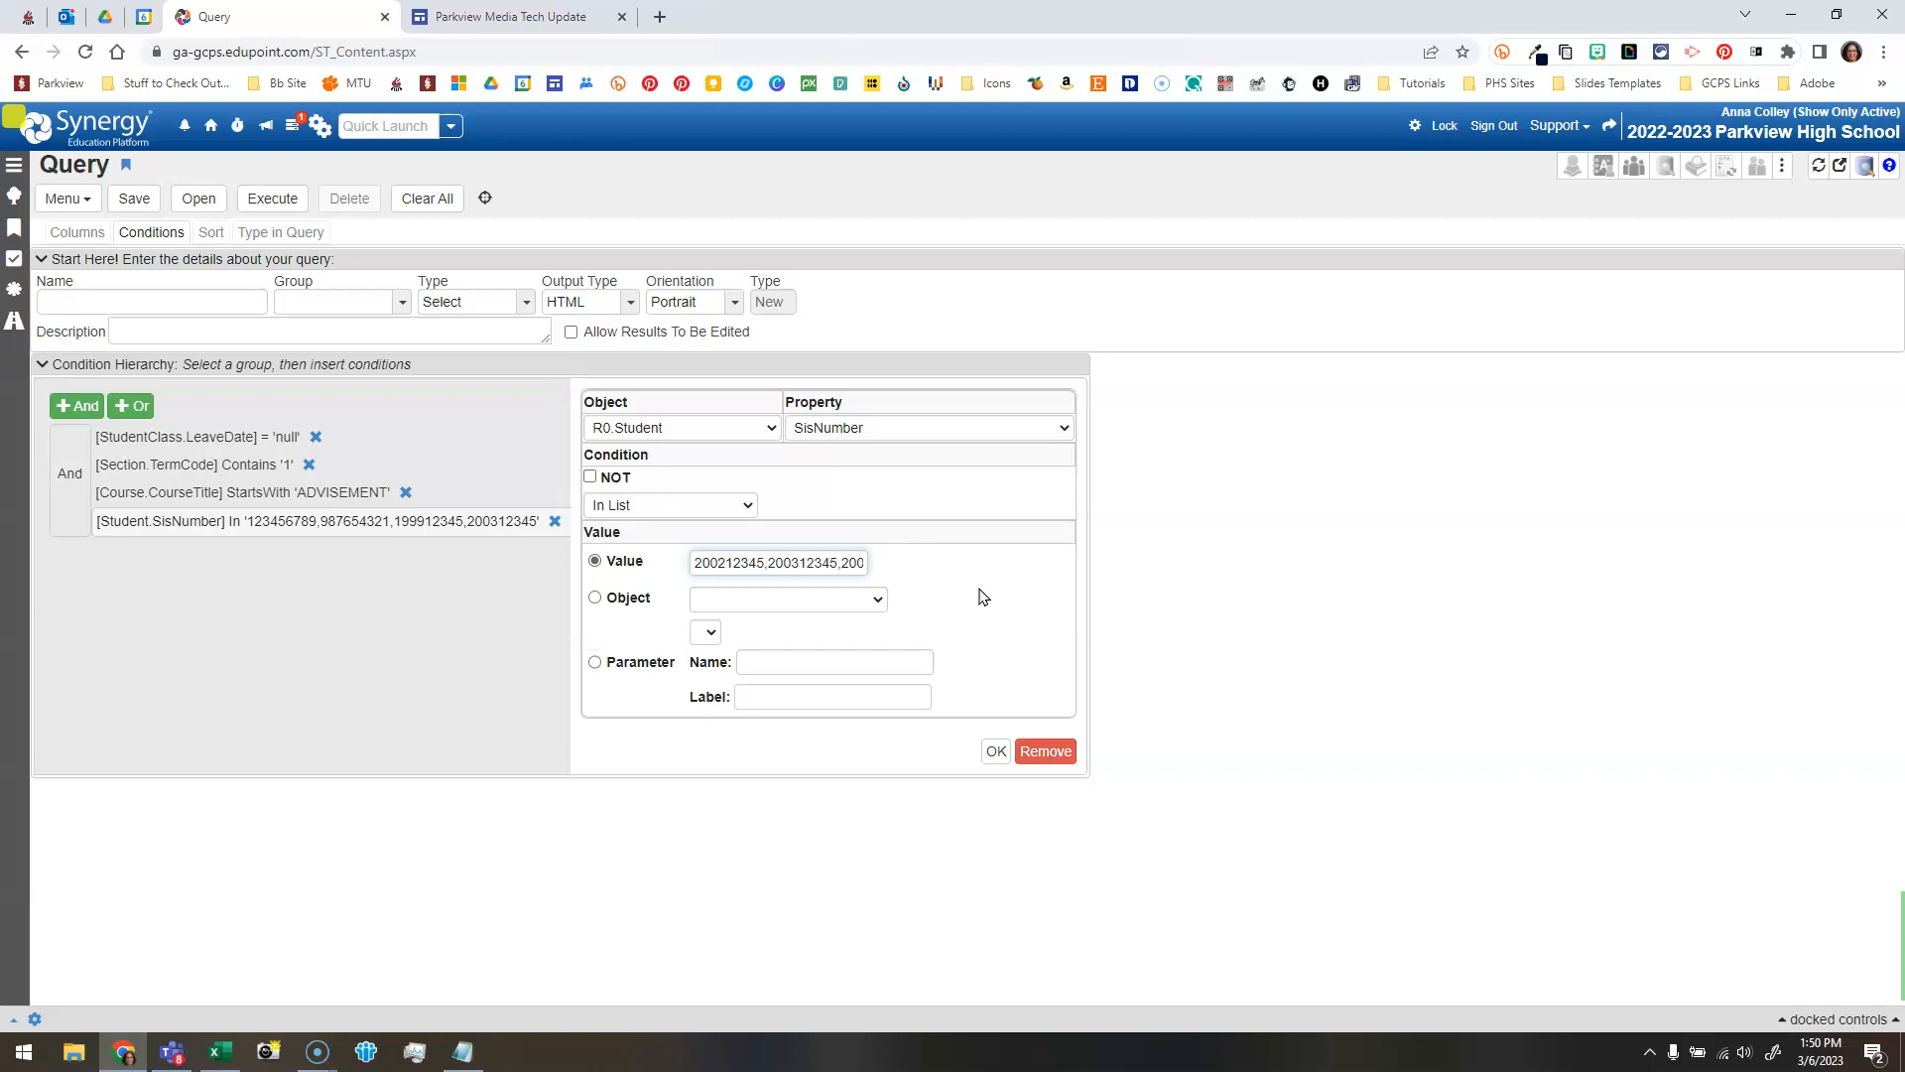
pyautogui.click(995, 750)
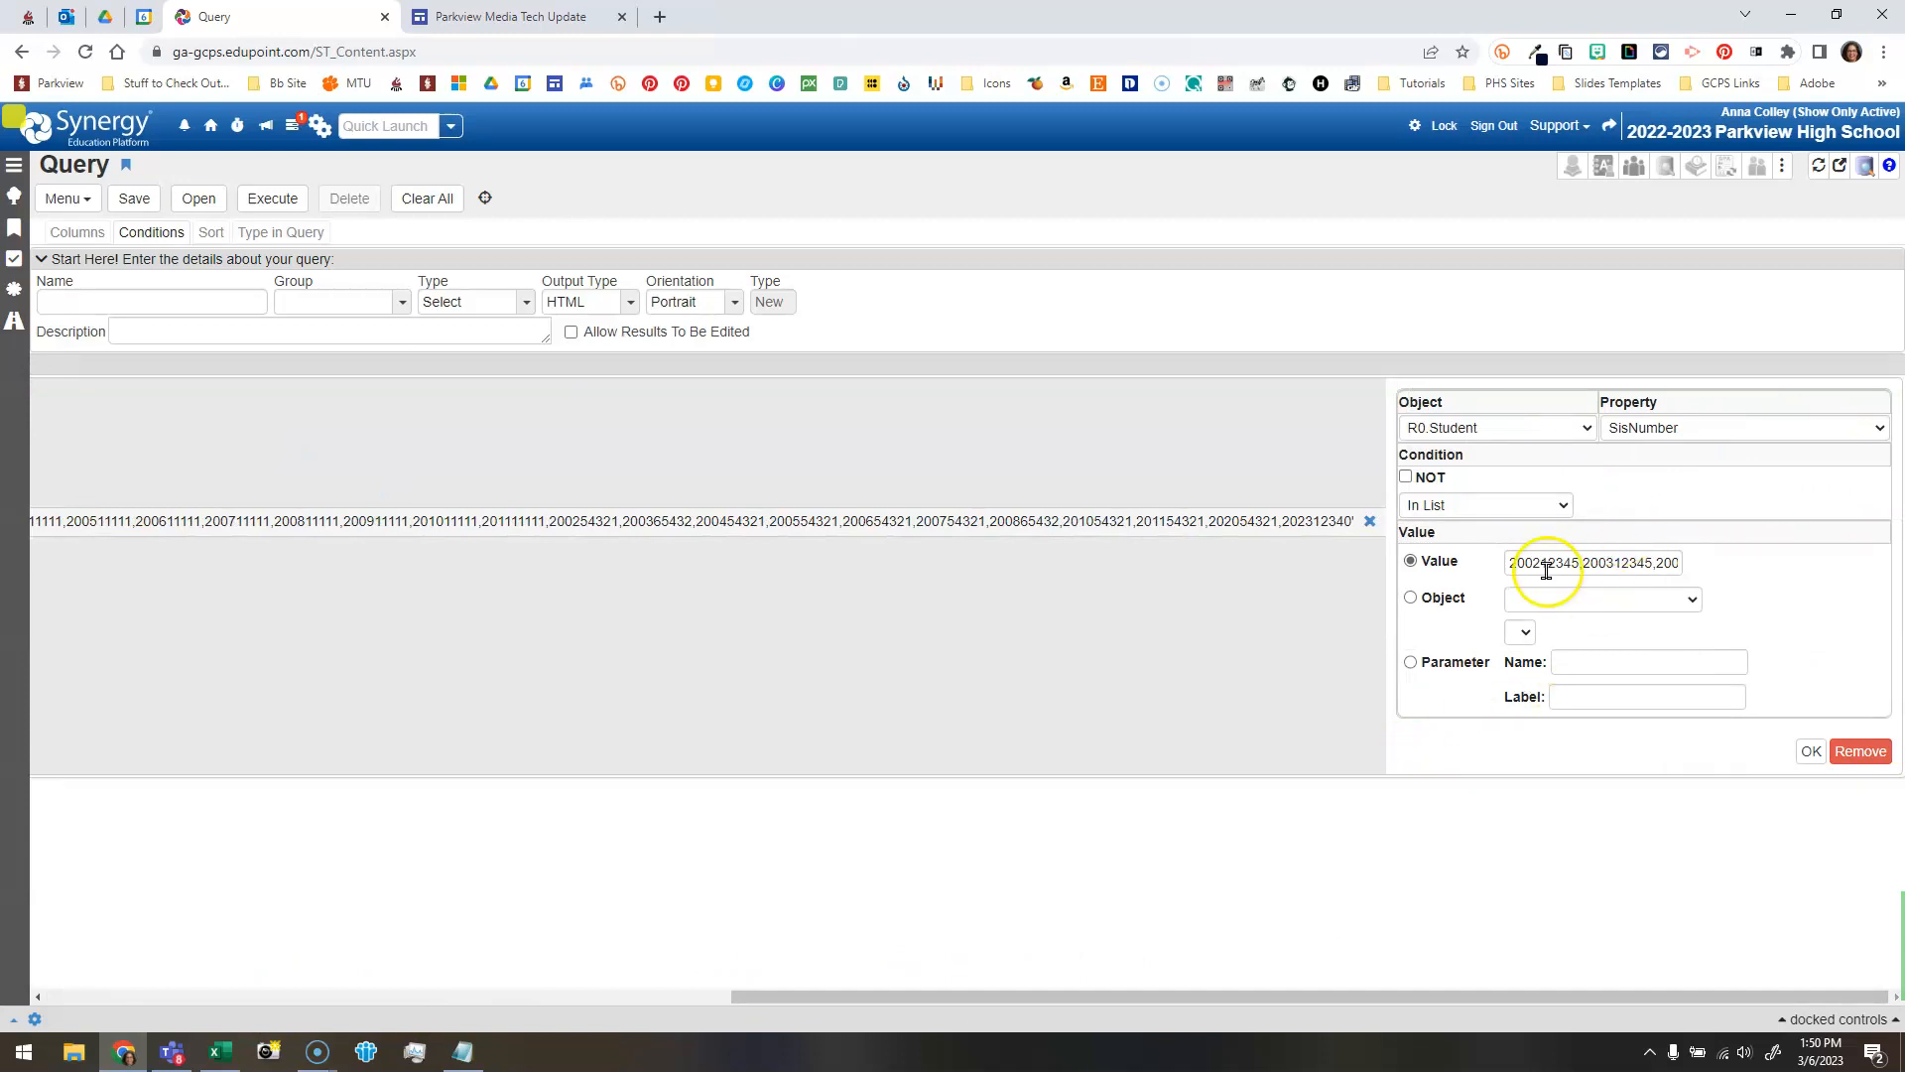
pyautogui.moveTo(1820, 712)
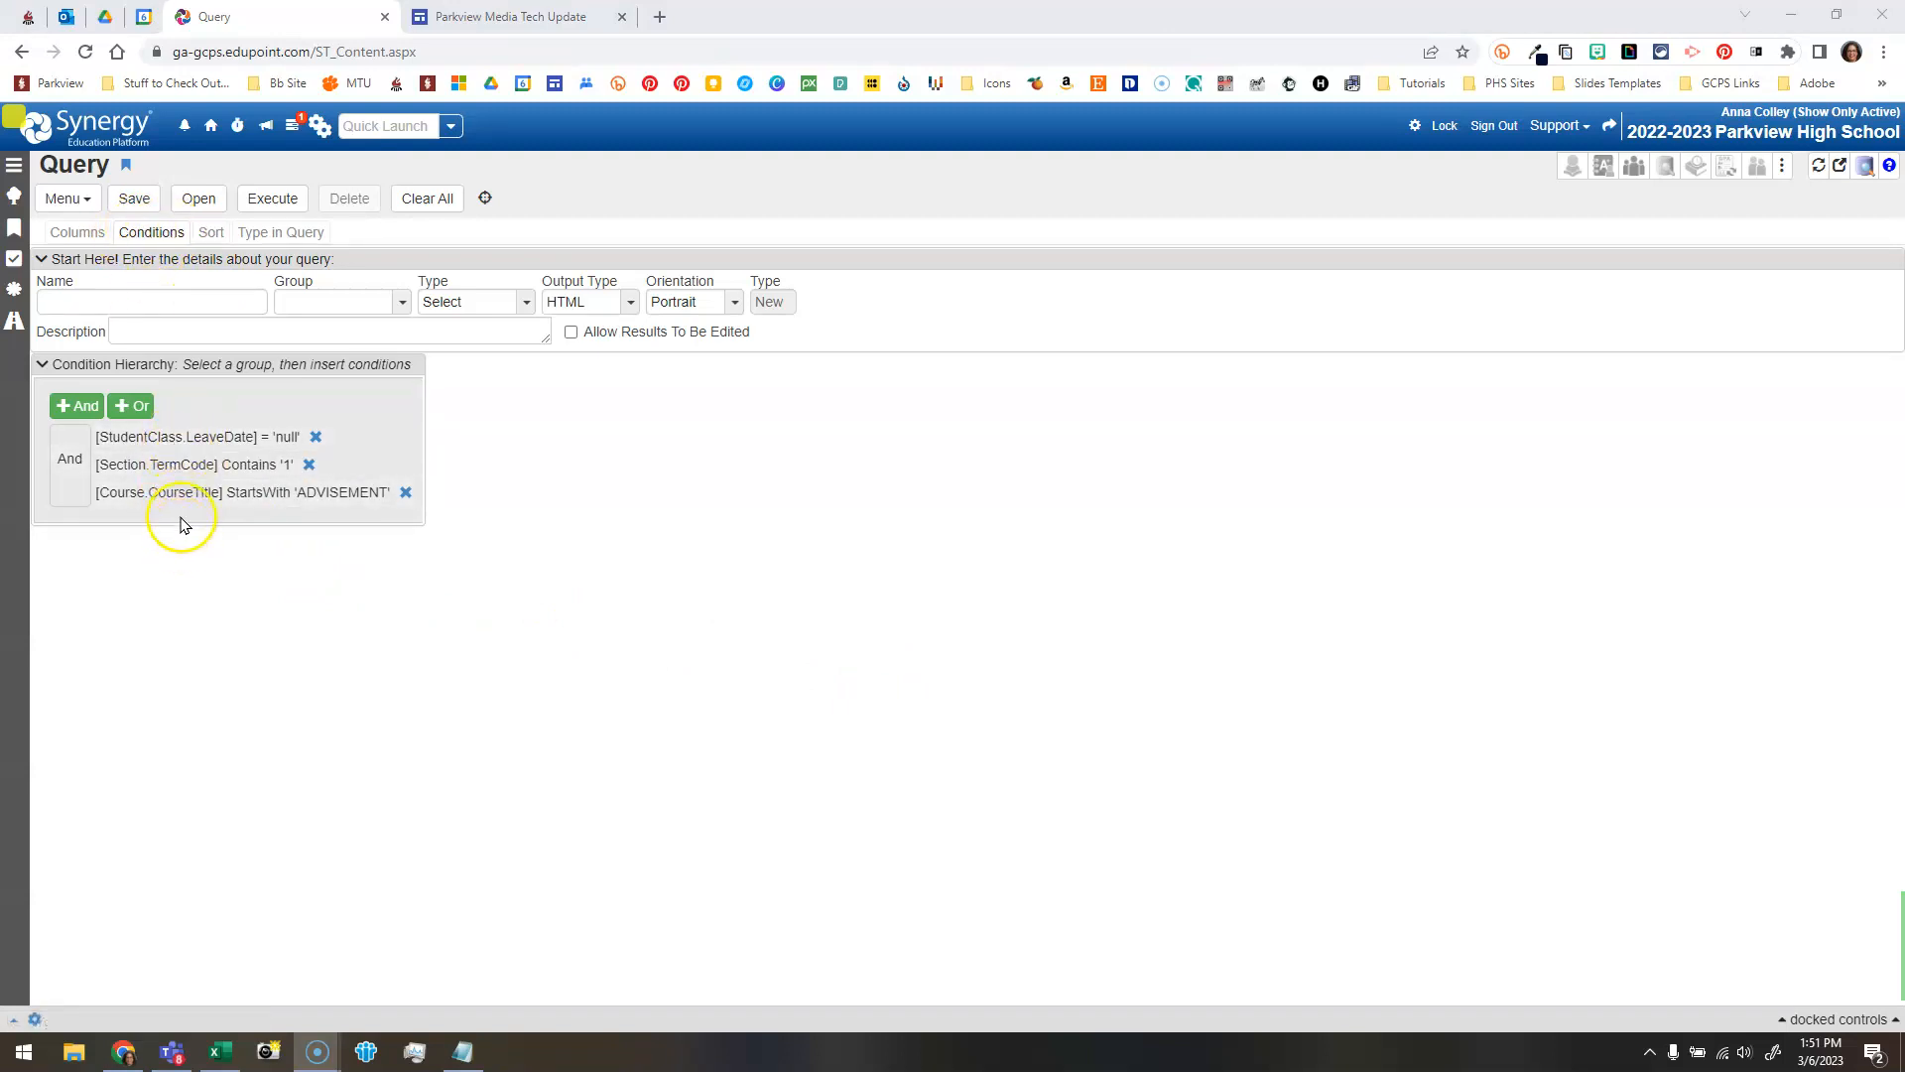
pyautogui.moveTo(234, 587)
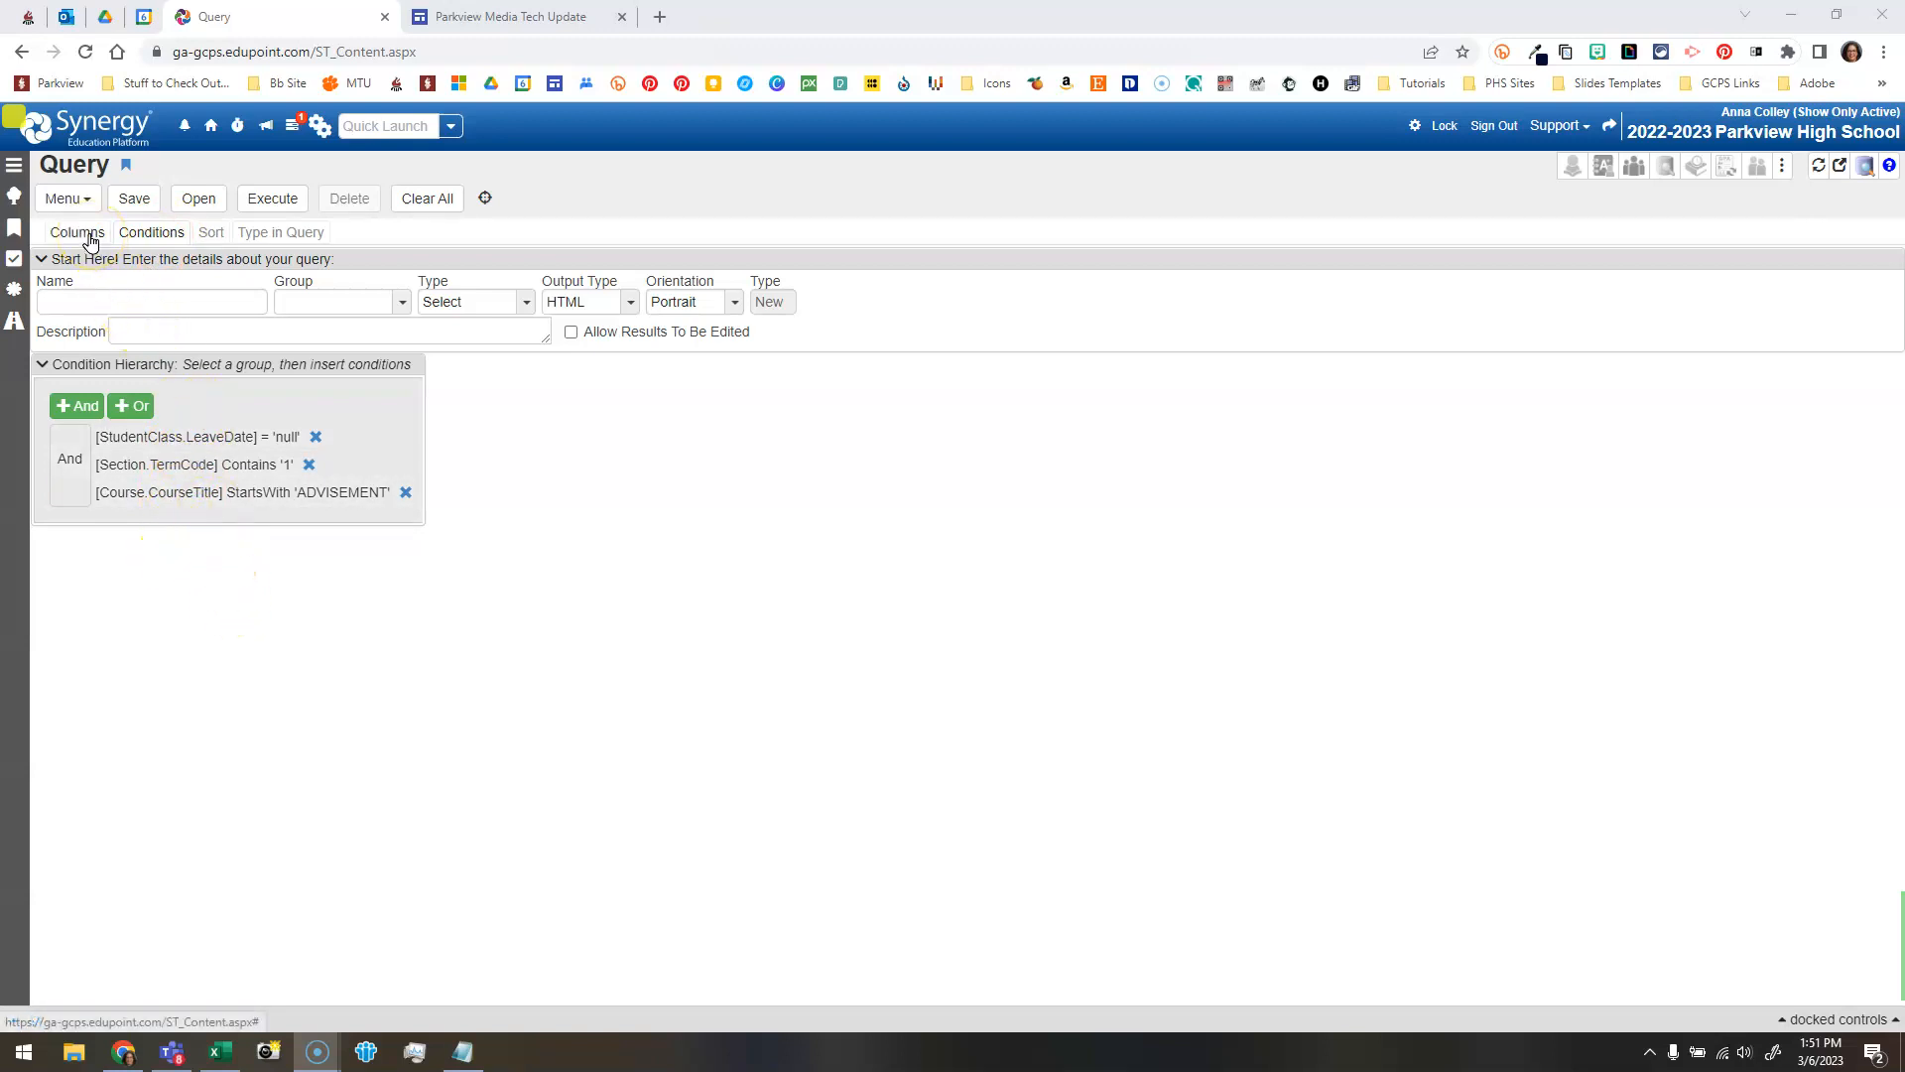
pyautogui.click(77, 232)
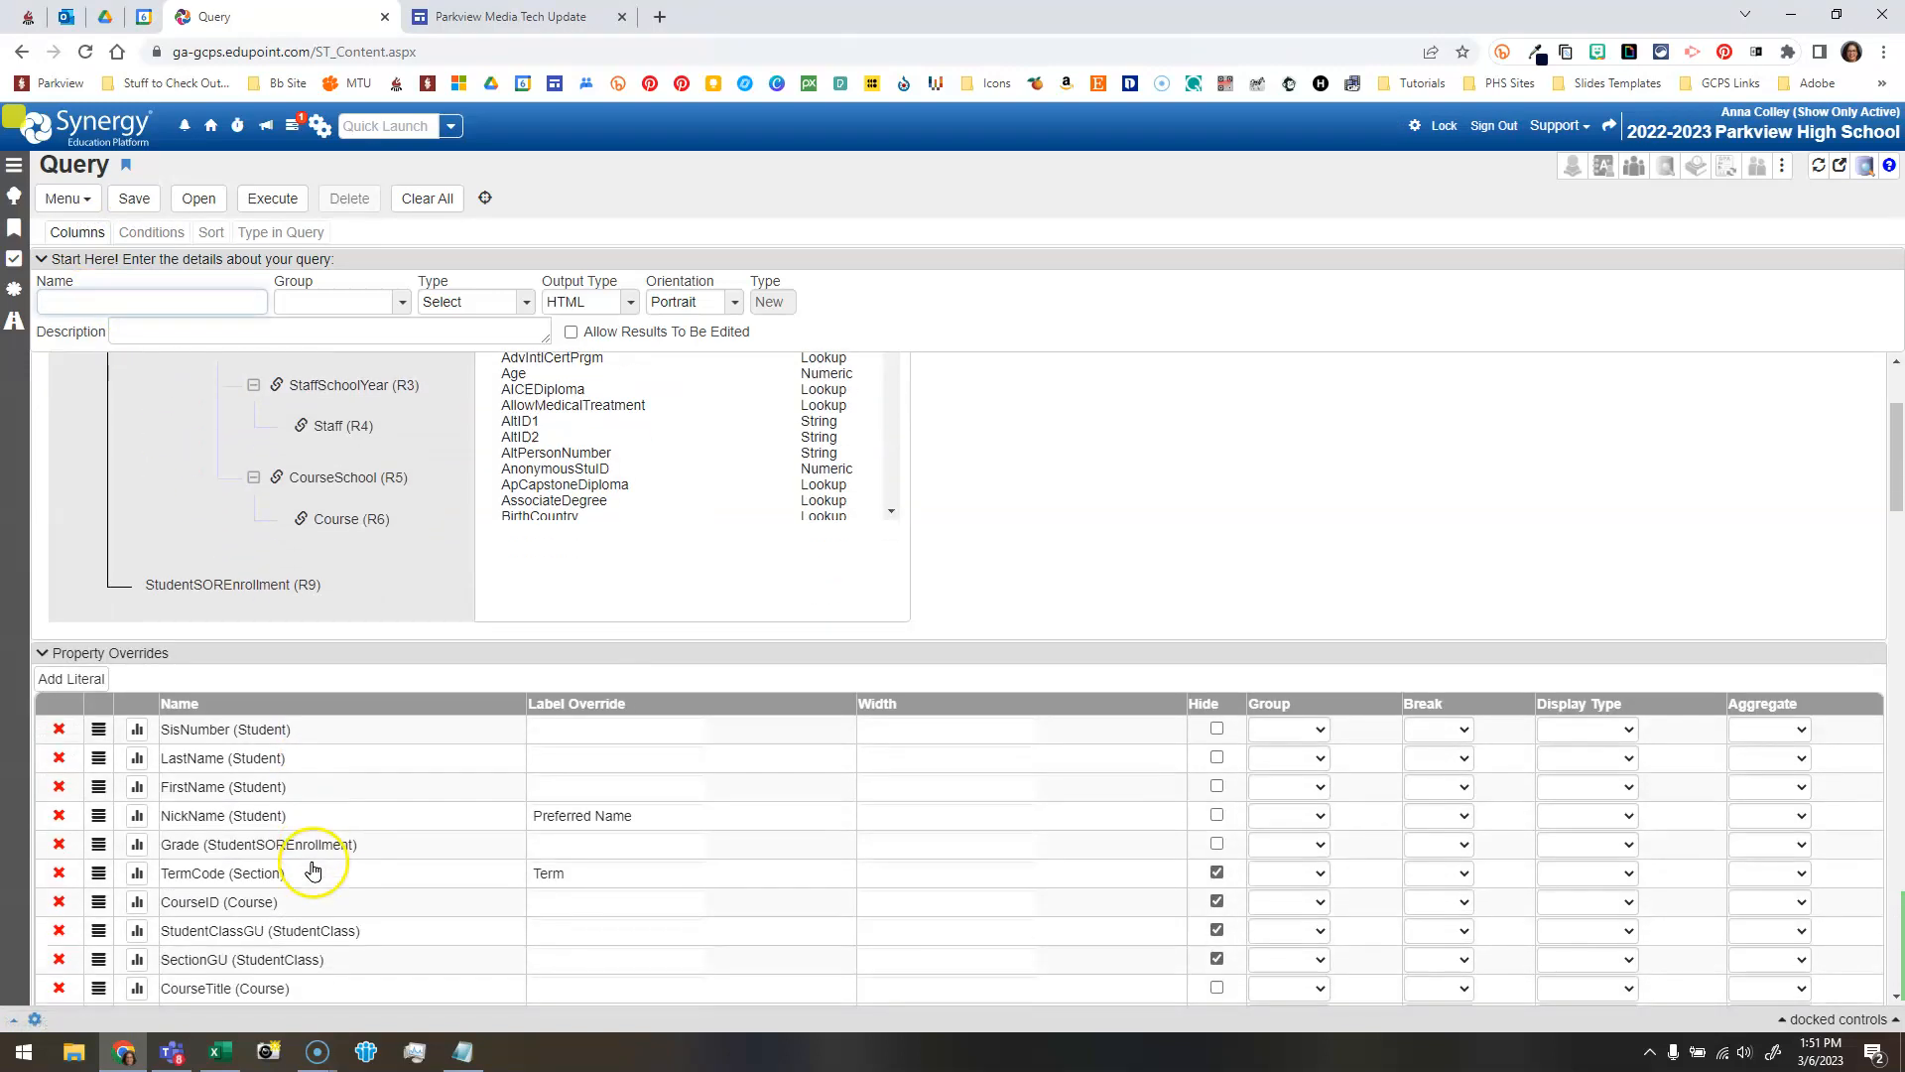
pyautogui.scroll(-3)
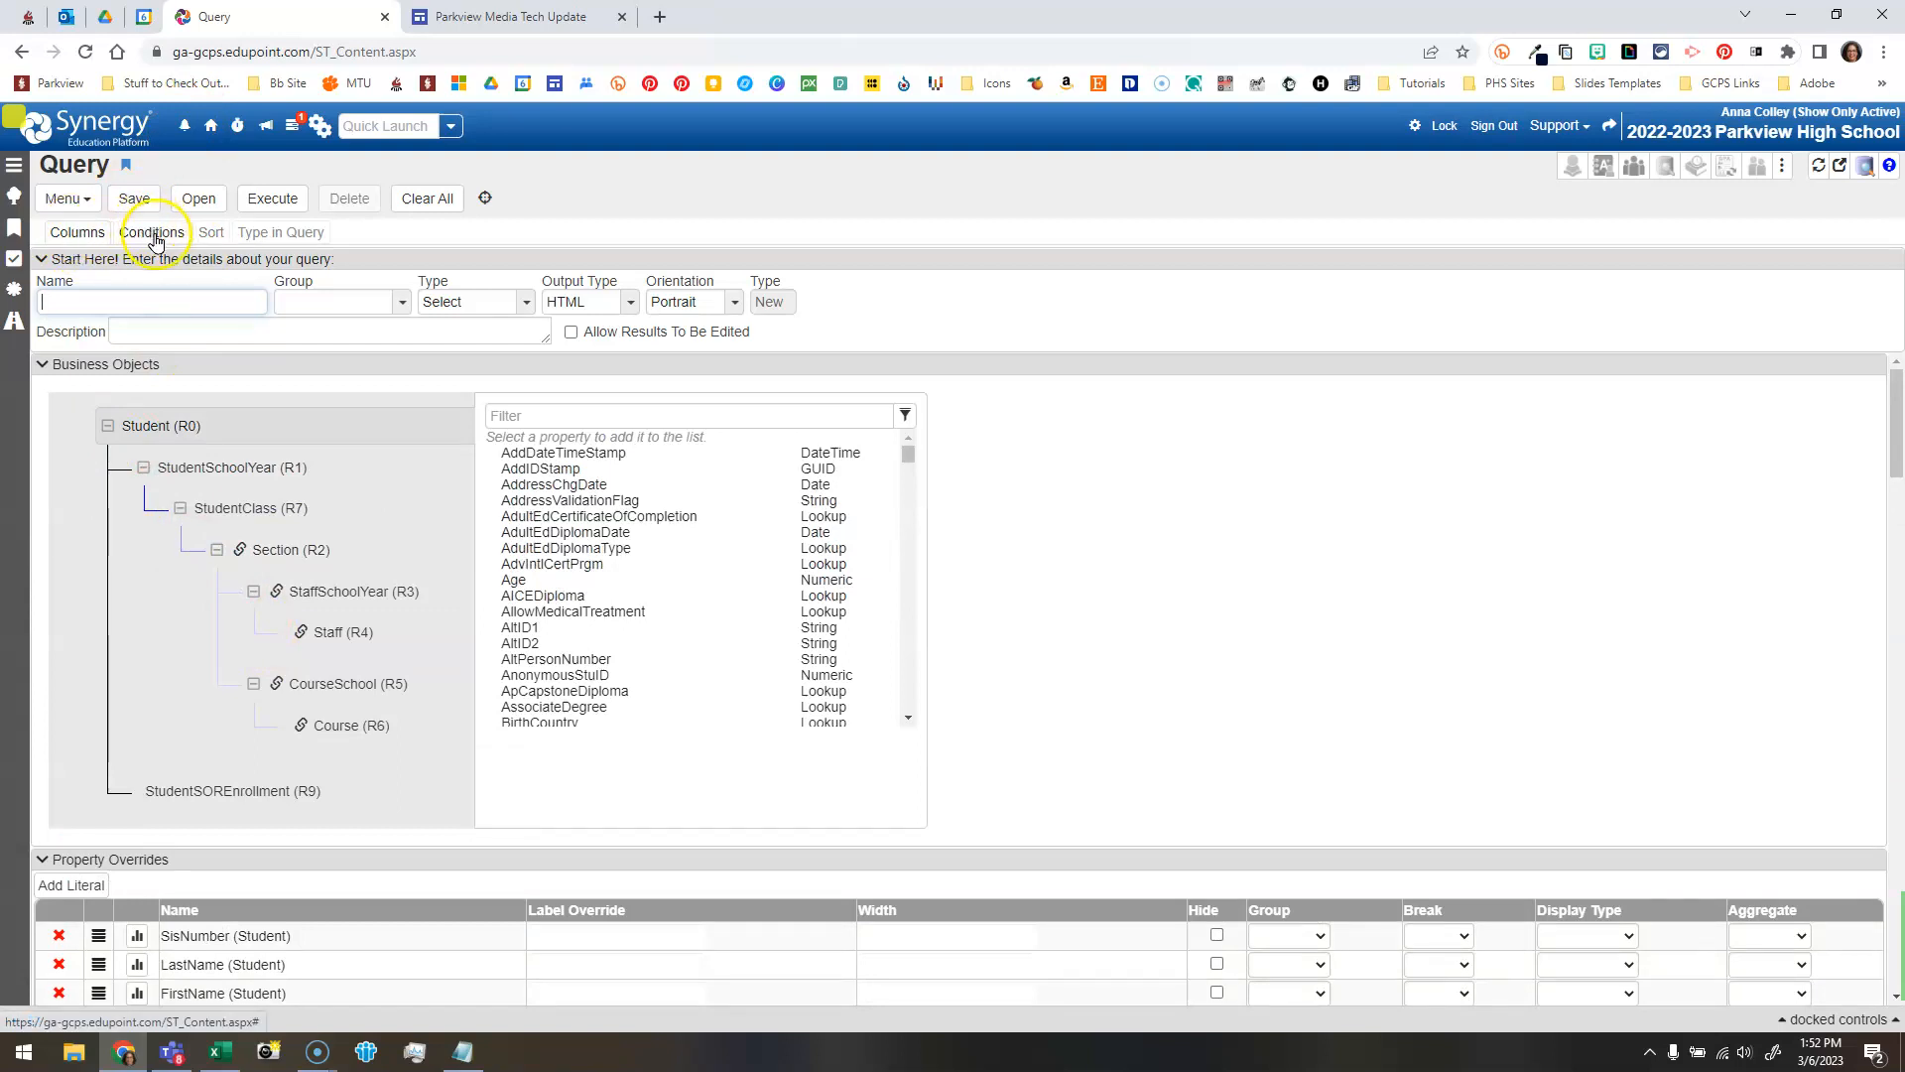
pyautogui.click(153, 232)
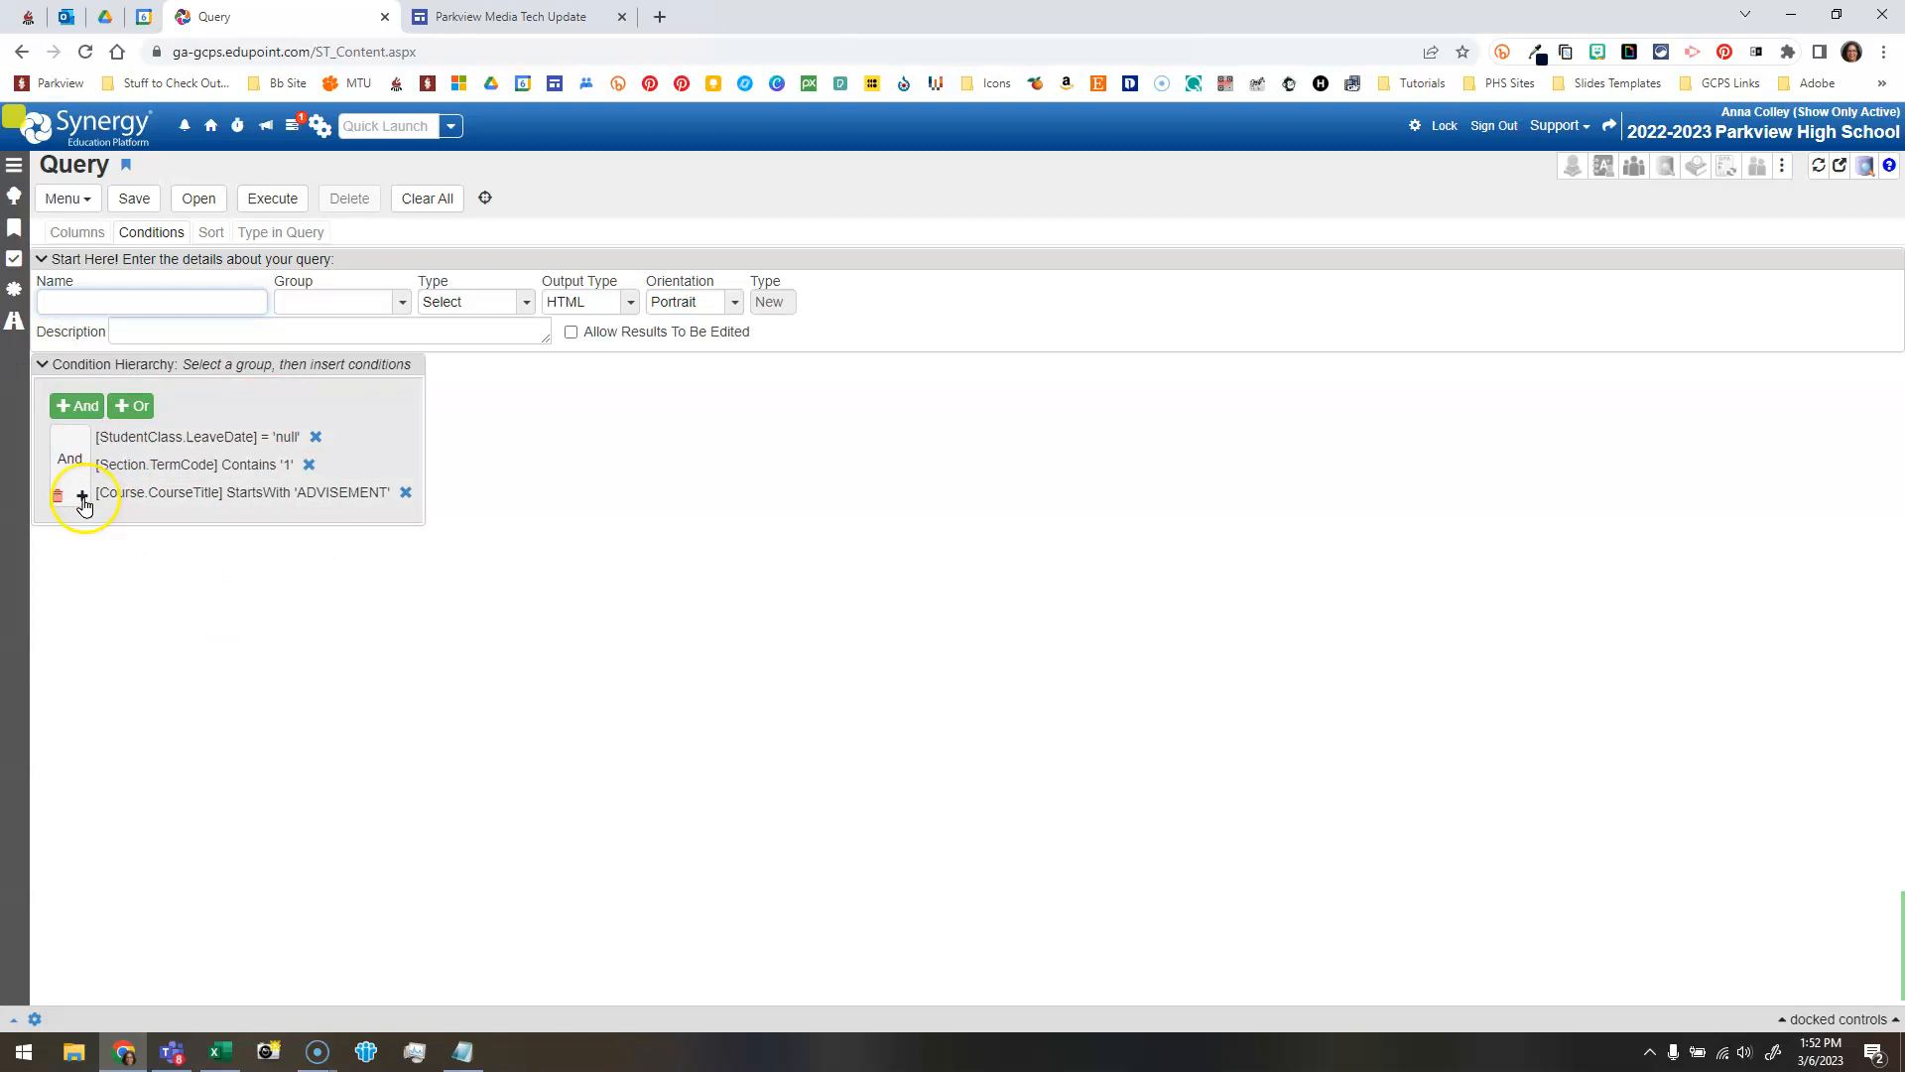
pyautogui.moveTo(83, 500)
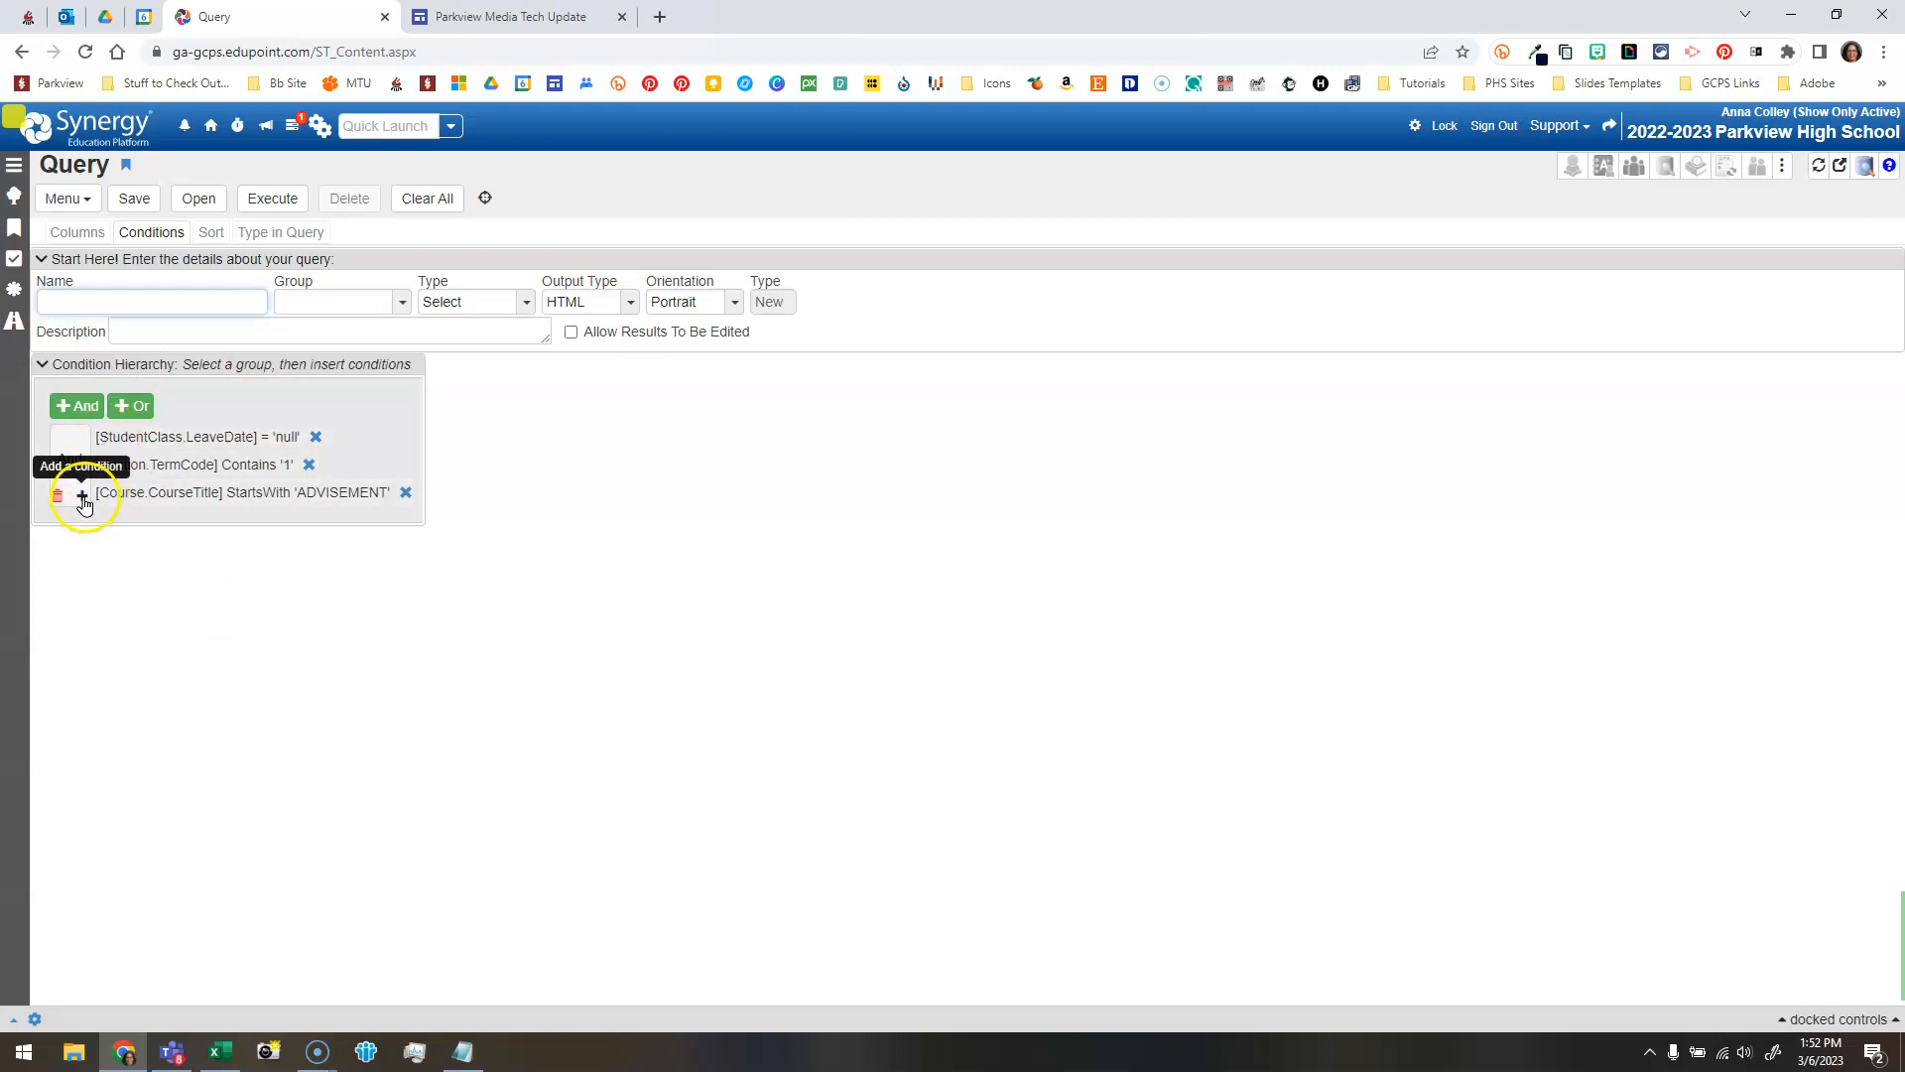
# Add a new condition on Student SisNumber with comparison type In List.
pyautogui.click(84, 501)
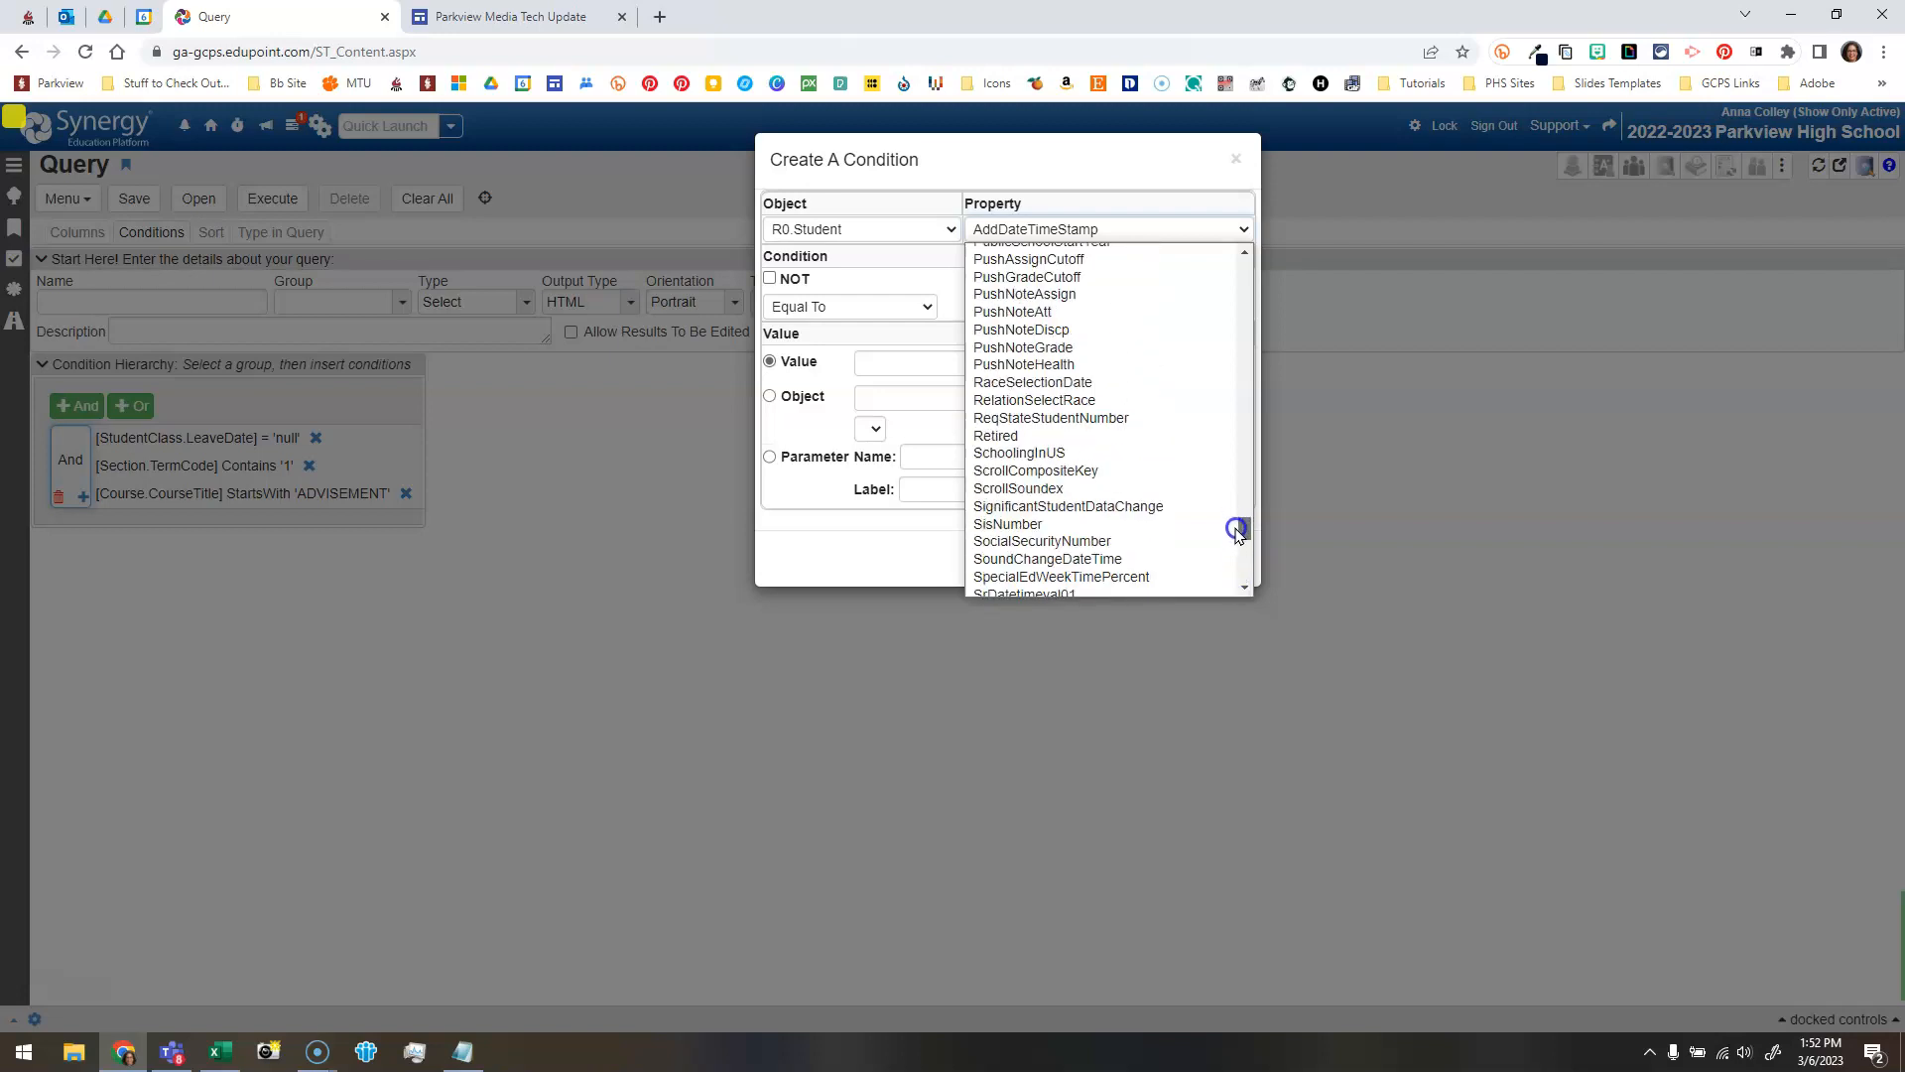
pyautogui.scroll(-3)
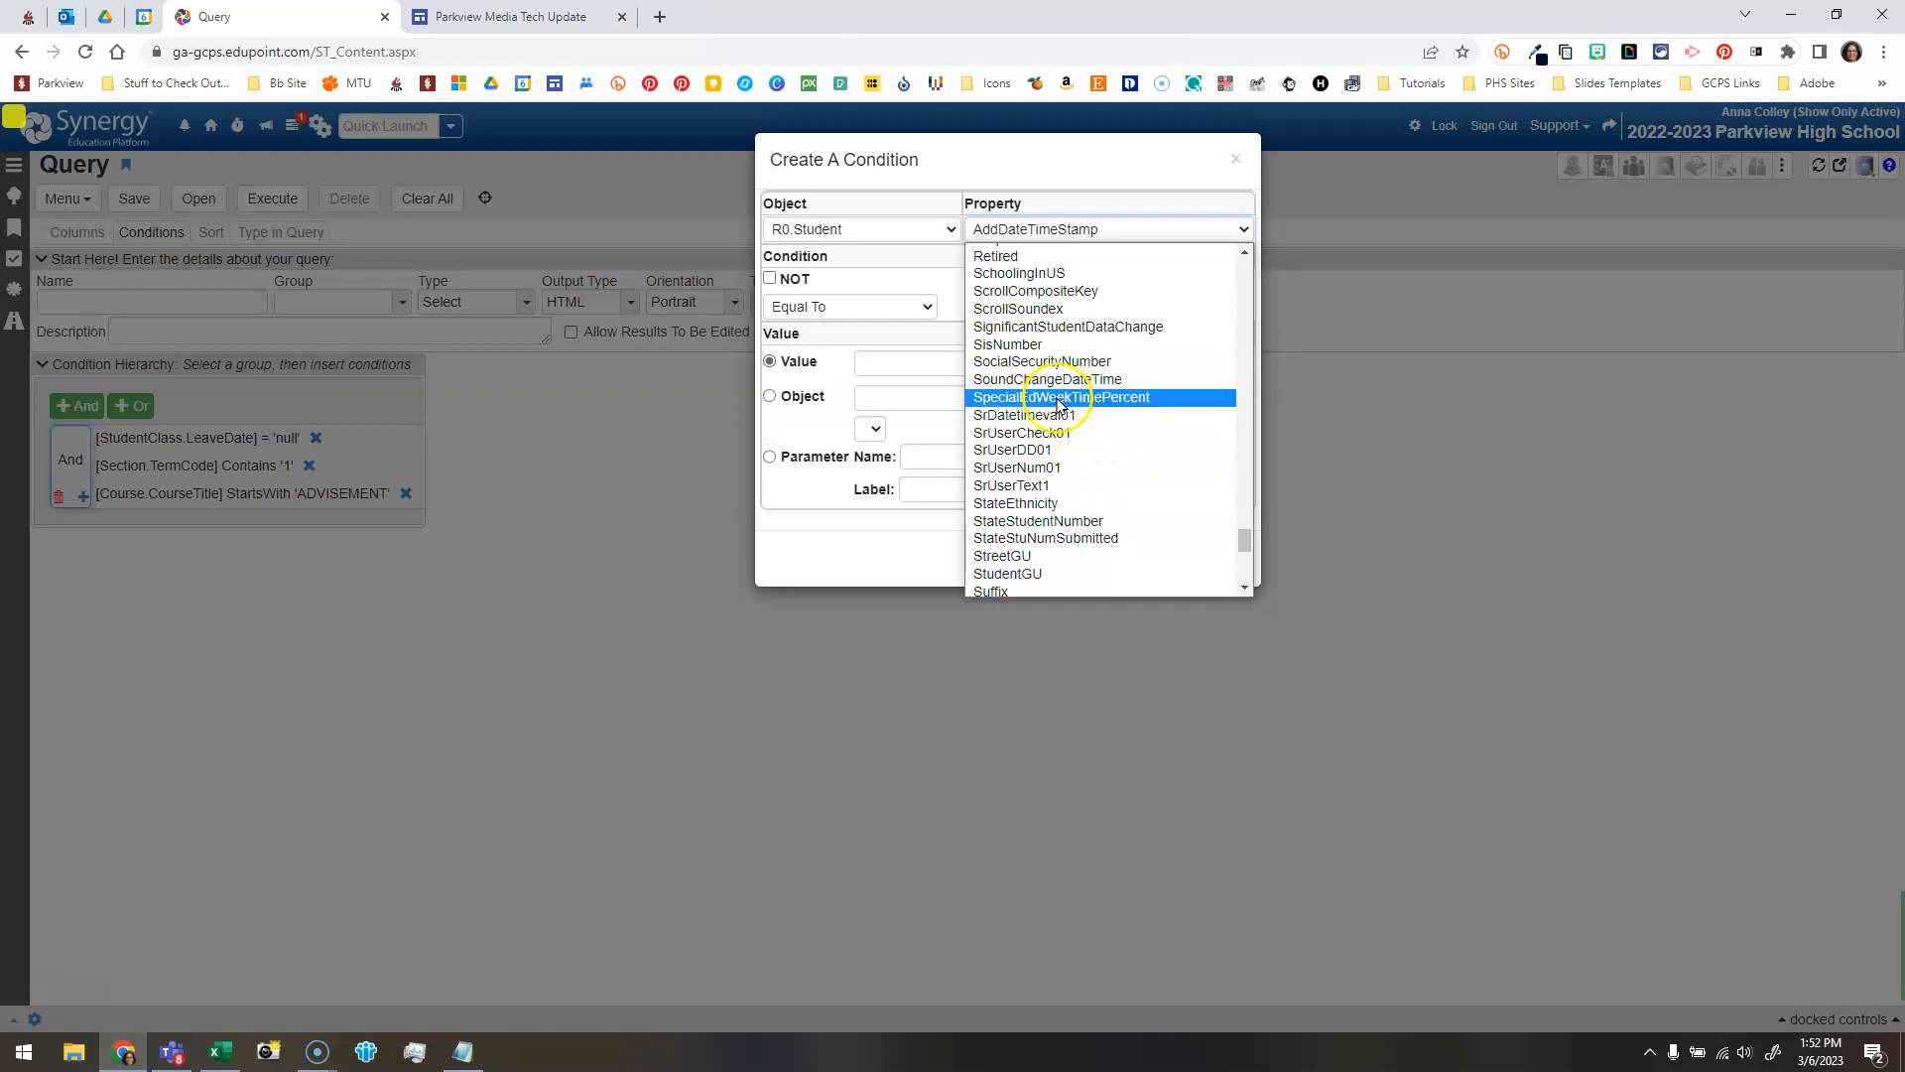
pyautogui.click(1009, 343)
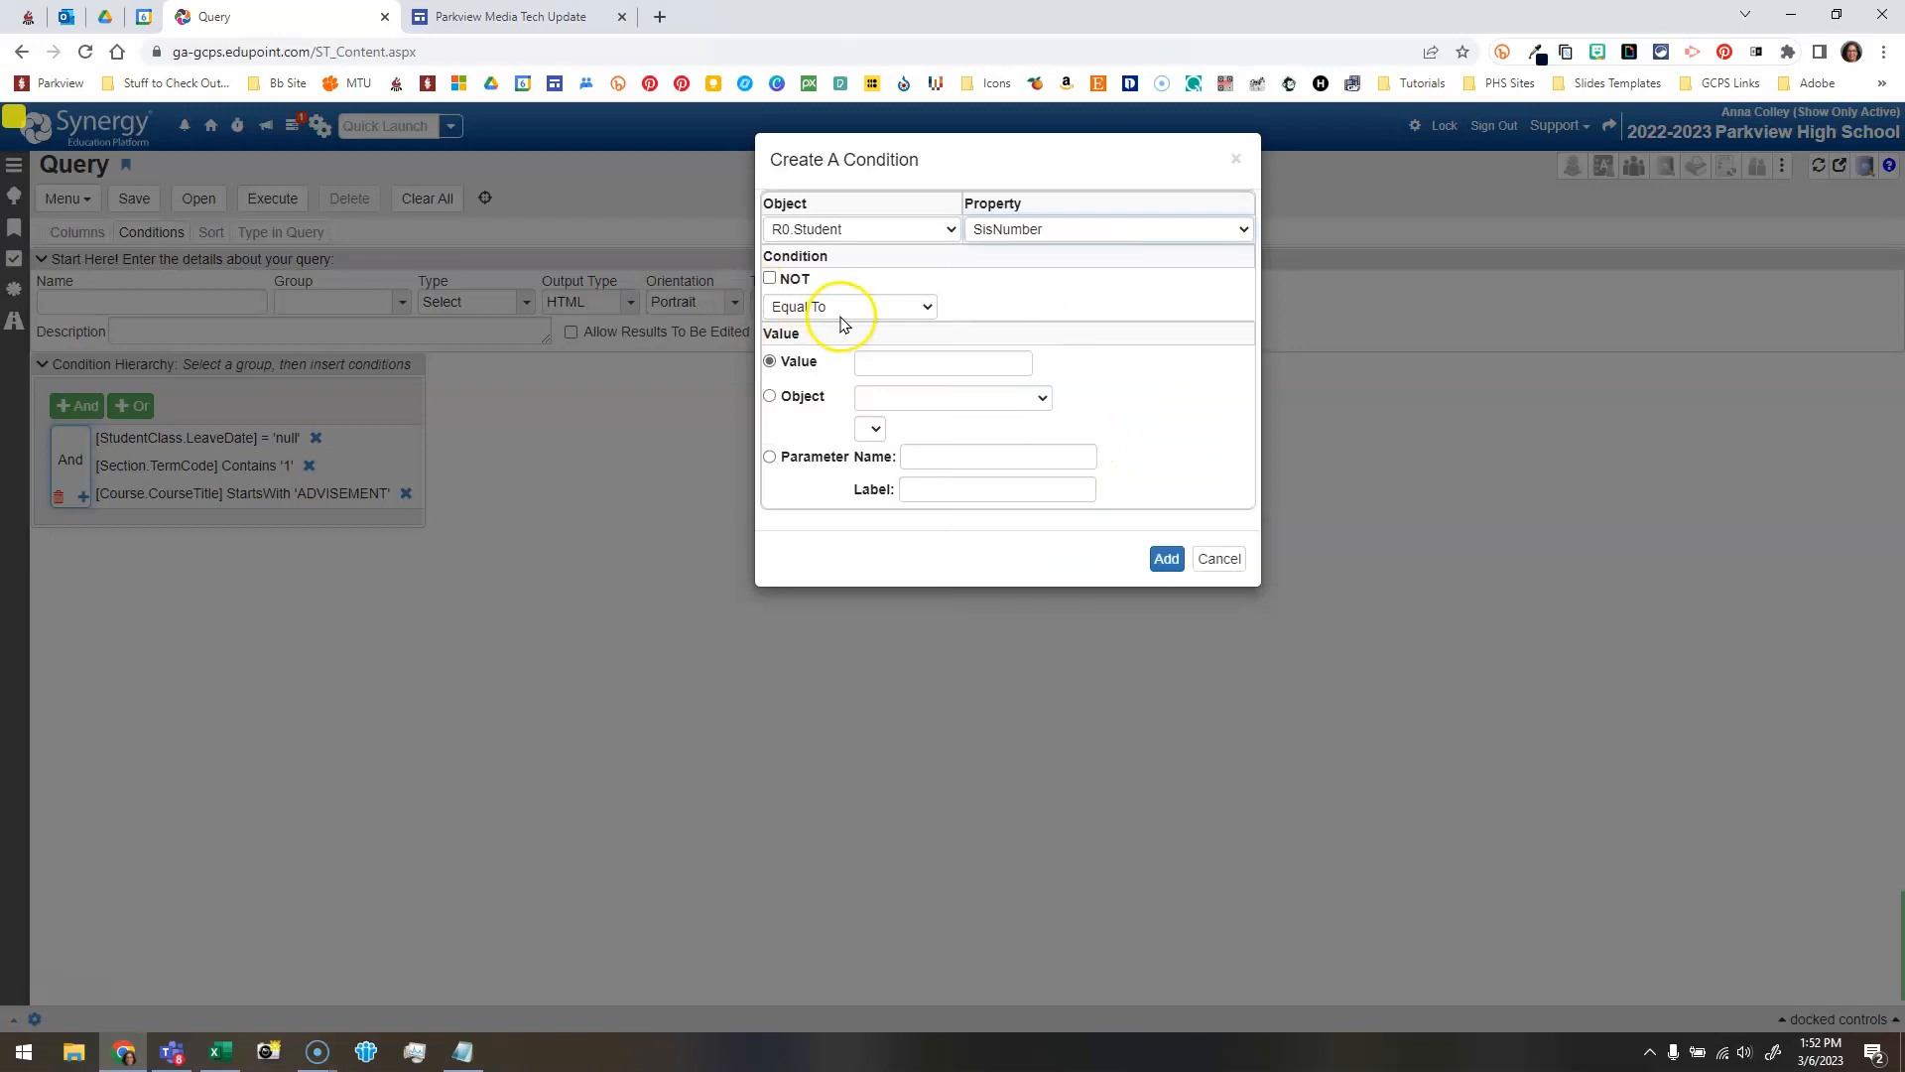
pyautogui.click(848, 305)
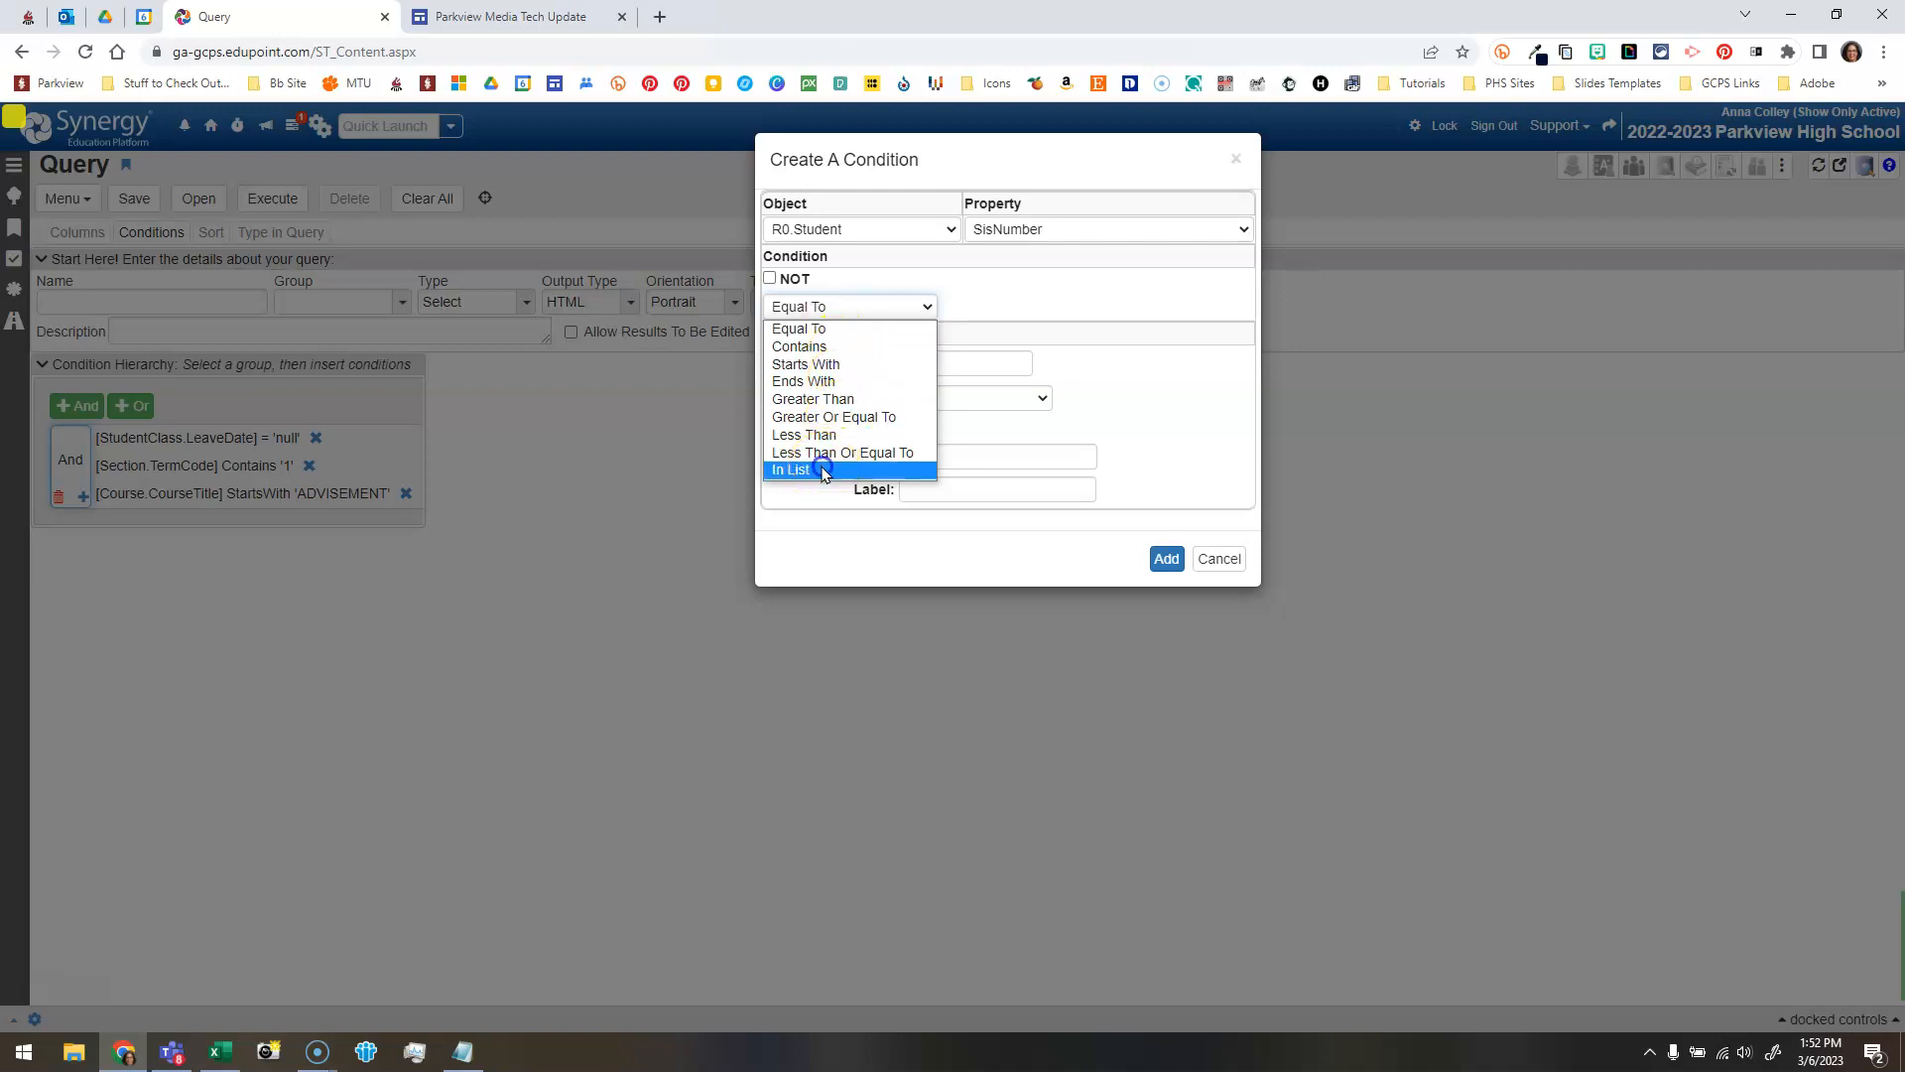
pyautogui.click(792, 470)
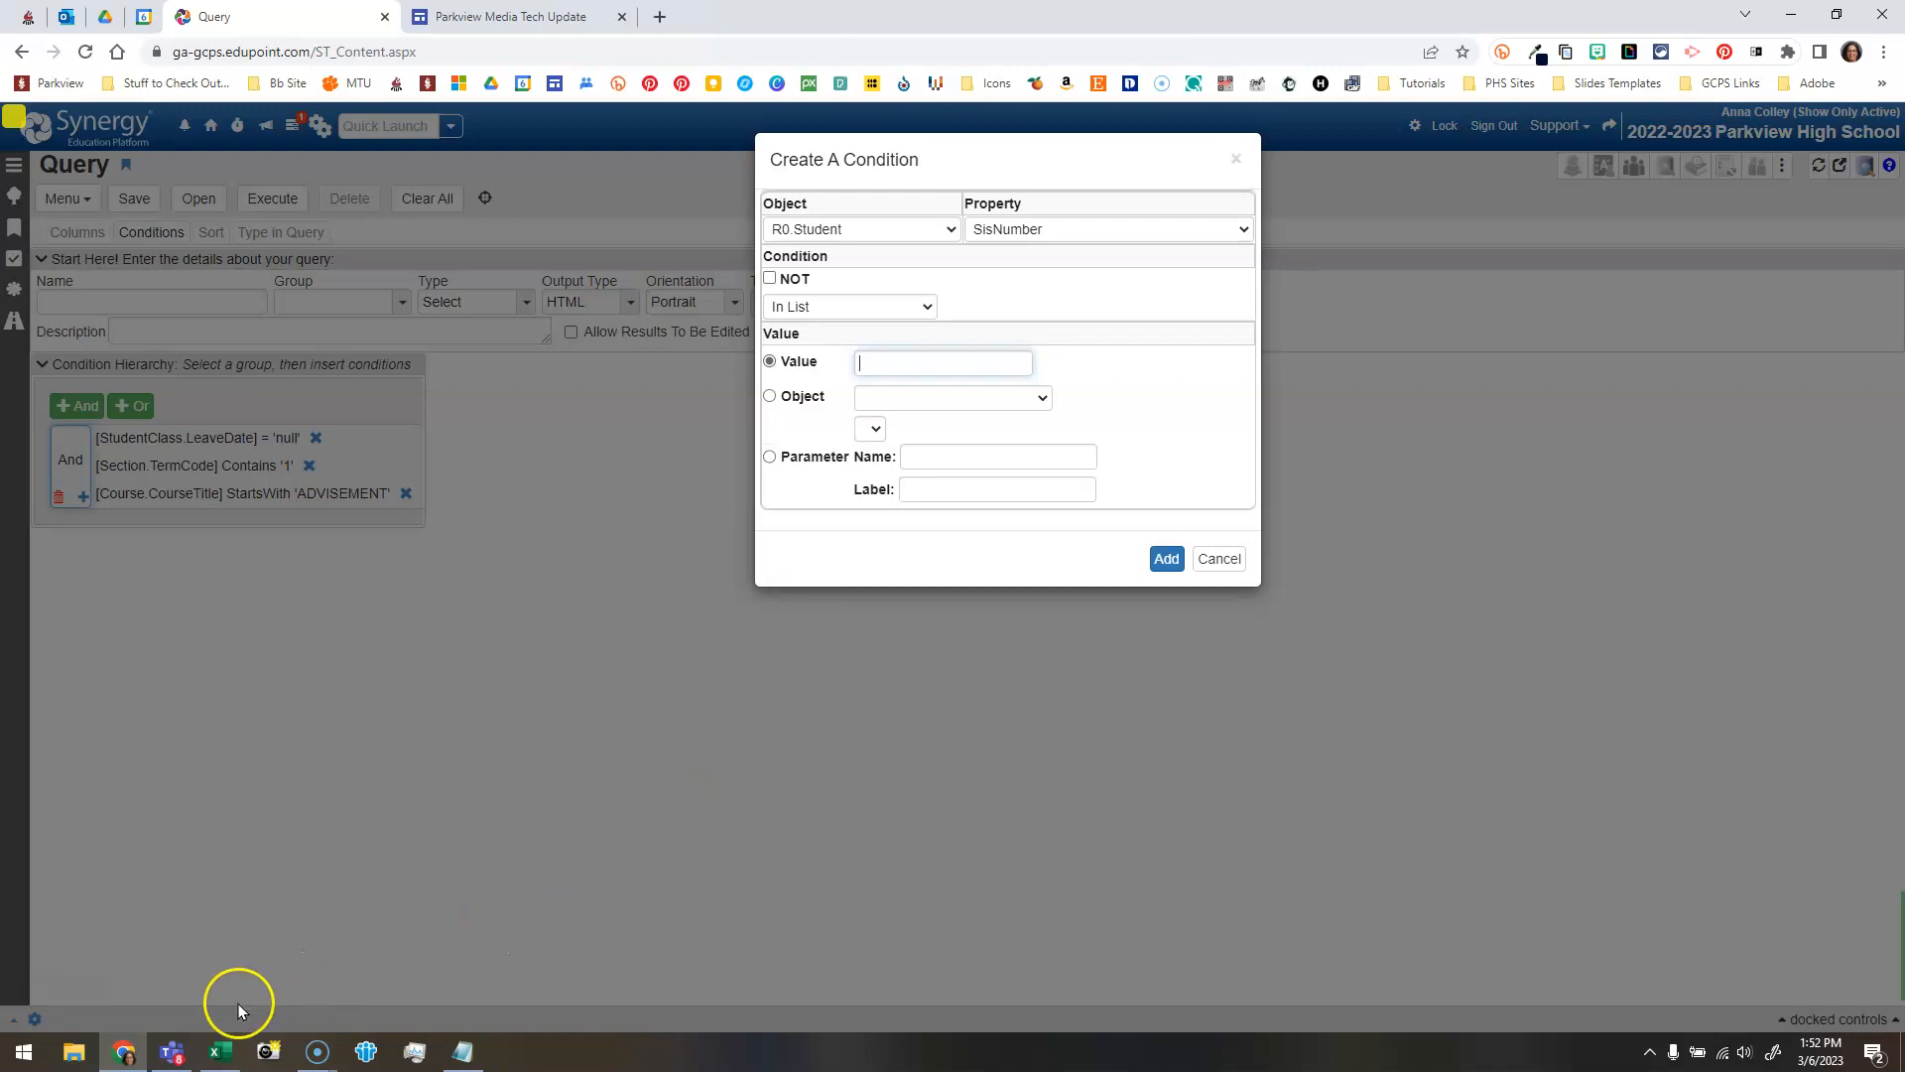
# Select the Student ID cells in column A of the spreadsheet for the condition's value.
pyautogui.click(217, 1052)
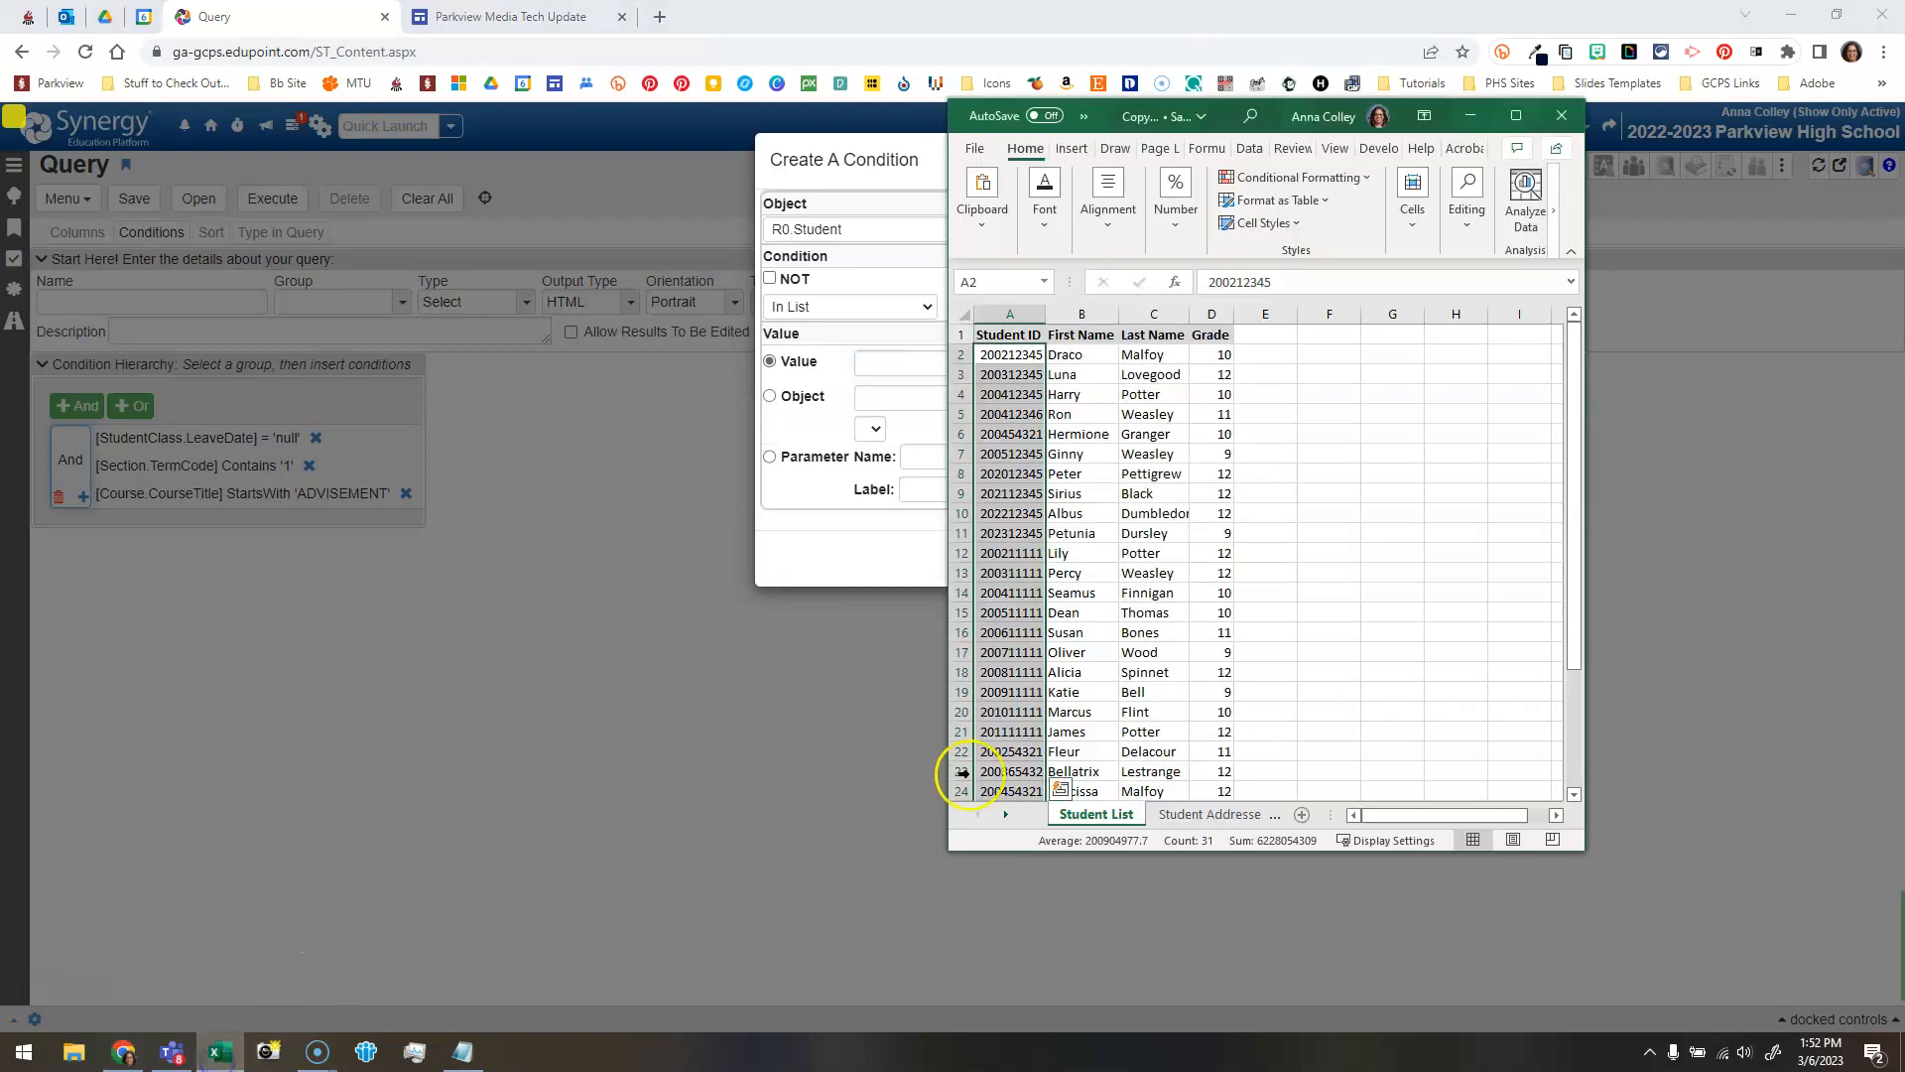
pyautogui.moveTo(1008, 353); pyautogui.dragTo(1008, 554)
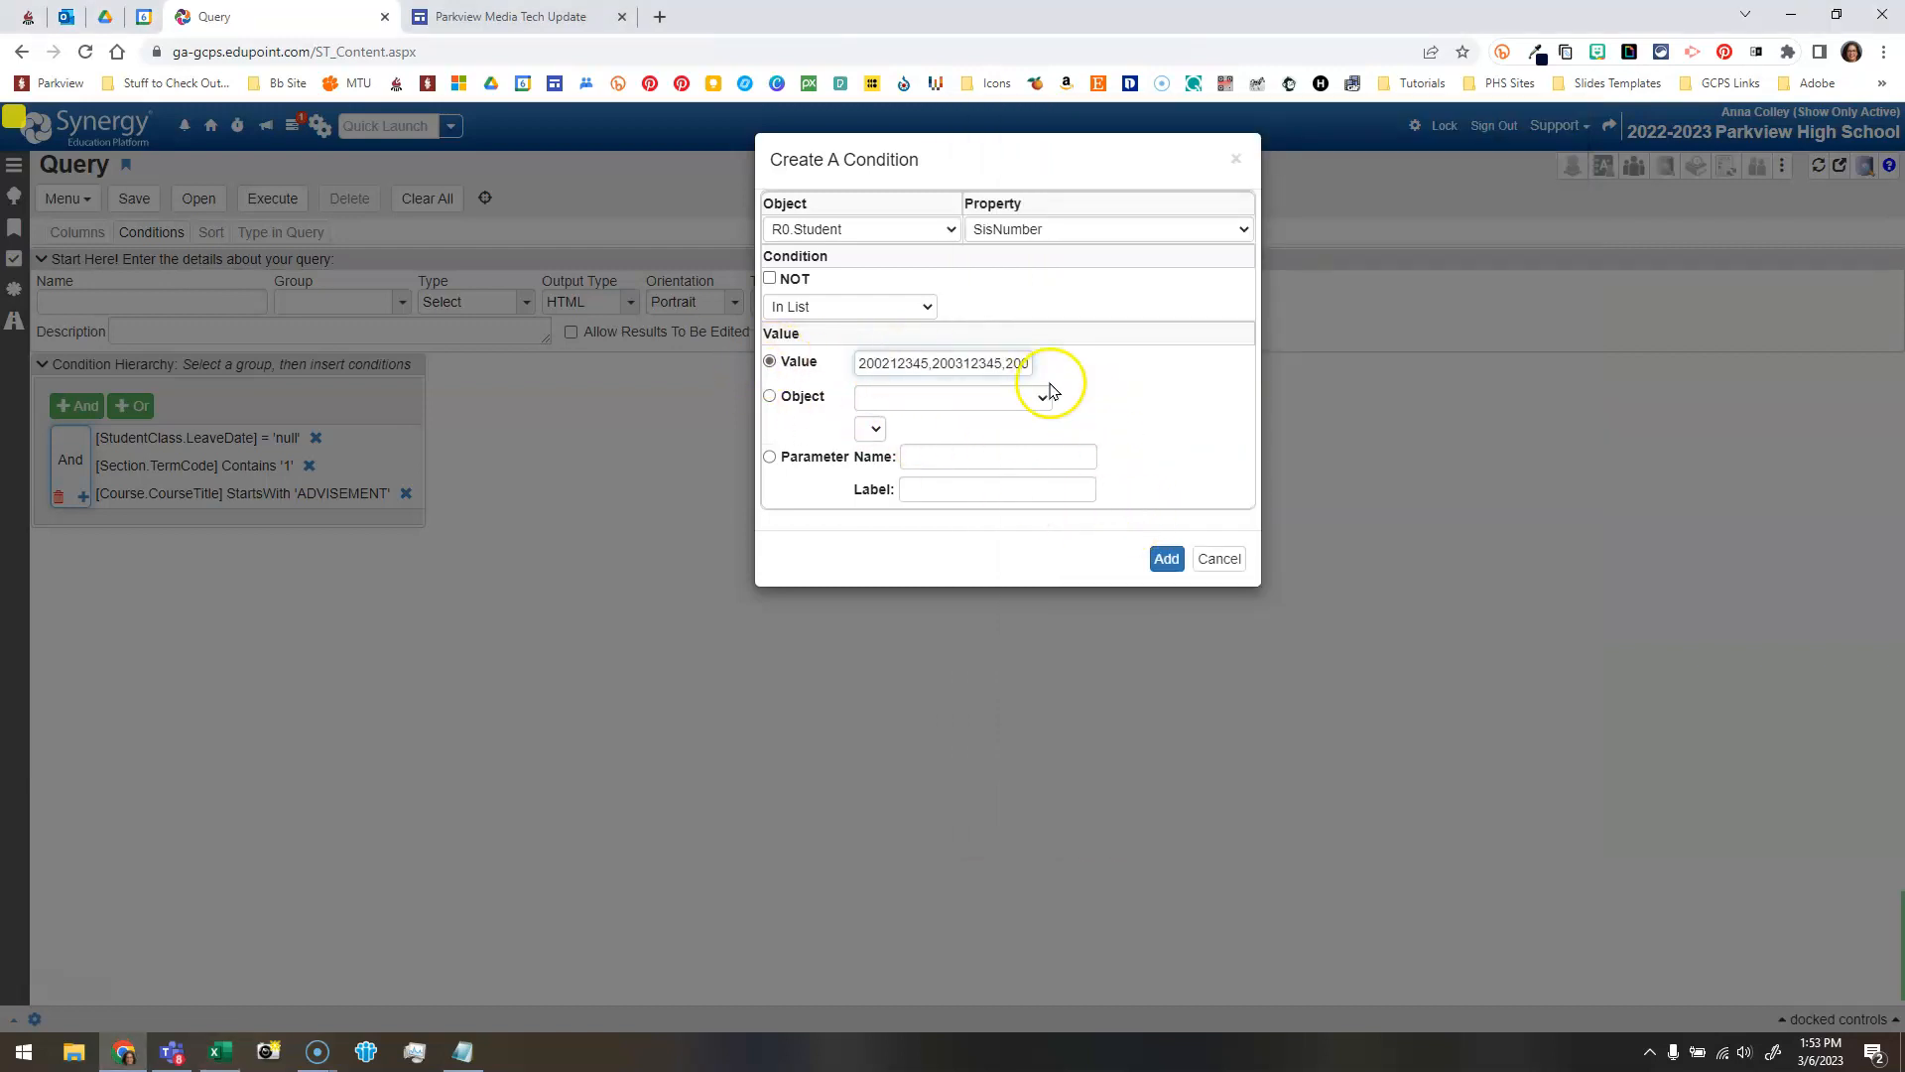
# Add the finished SisNumber In List condition to the query's condition group.
pyautogui.click(1165, 558)
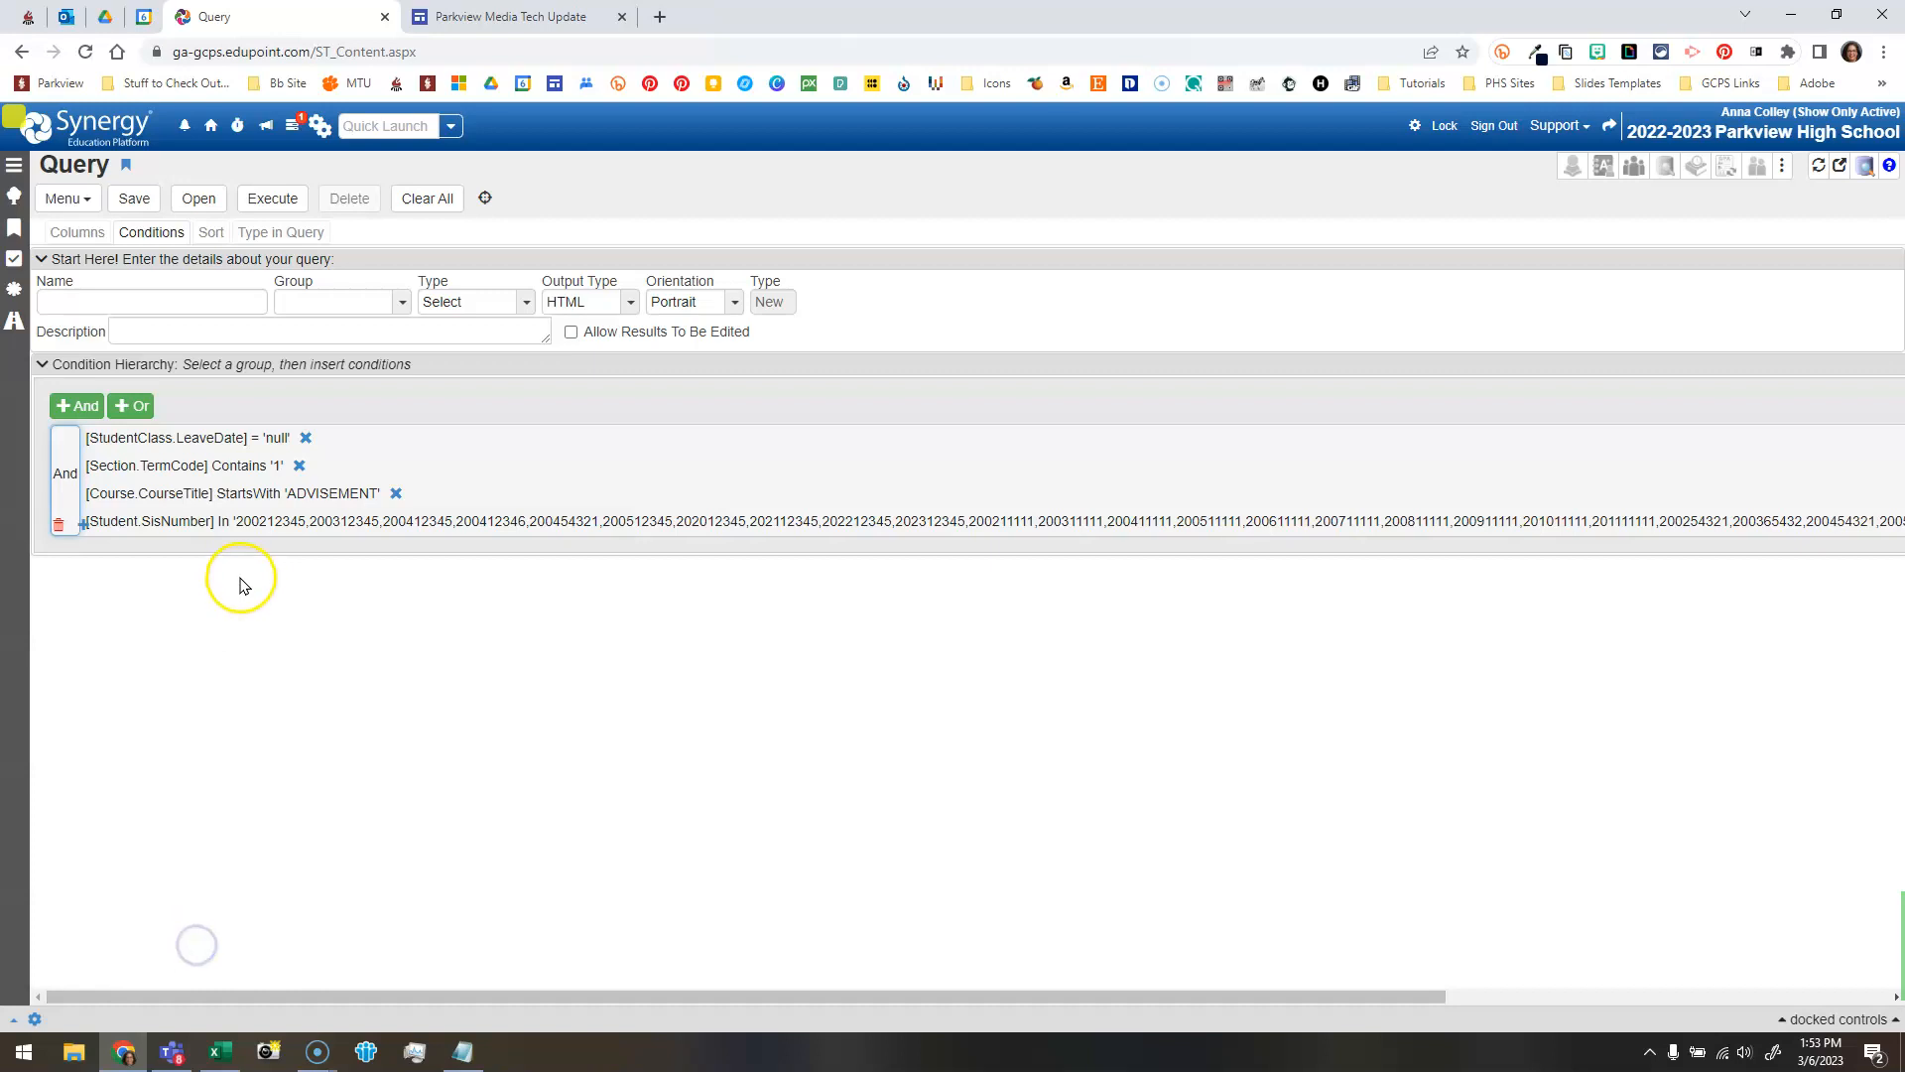
pyautogui.moveTo(453, 491)
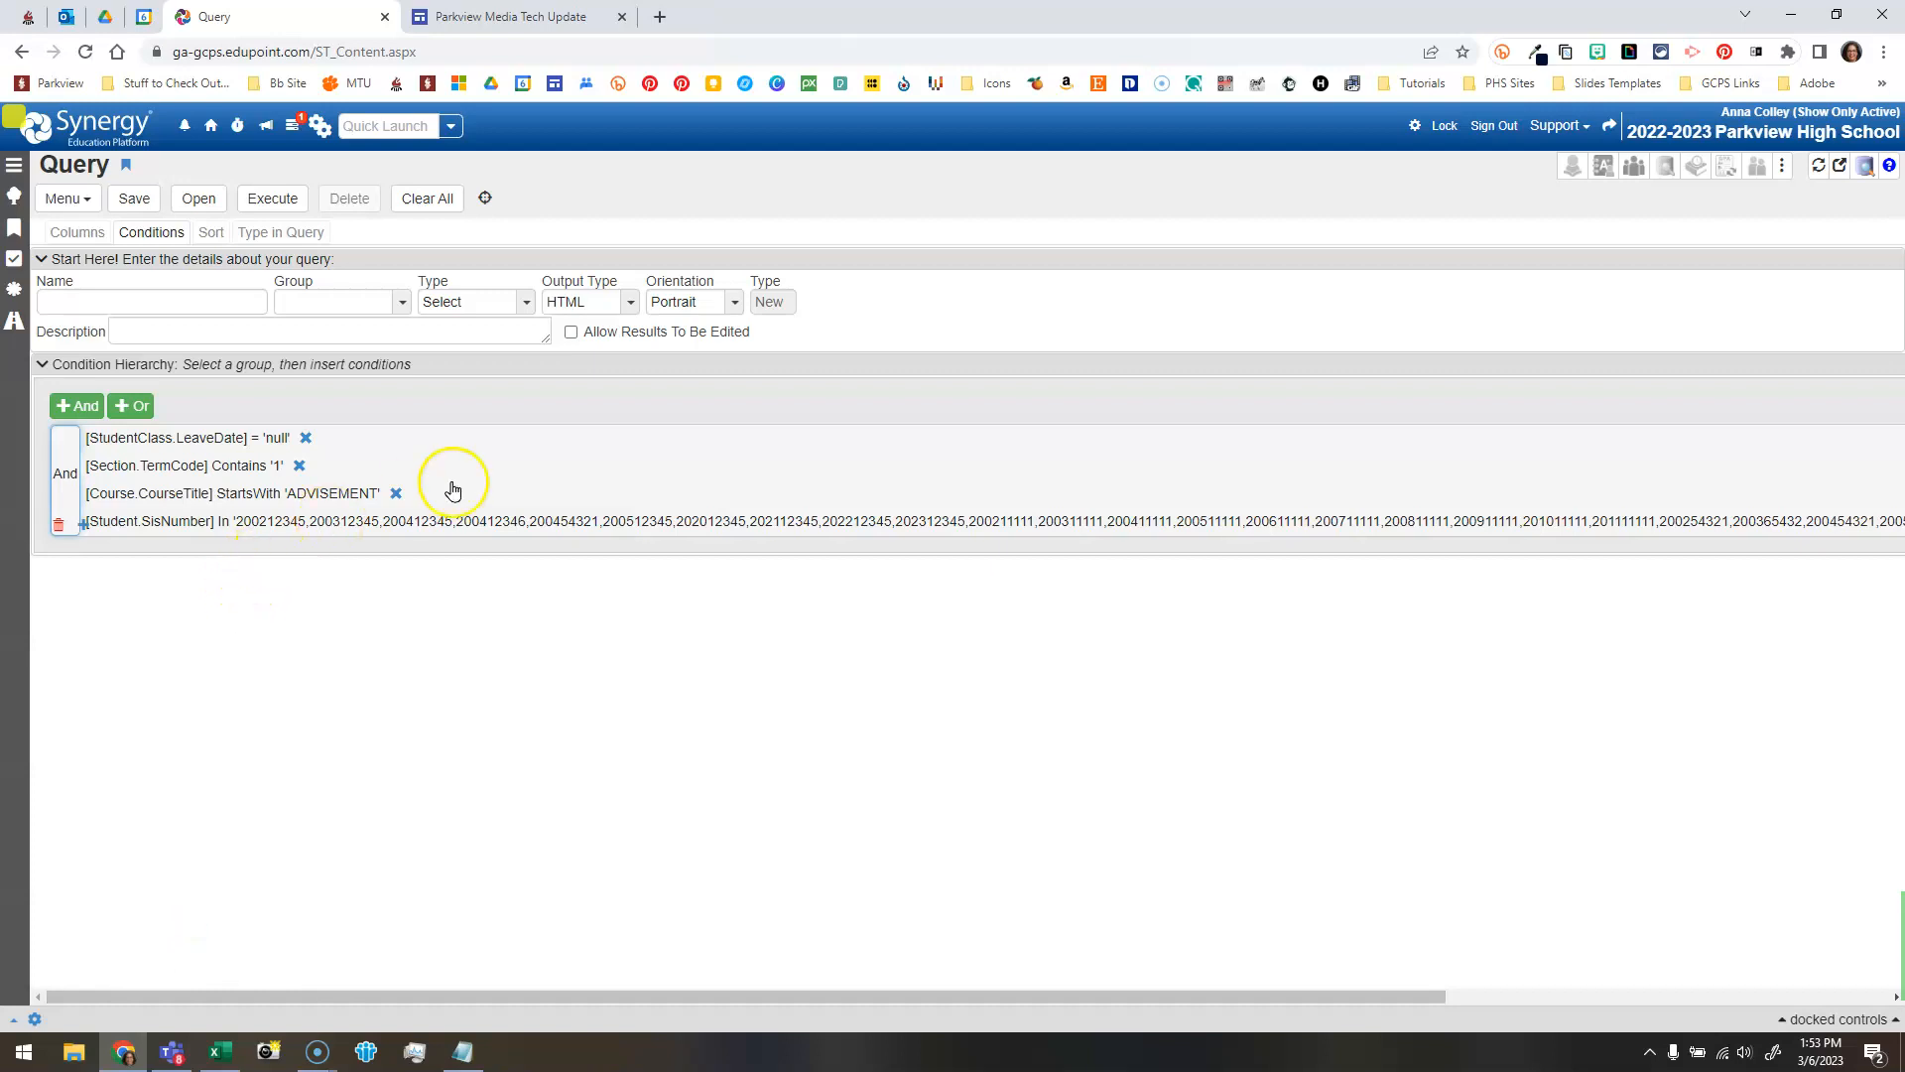